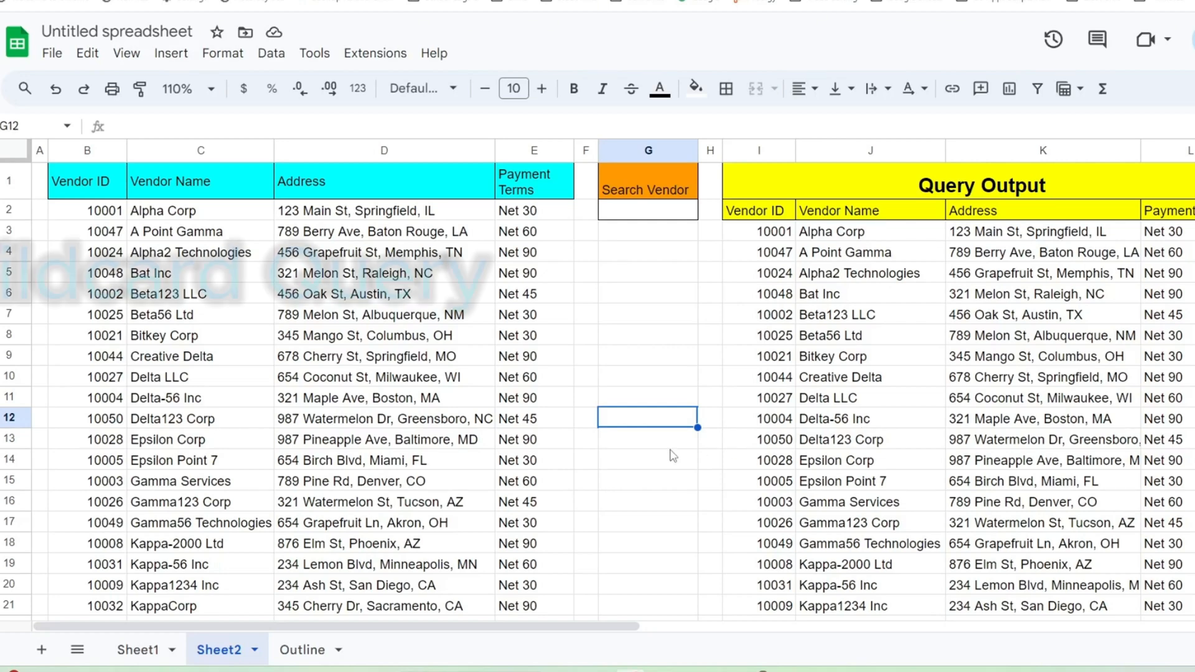
# Step: Enter Delta$ in Search Vendor cell G2 on Sheet2, leaving only Creative Delta
pyautogui.click(648, 438)
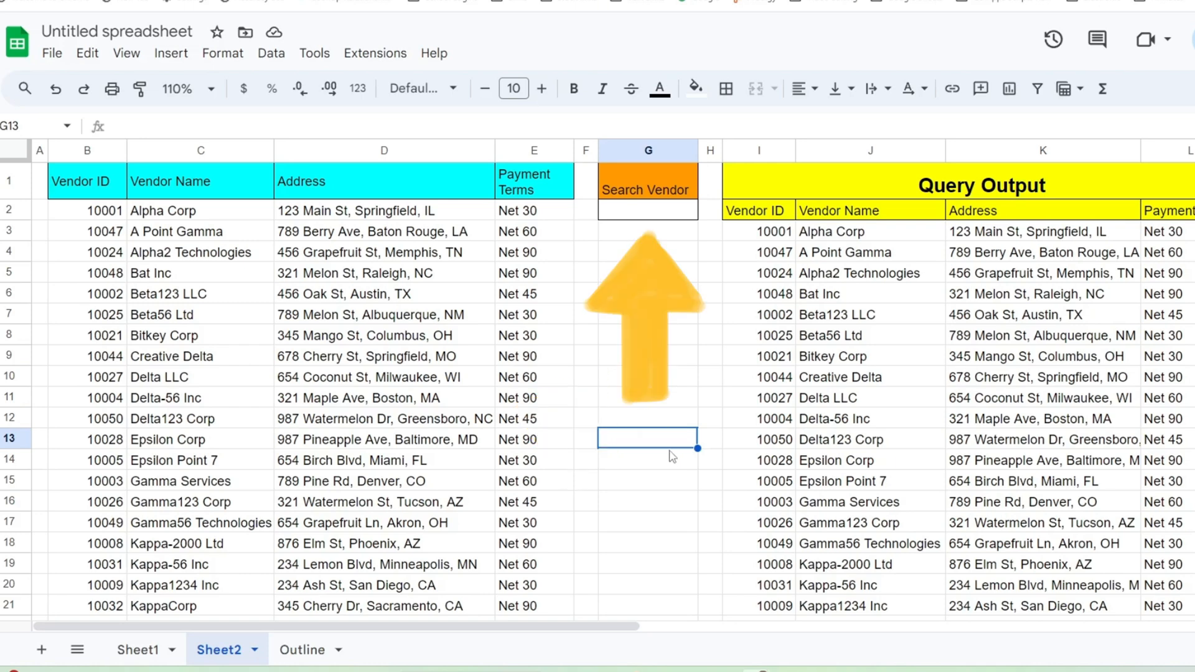
pyautogui.moveTo(643, 220)
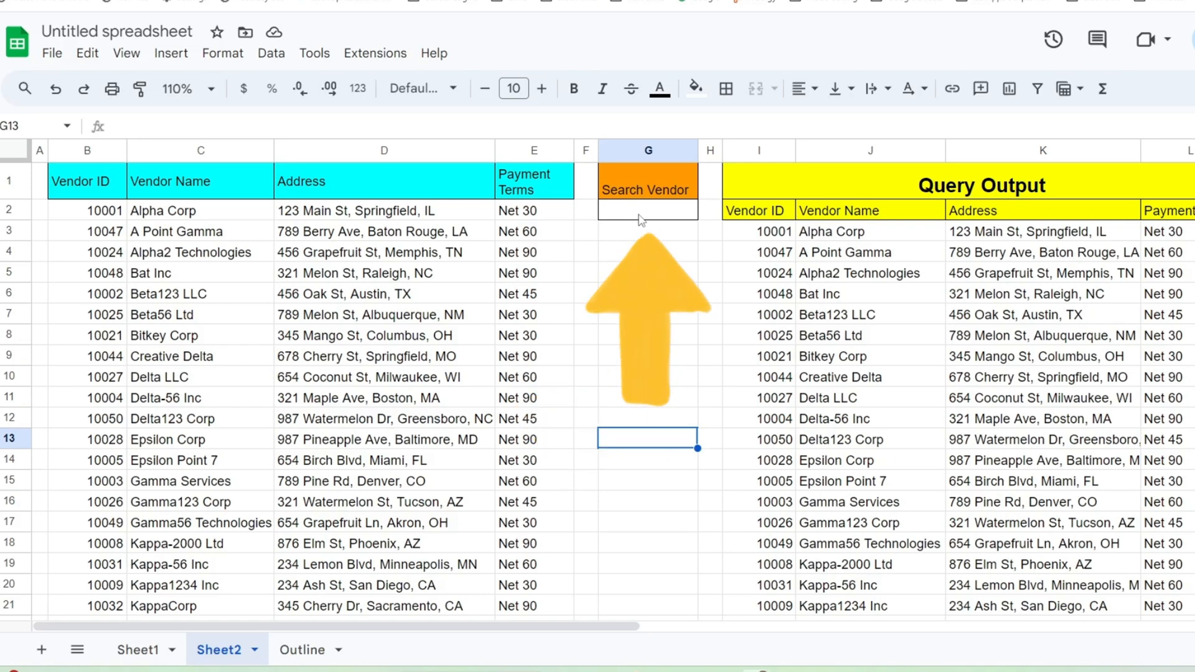
pyautogui.click(647, 211)
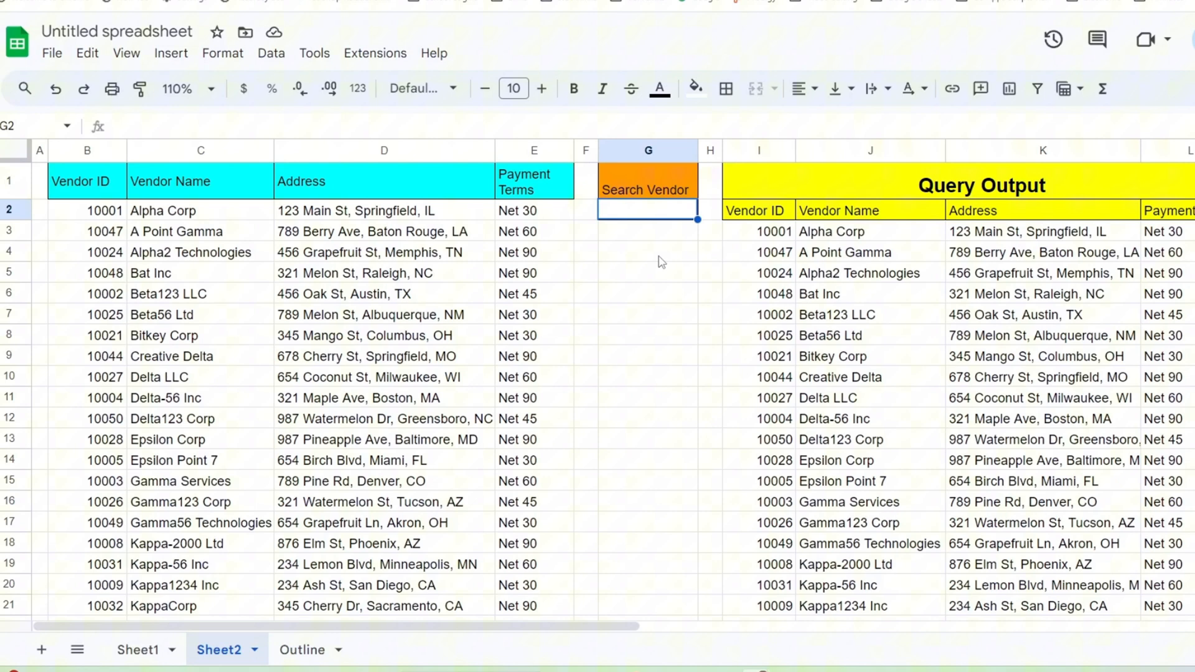
pyautogui.write('Delta')
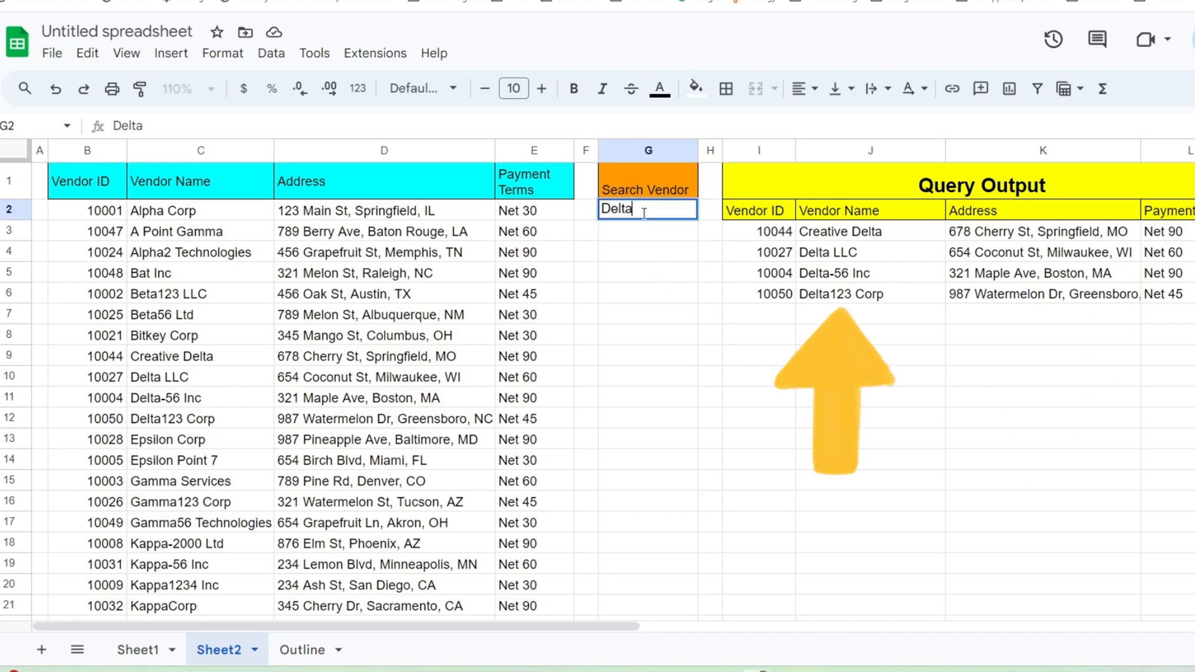
pyautogui.write('$')
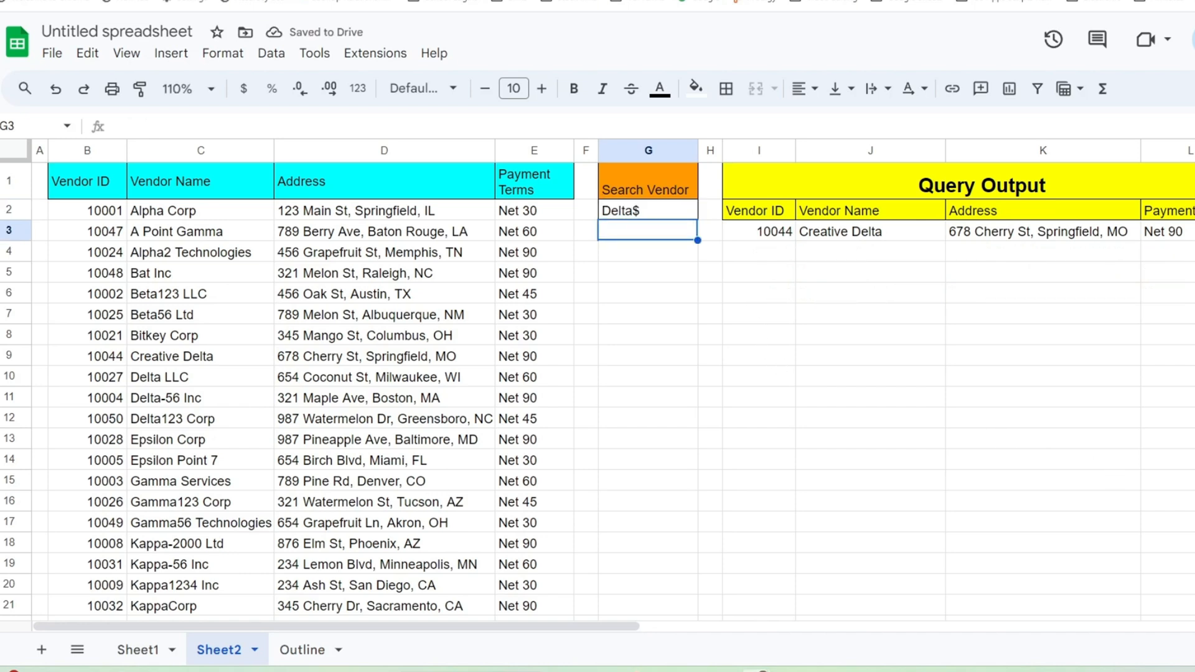
# Step: On Sheet4, start a QUERY formula in I2 using columns B:E as the data array
pyautogui.click(299, 646)
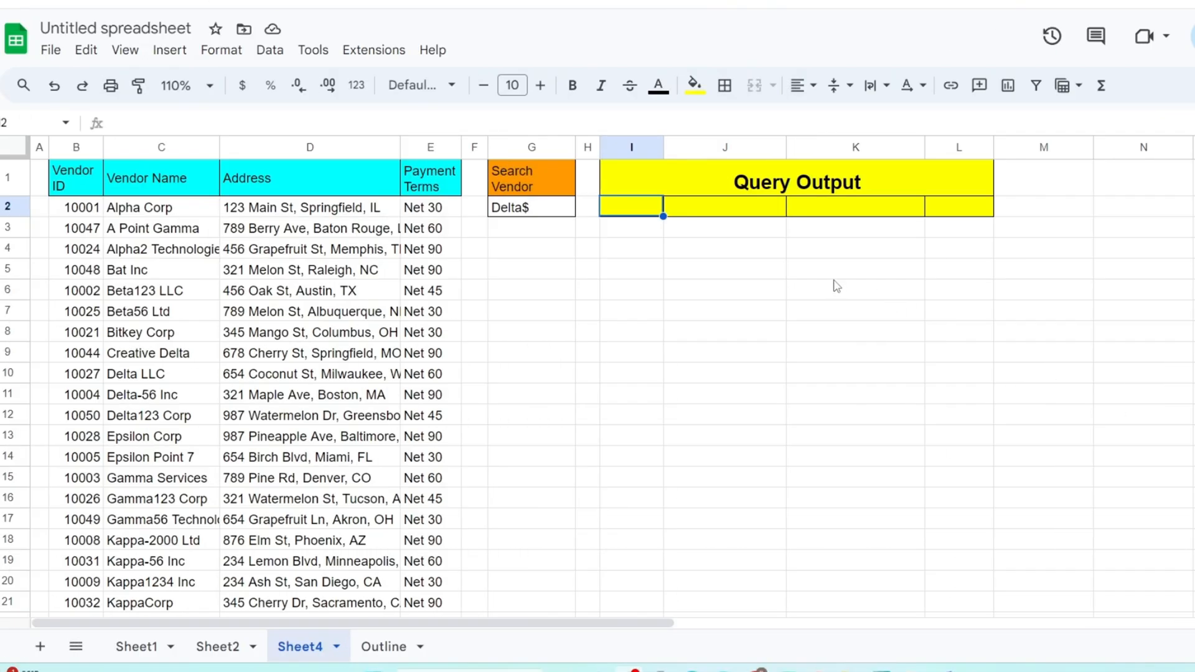
pyautogui.click(854, 269)
pyautogui.write('=')
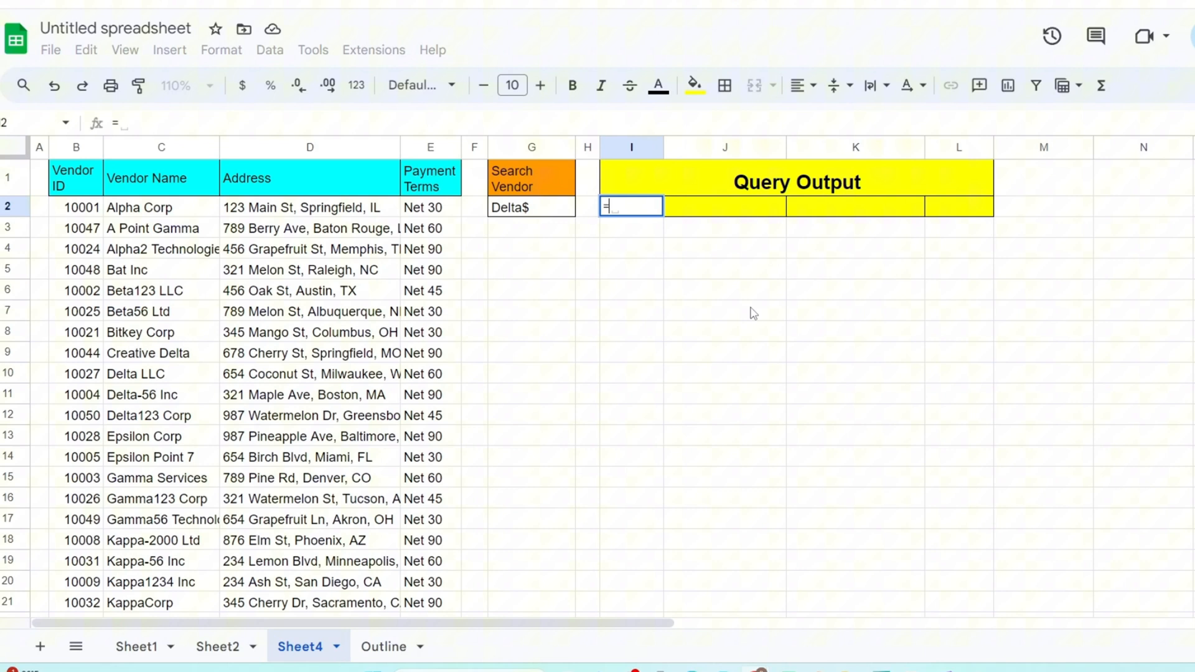
pyautogui.write('QUERY(')
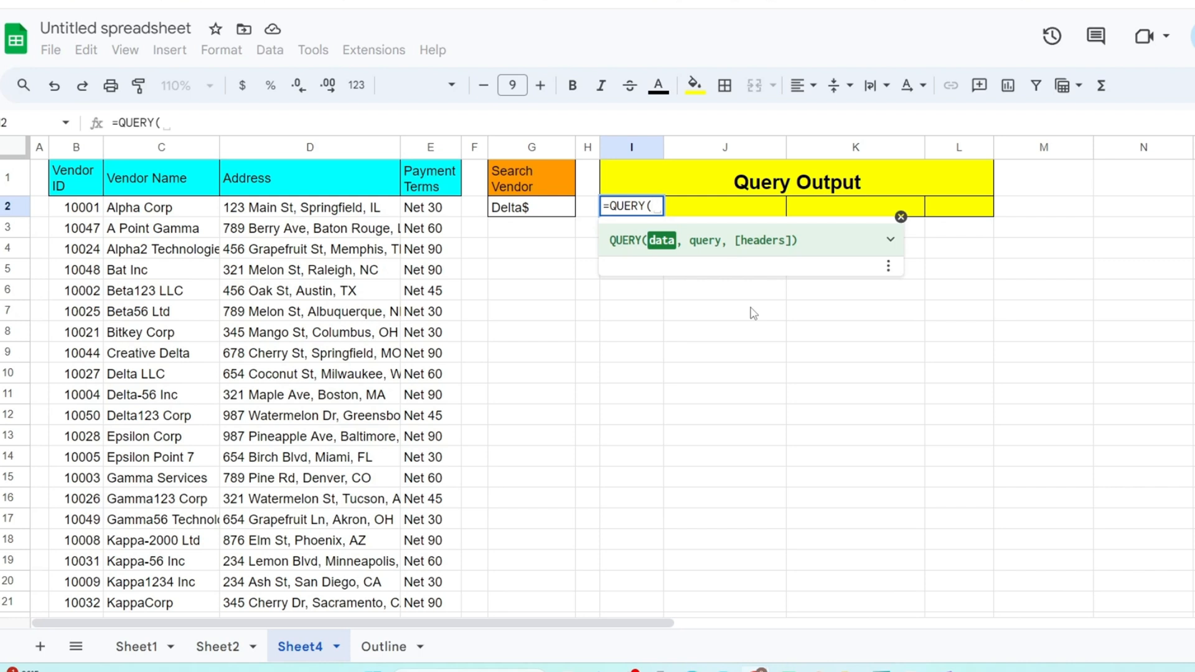
pyautogui.write('{')
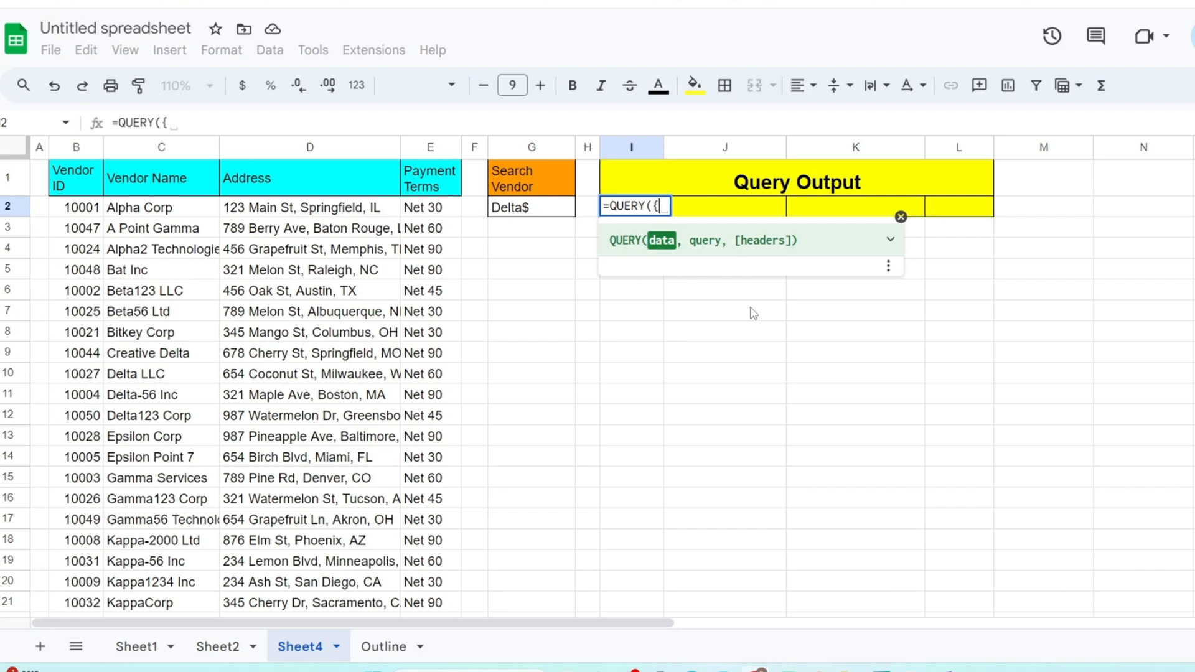
pyautogui.moveTo(86, 150)
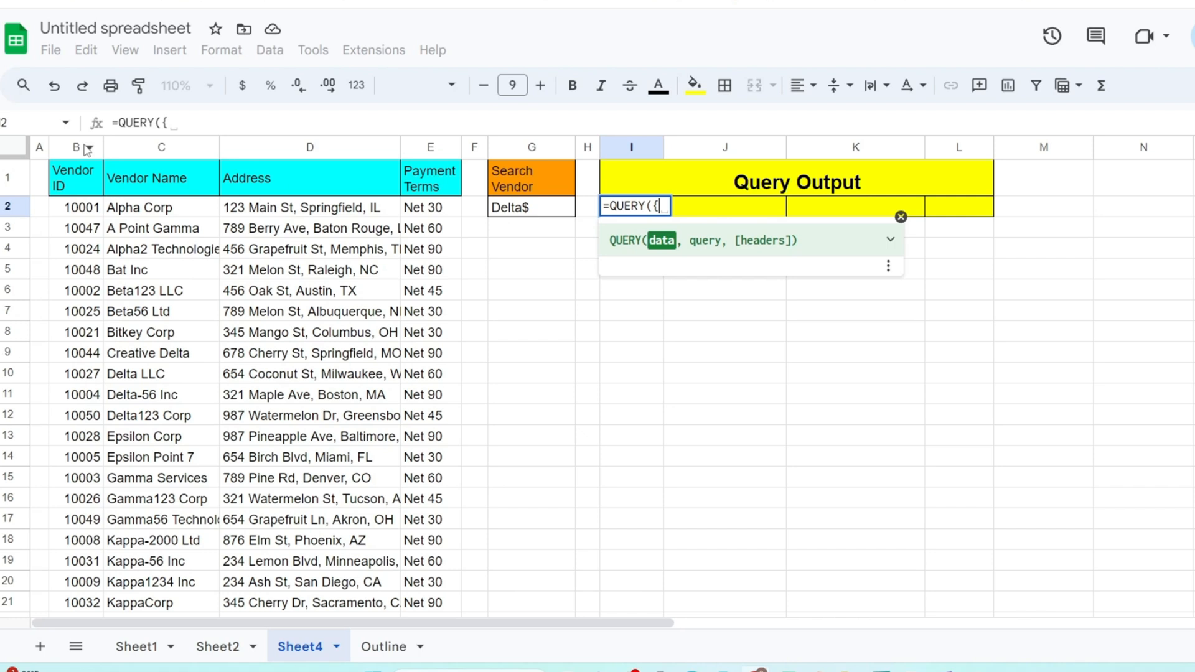
pyautogui.moveTo(76, 147); pyautogui.dragTo(430, 147)
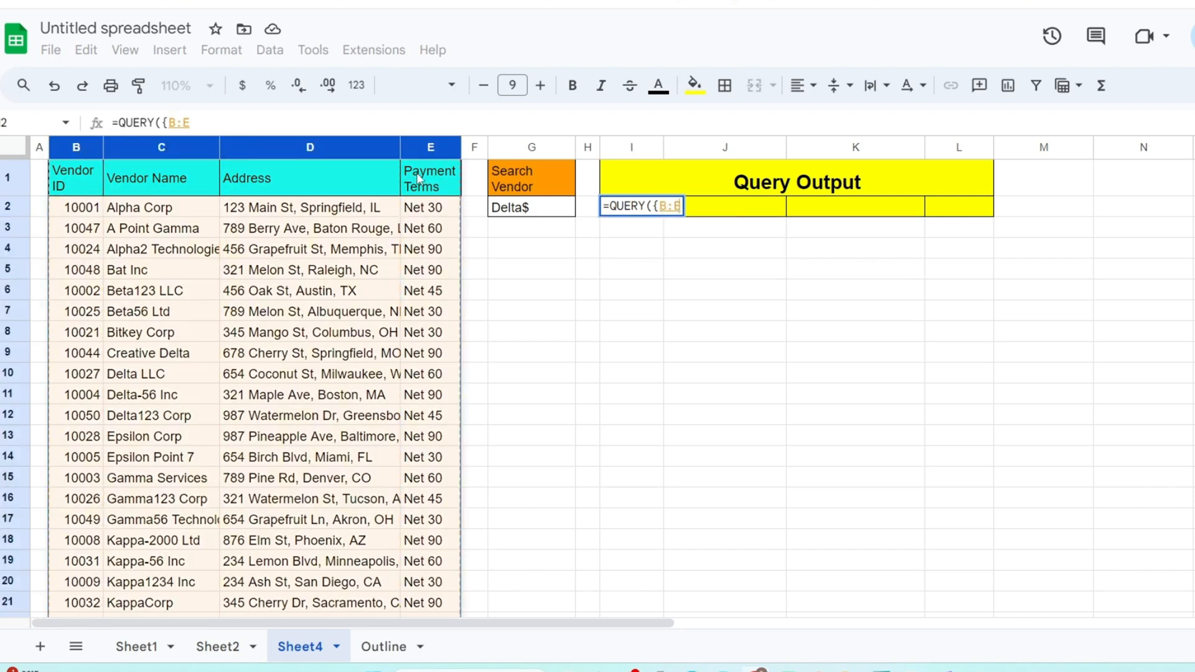
# Step: Add REGEXMATCH matching column C against pattern cell G2 to the formula
pyautogui.write(',')
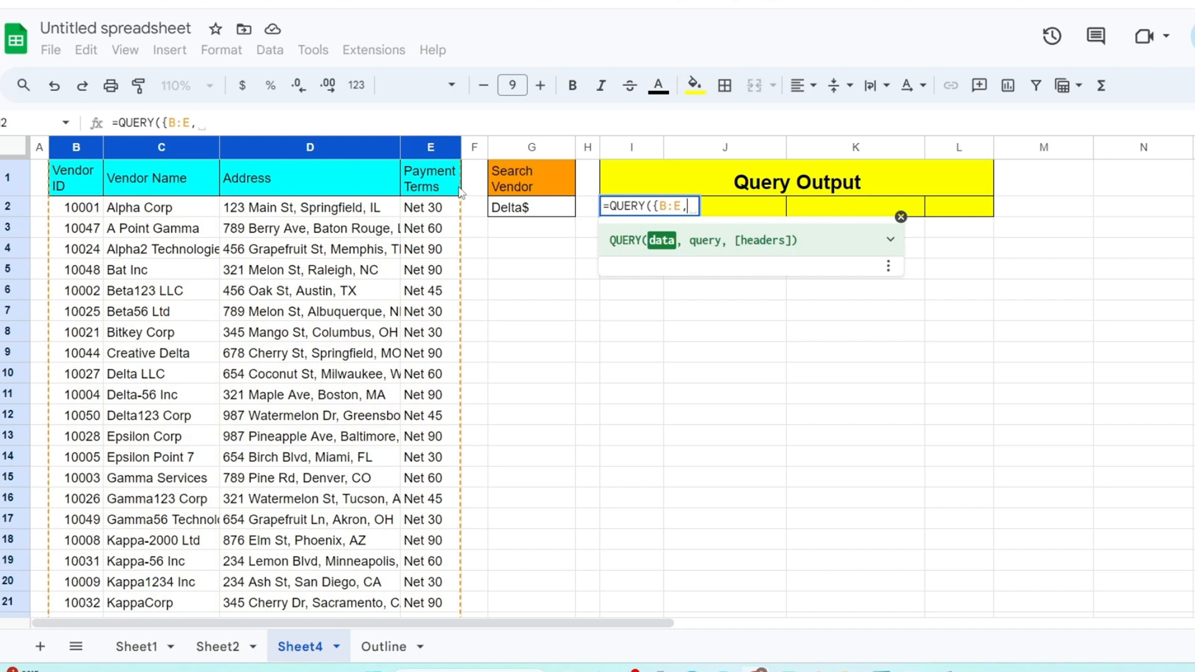
pyautogui.write('Rege')
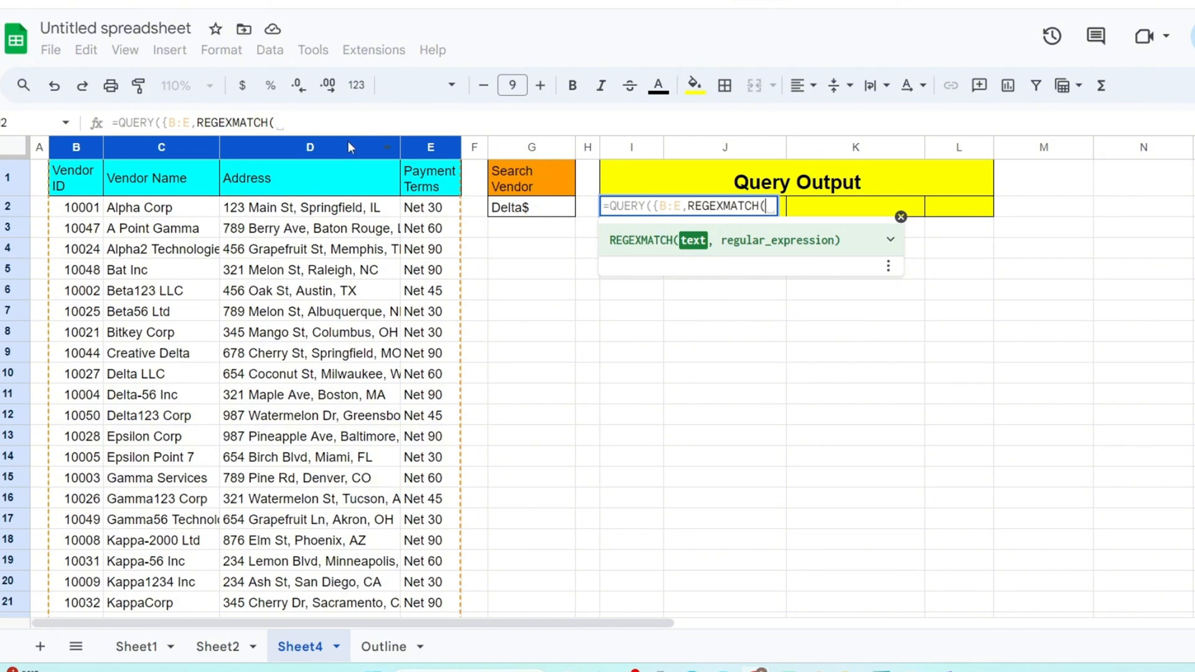
pyautogui.moveTo(163, 148)
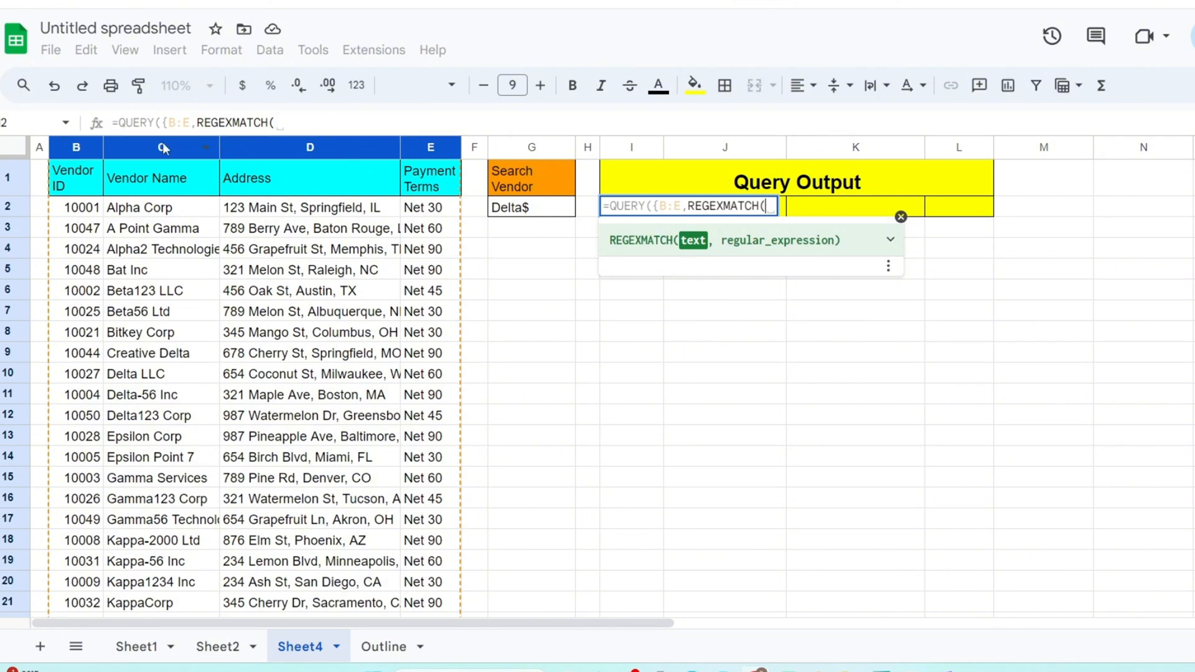
pyautogui.click(160, 147)
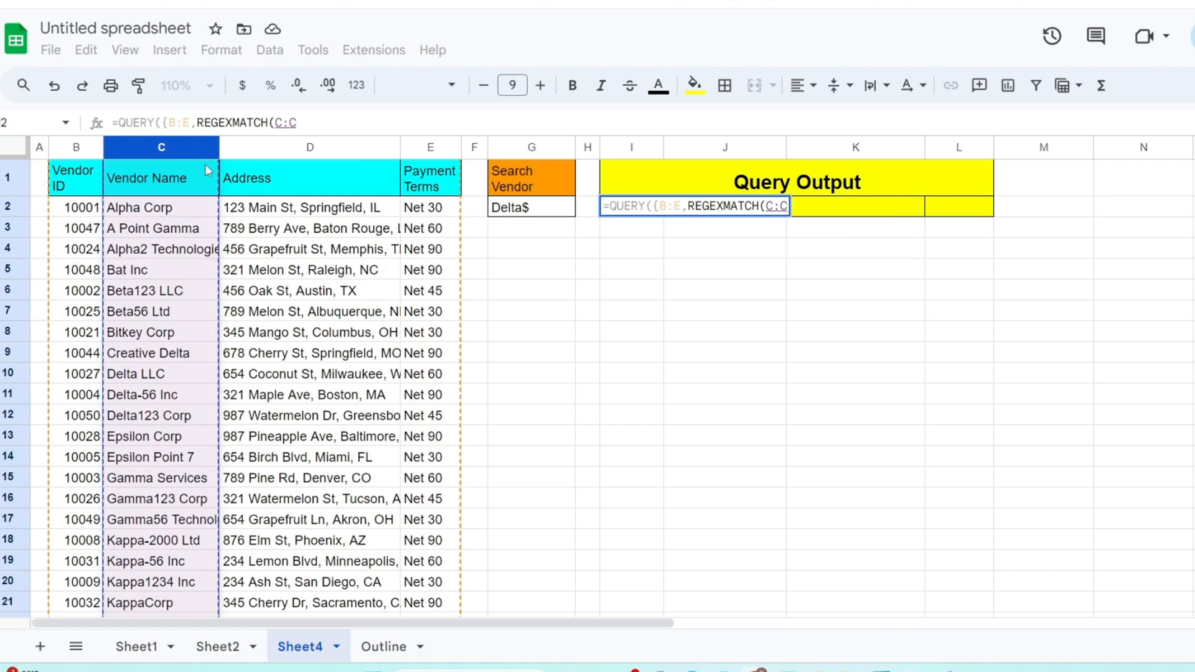
pyautogui.write(',')
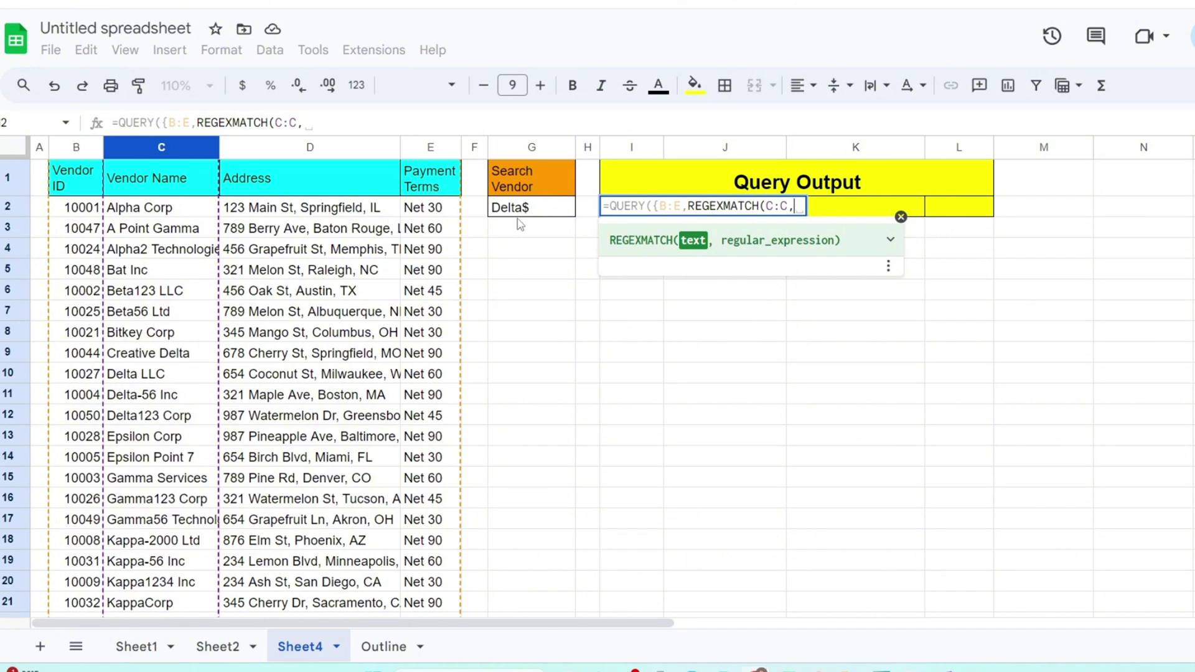
pyautogui.click(531, 207)
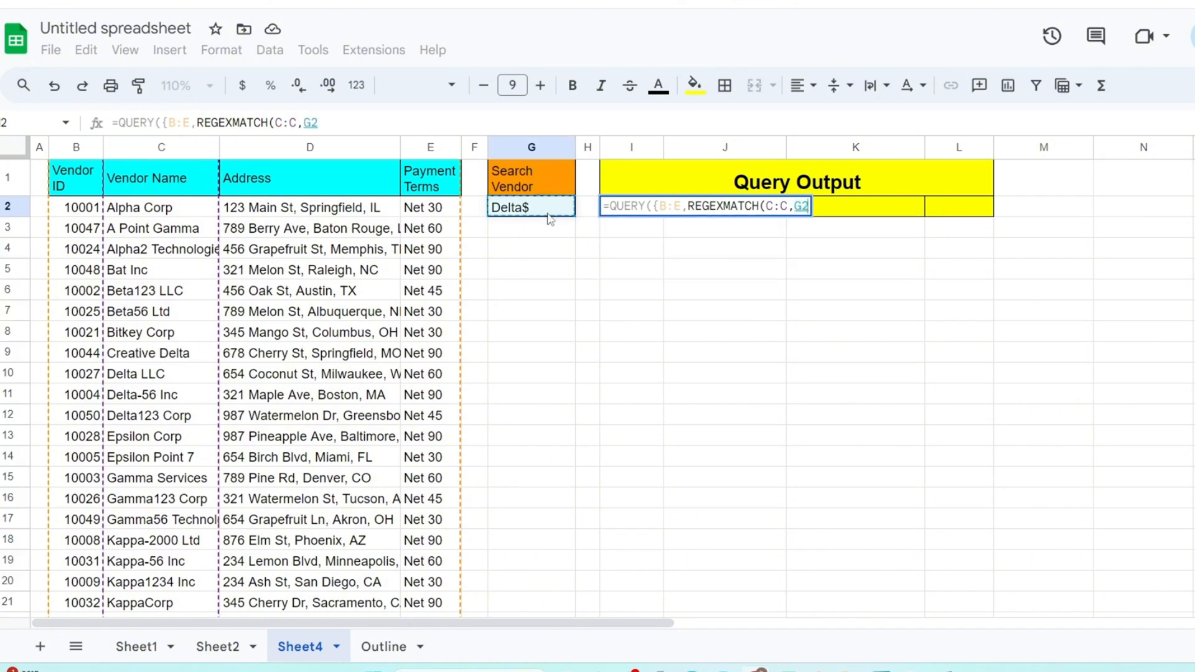
# Step: Wrap REGEXMATCH(C:C,G2) in ARRAYFORMULA, then close the data array and add a comma
pyautogui.write(')')
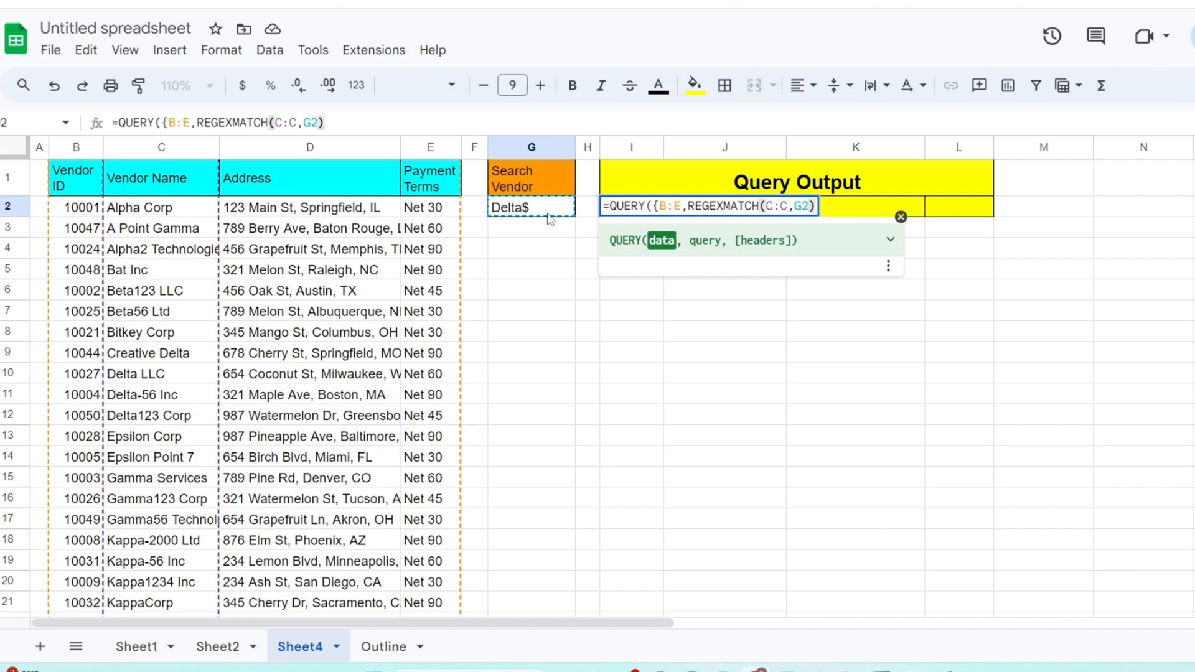
pyautogui.moveTo(883, 326)
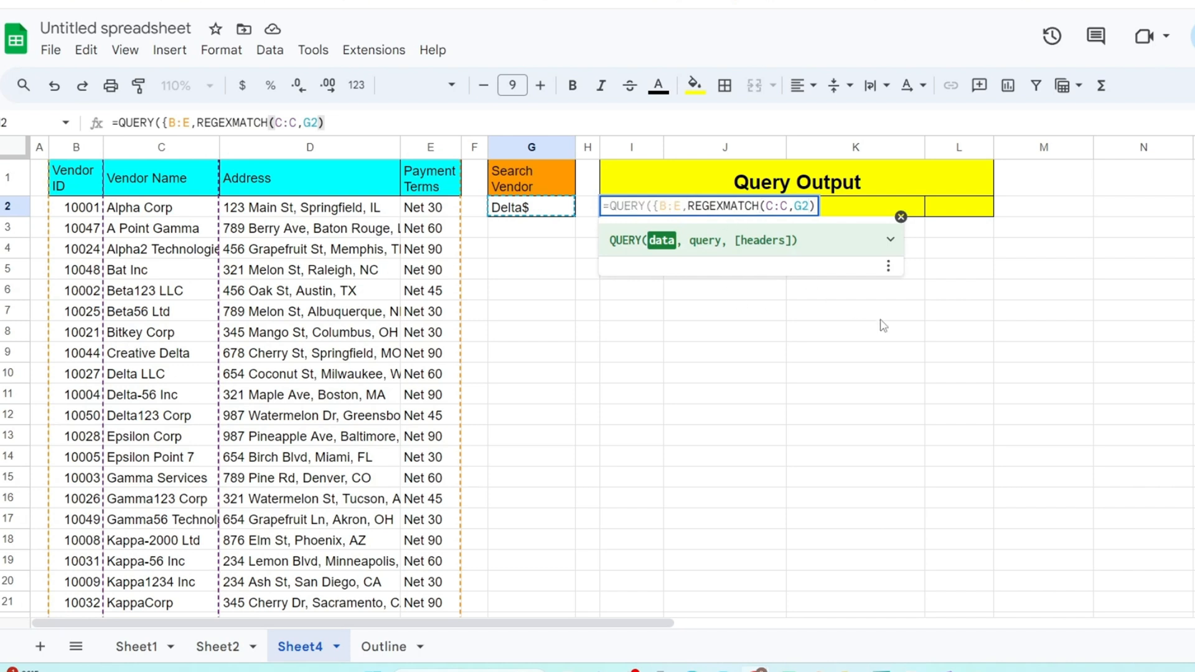
pyautogui.write('Arrayformula(')
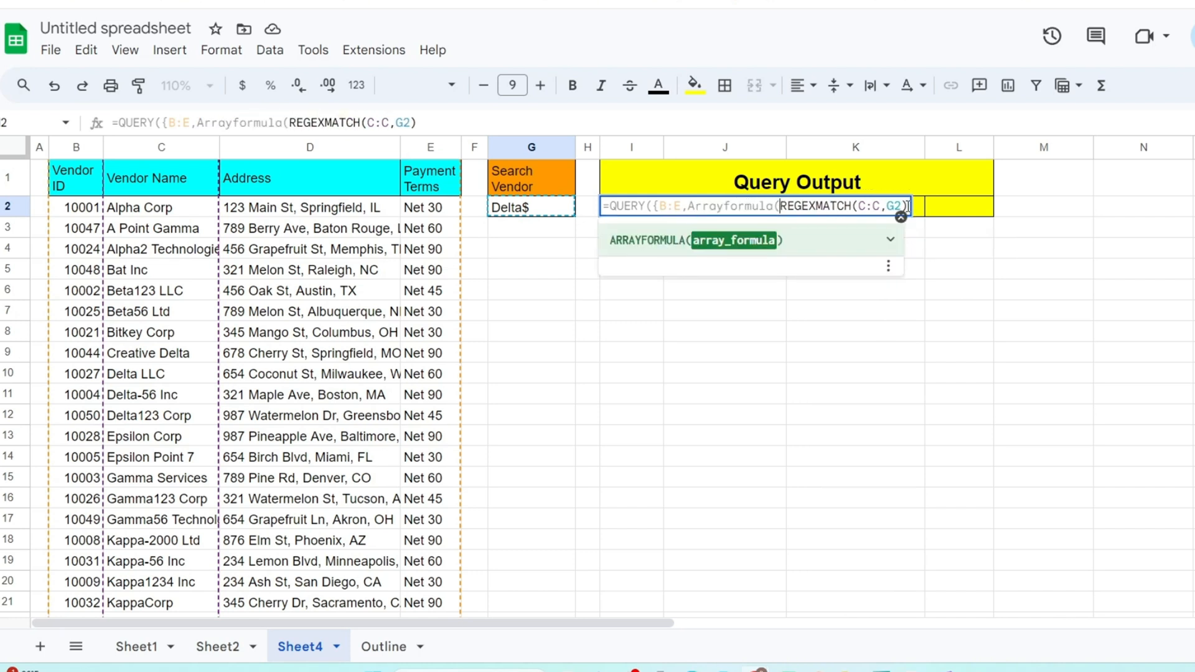
pyautogui.write(')}')
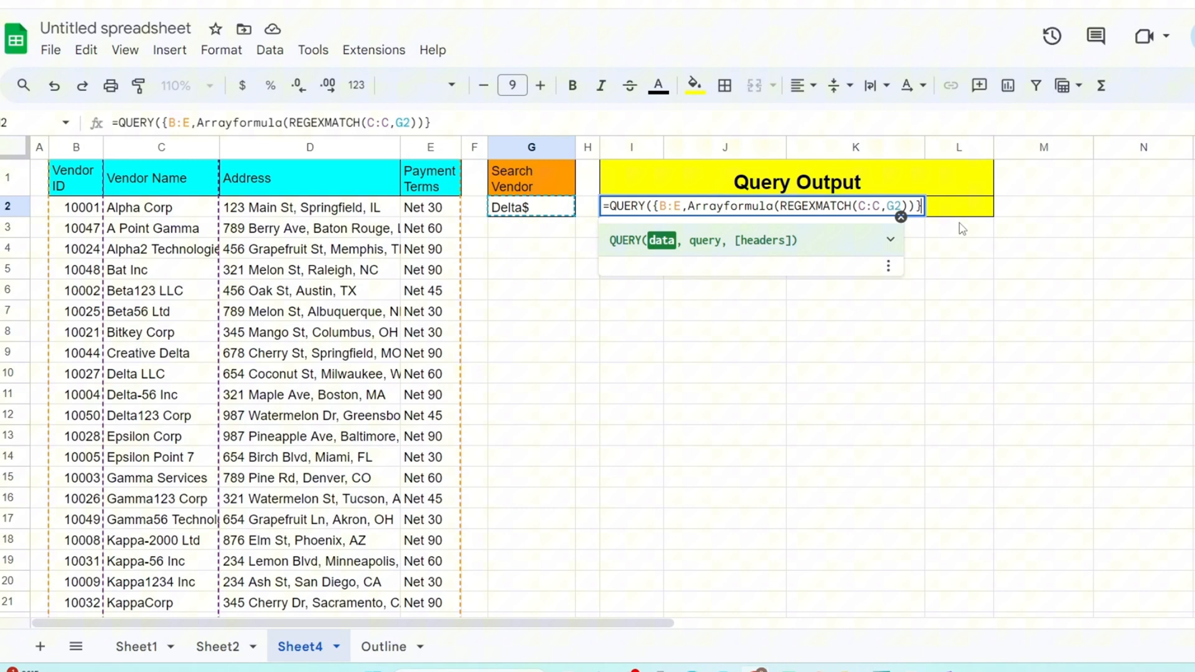
pyautogui.write(',')
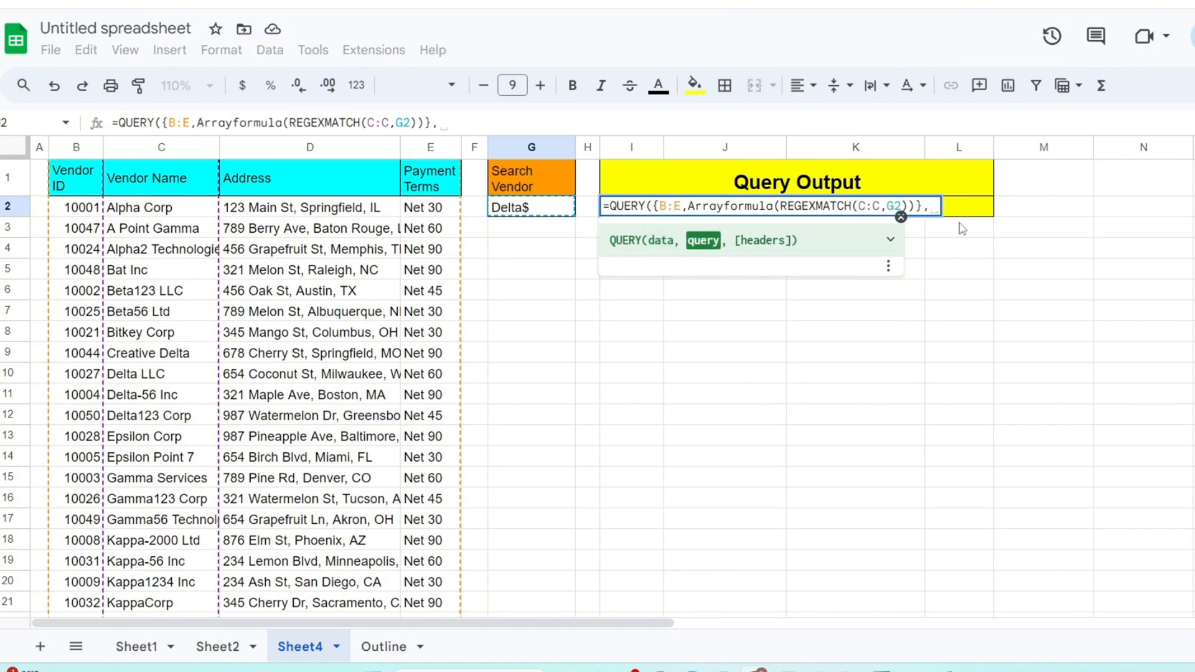
pyautogui.moveTo(958, 230)
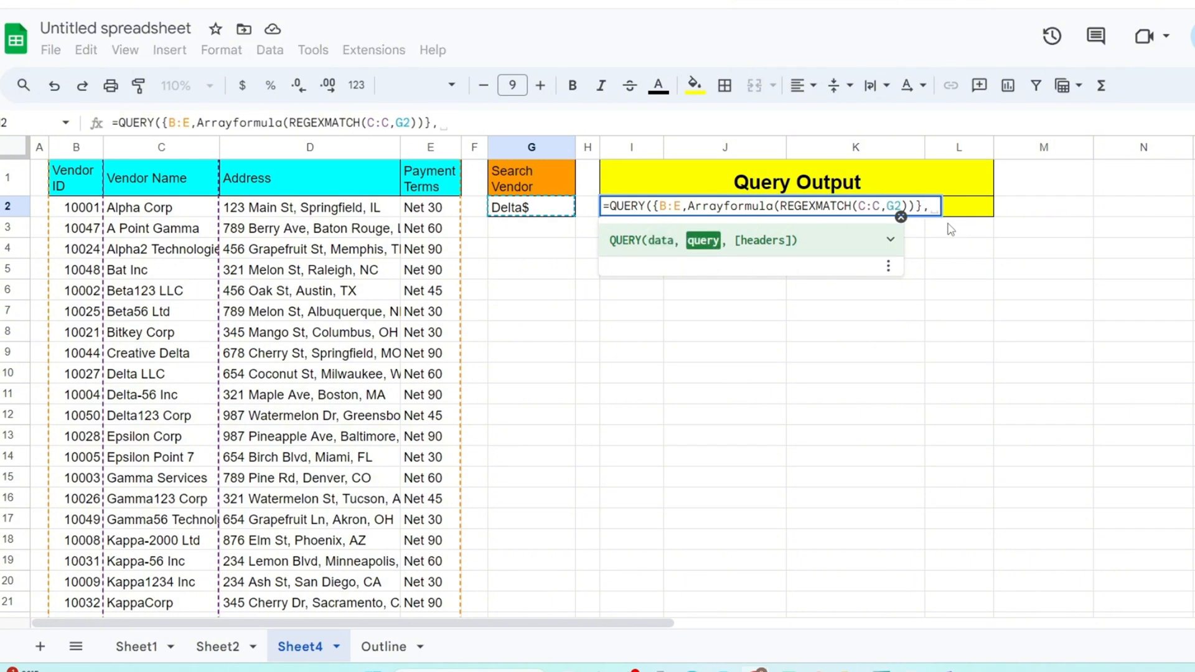
# Step: Finish the formula with query string Select * Where Col5=TRUE and header argument 1
pyautogui.write('"')
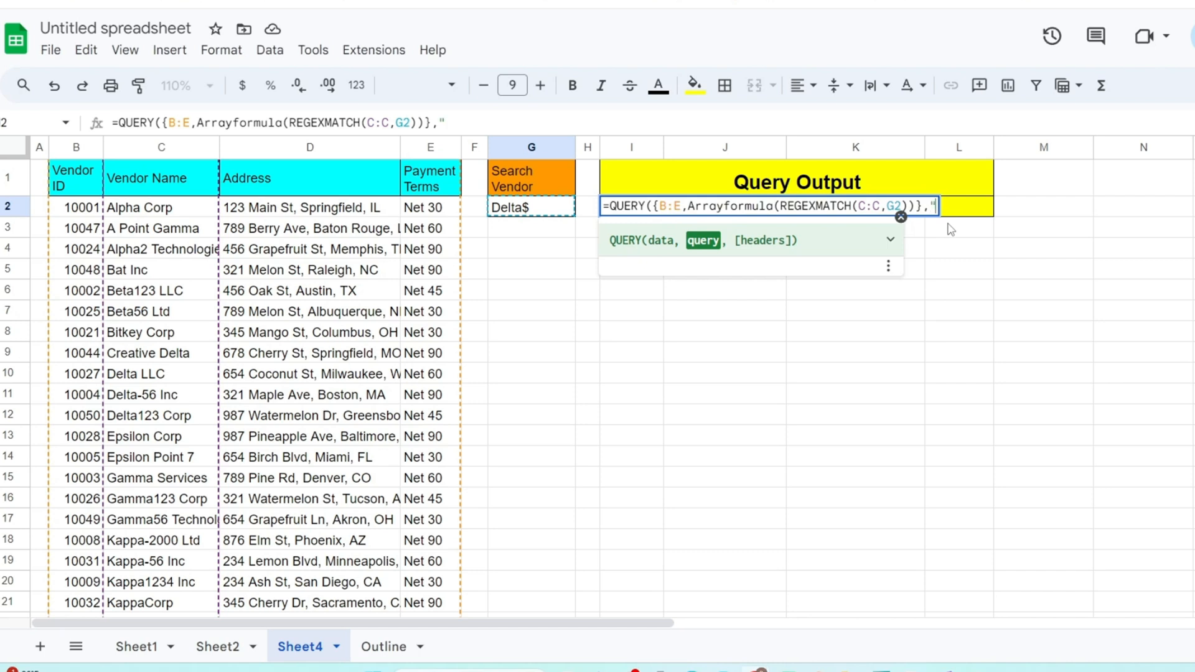
pyautogui.write('Sele')
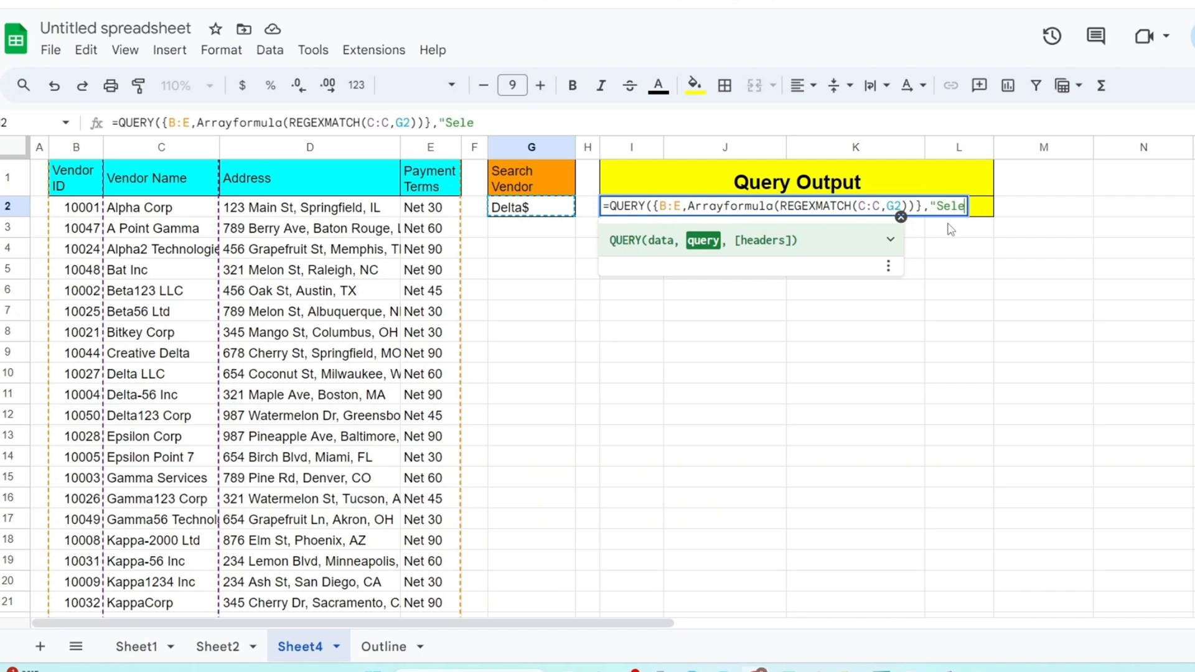
pyautogui.write('ct')
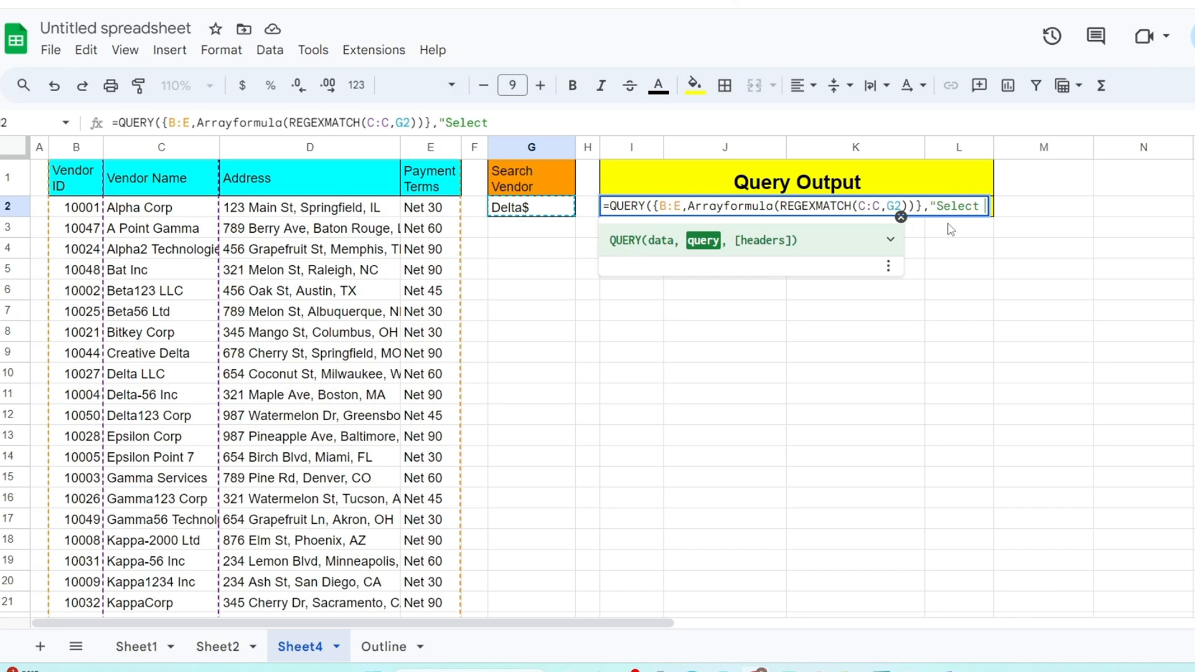
pyautogui.write('*')
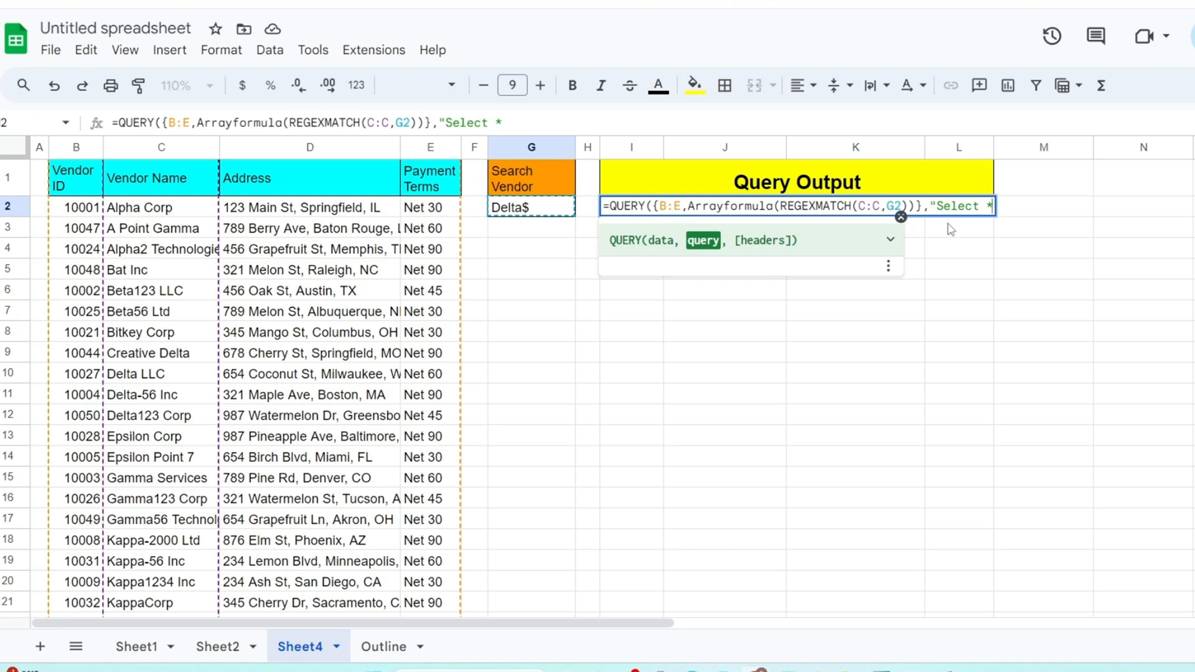
pyautogui.write('W')
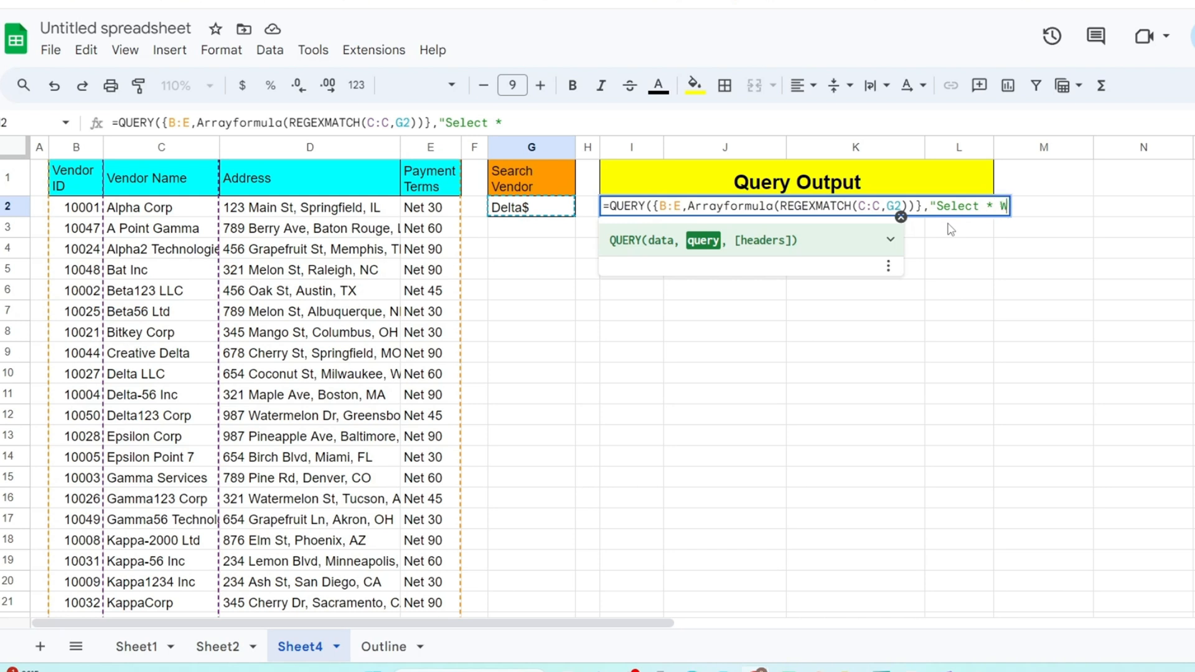
pyautogui.write('Where')
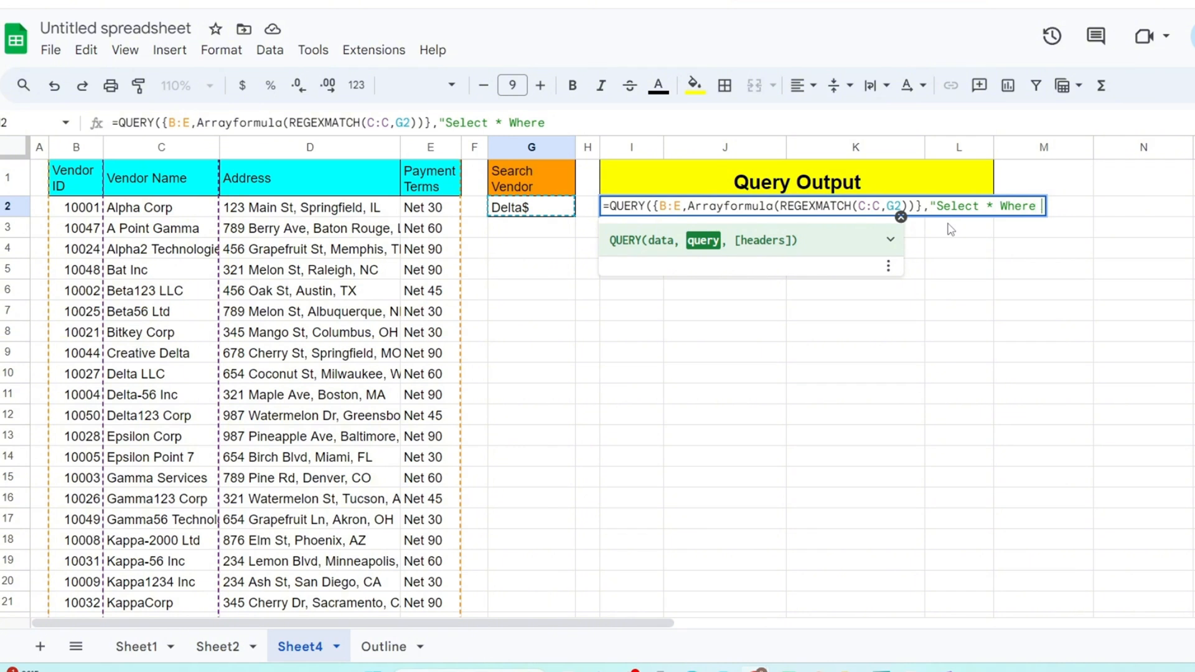
pyautogui.write('Co')
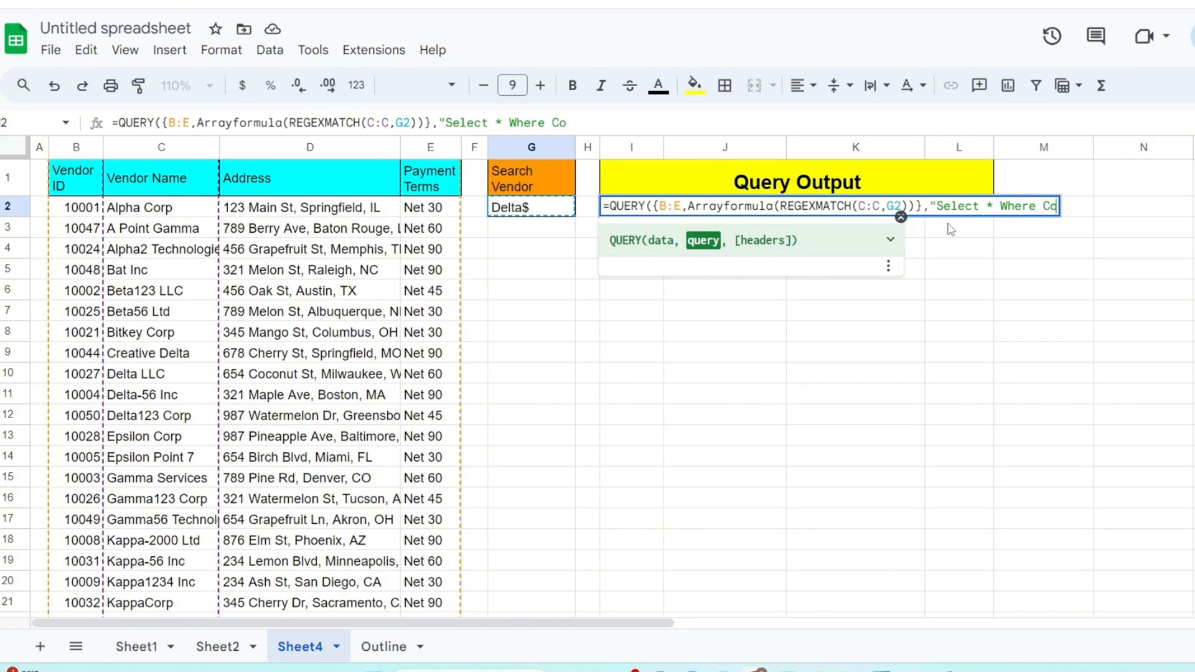
pyautogui.write('l')
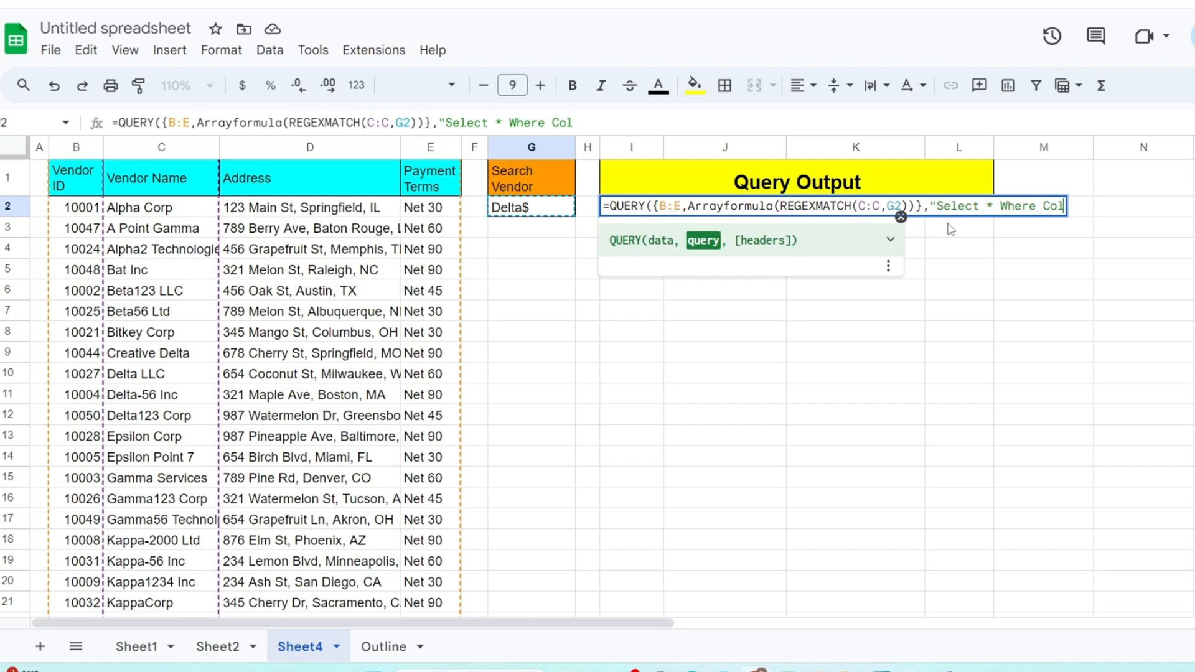
pyautogui.write('5')
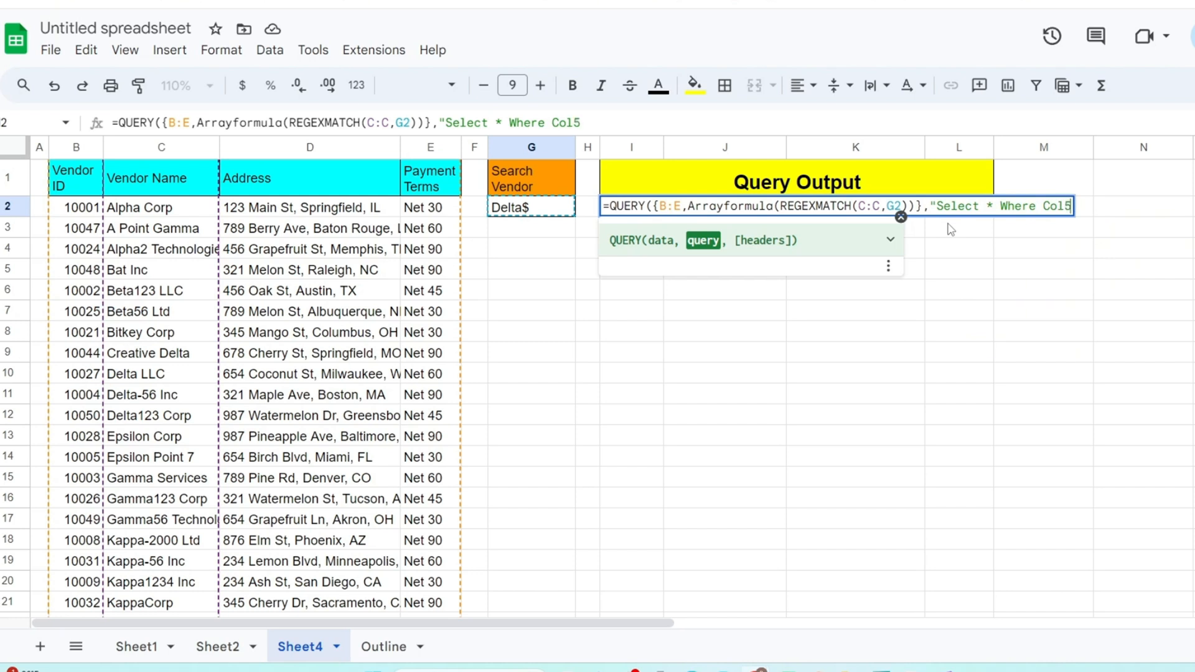
pyautogui.write('=TR')
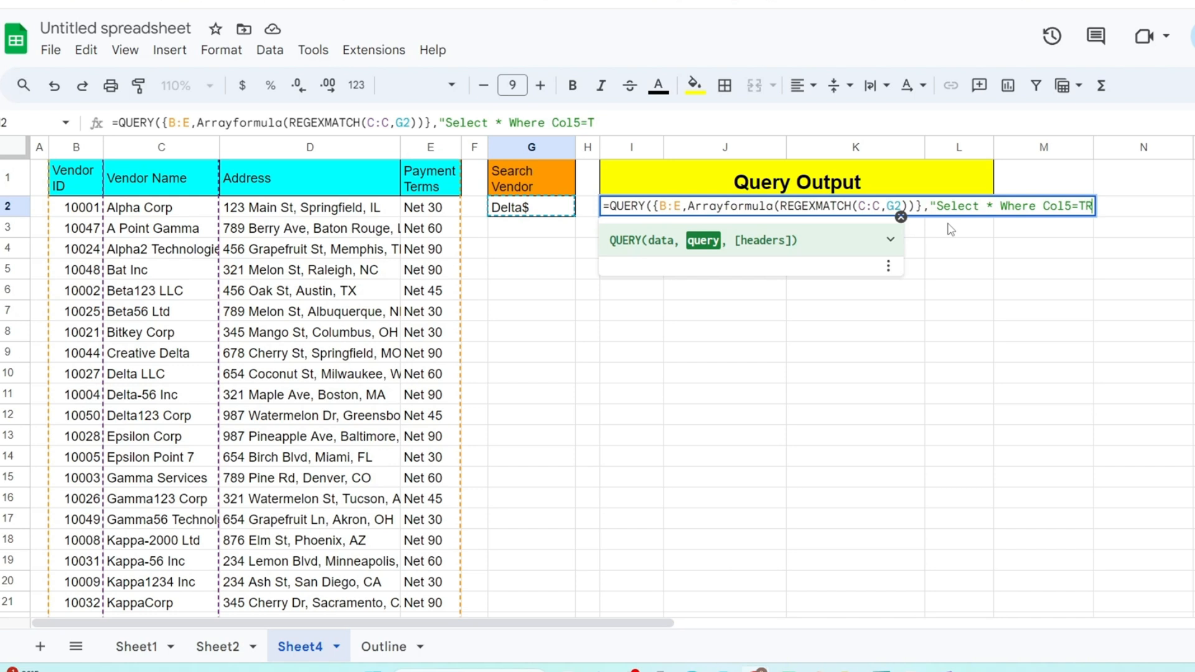
pyautogui.write('RUE"')
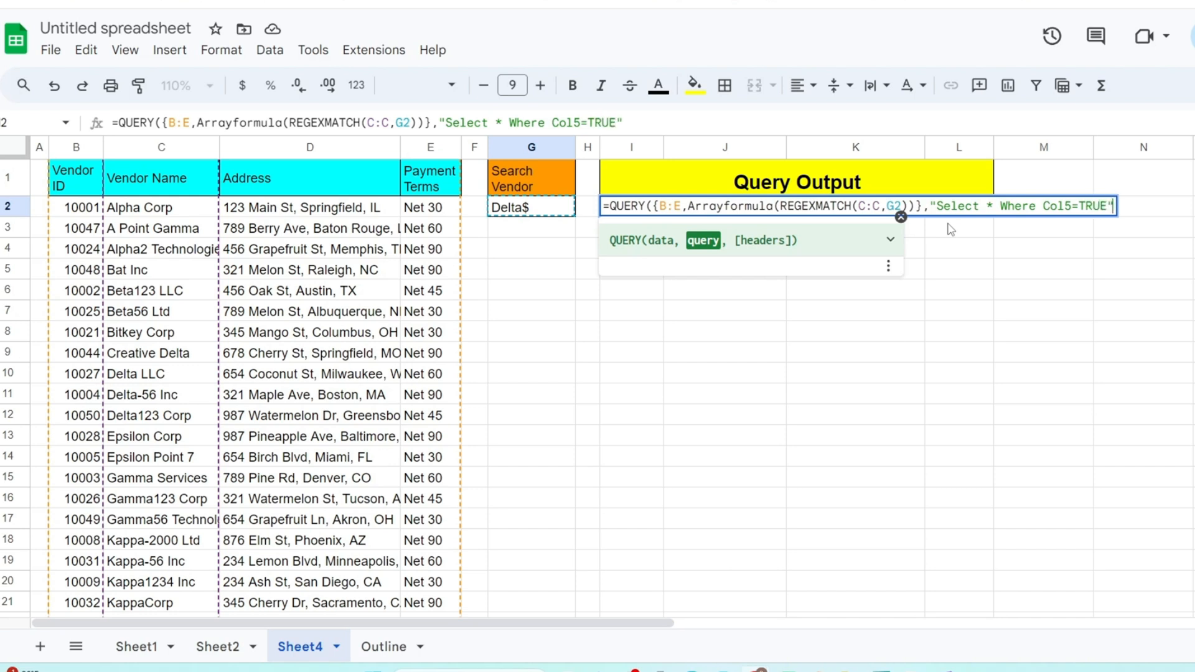
pyautogui.write(',')
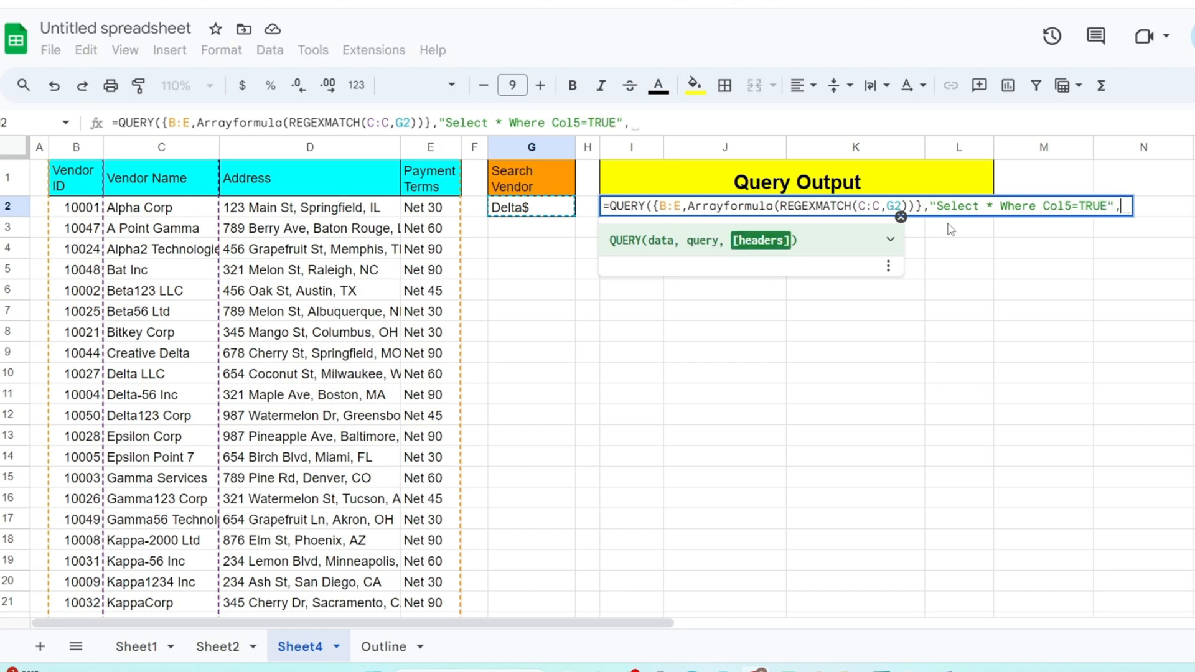
pyautogui.write('1')
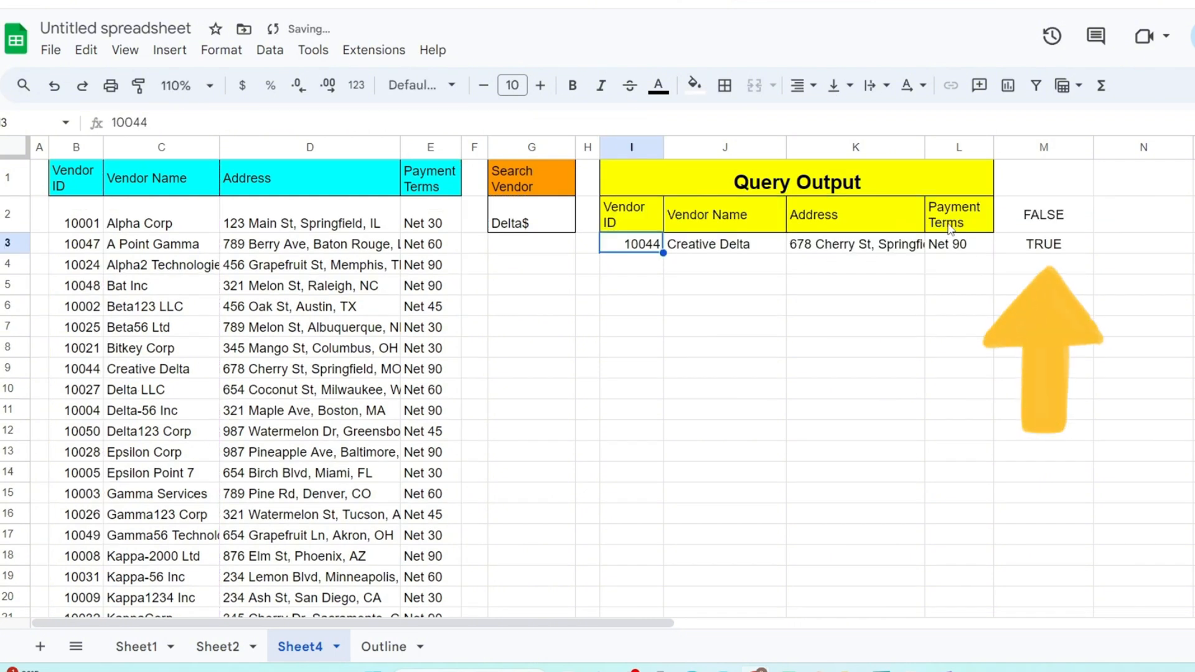
# Step: Change the query to Select Col1, Col2, Col3, Col4, dropping the TRUE/FALSE column
pyautogui.click(1043, 245)
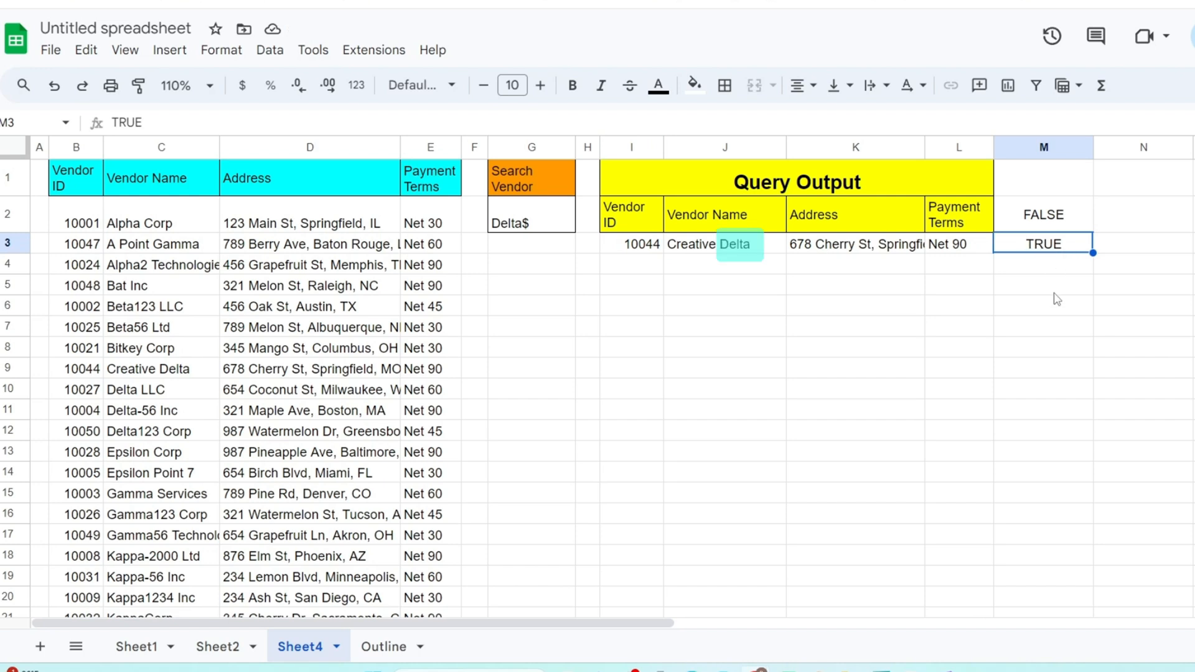
pyautogui.moveTo(1009, 283)
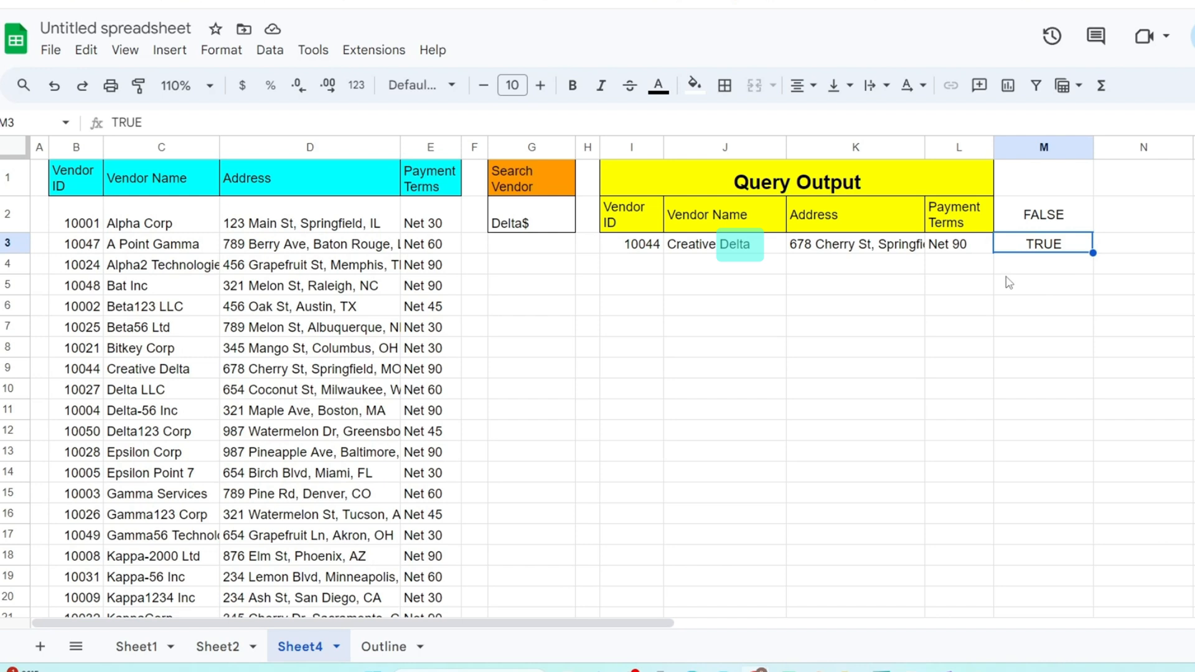
pyautogui.click(631, 215)
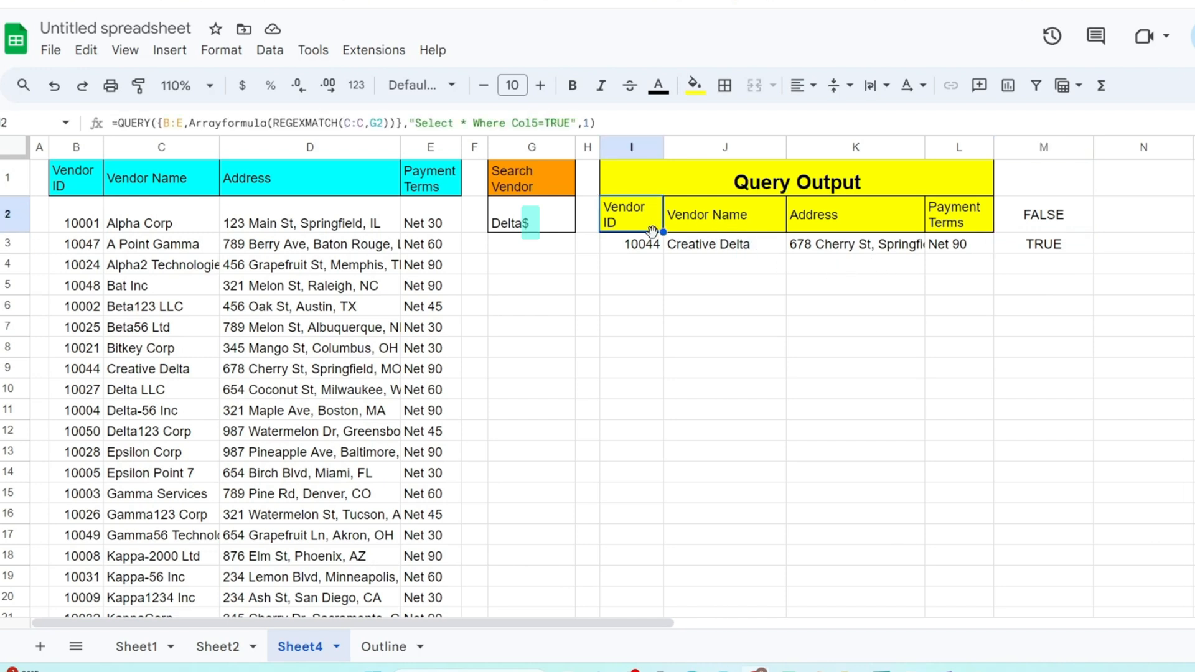
pyautogui.doubleClick(632, 214)
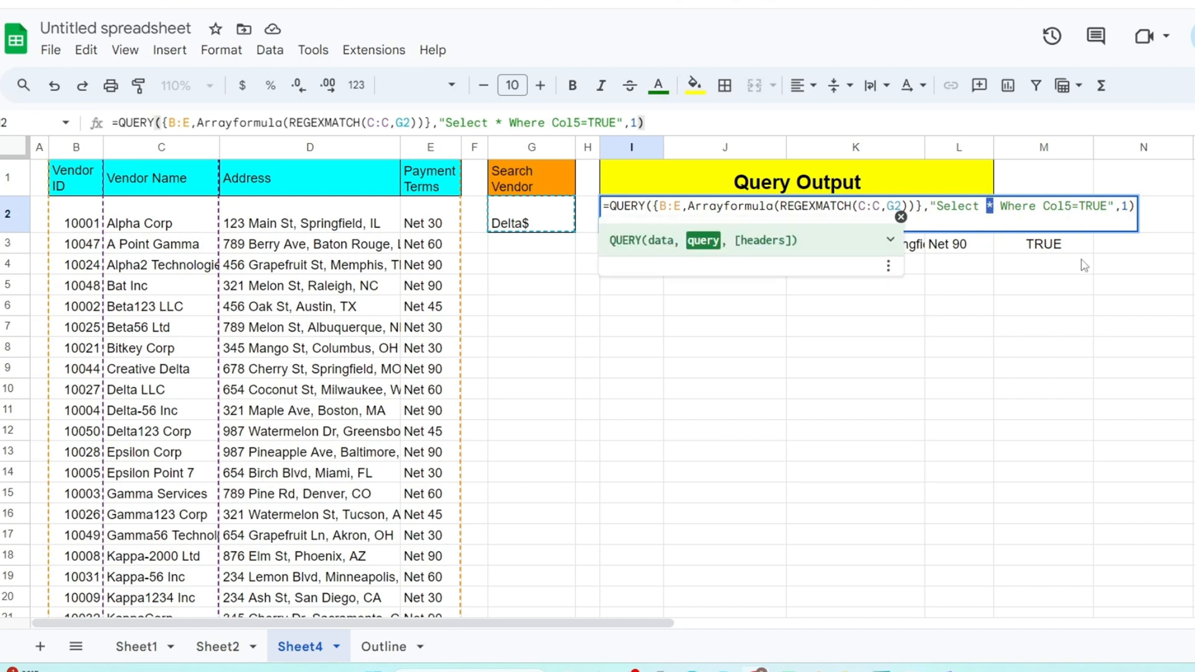
pyautogui.write('C')
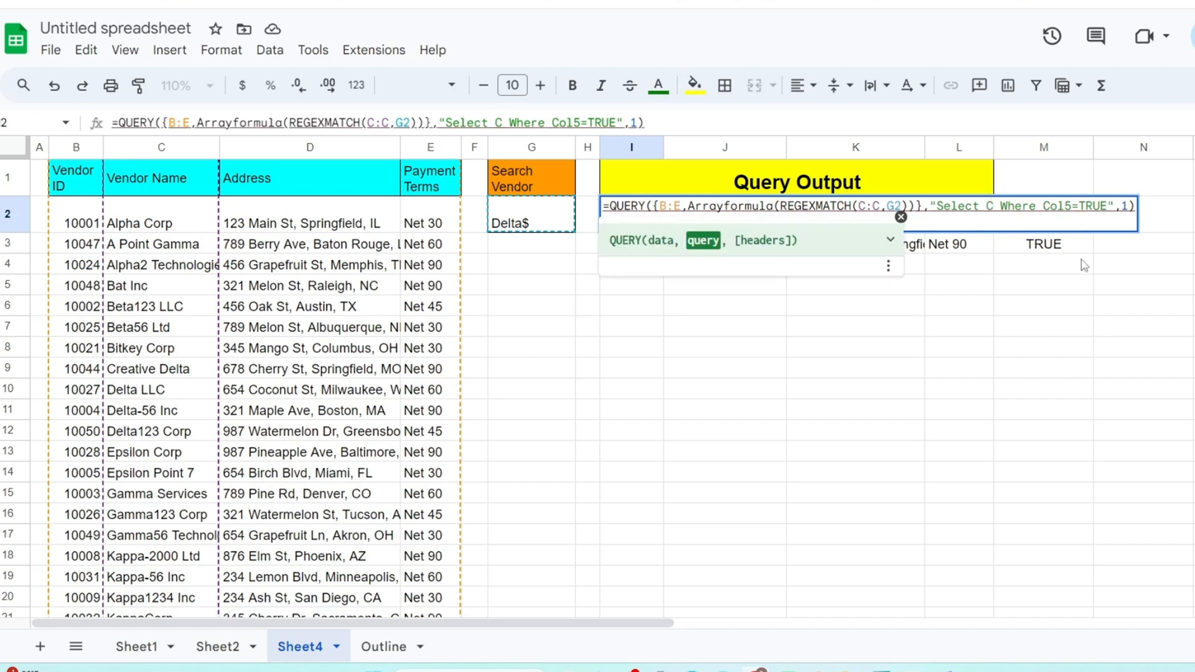
pyautogui.write('Col1')
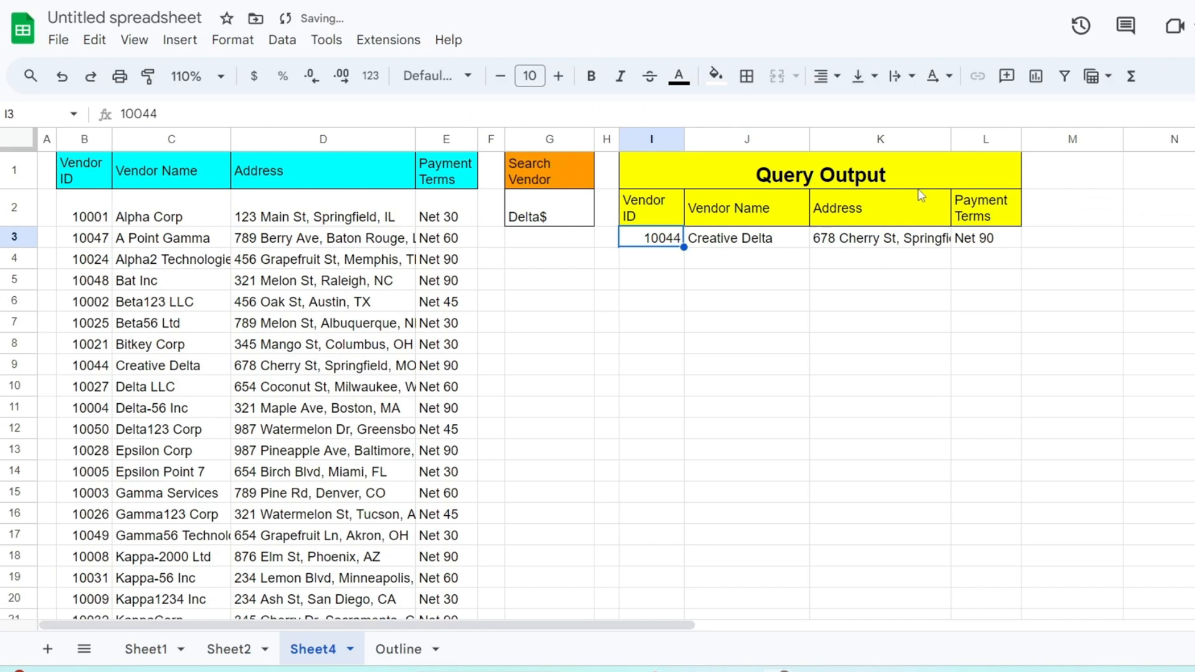
# Step: Search G2 with Delta, then ^Delta to list Delta LLC, Delta-56 Inc, Delta123 Corp
pyautogui.click(880, 384)
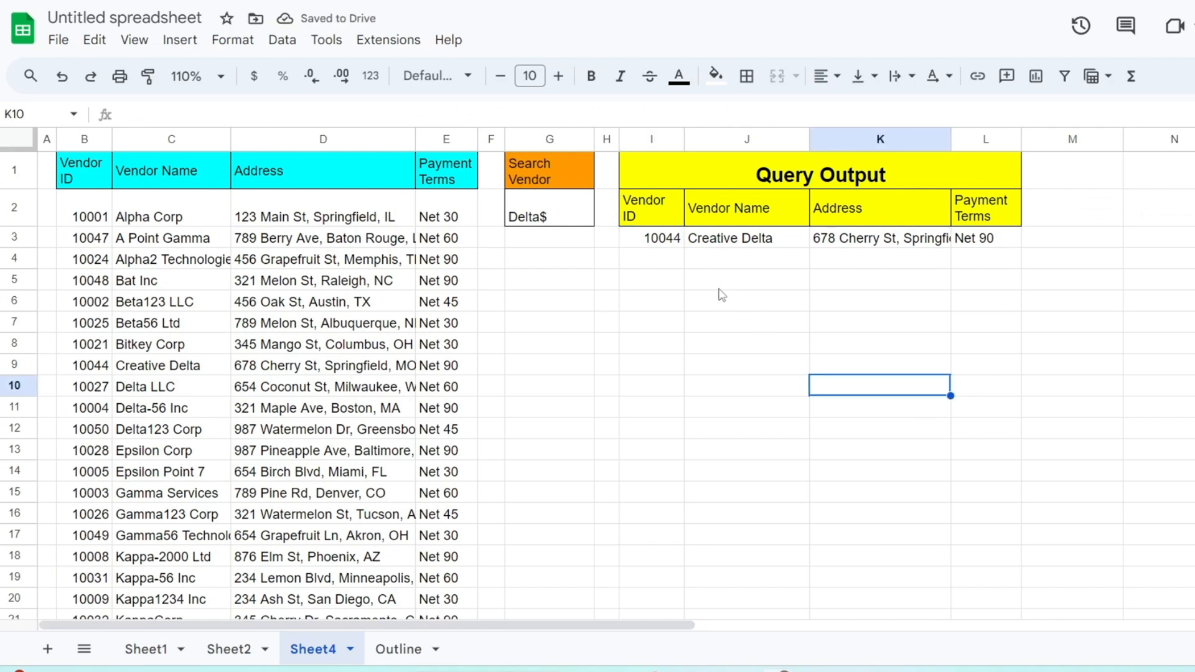
pyautogui.moveTo(673, 299)
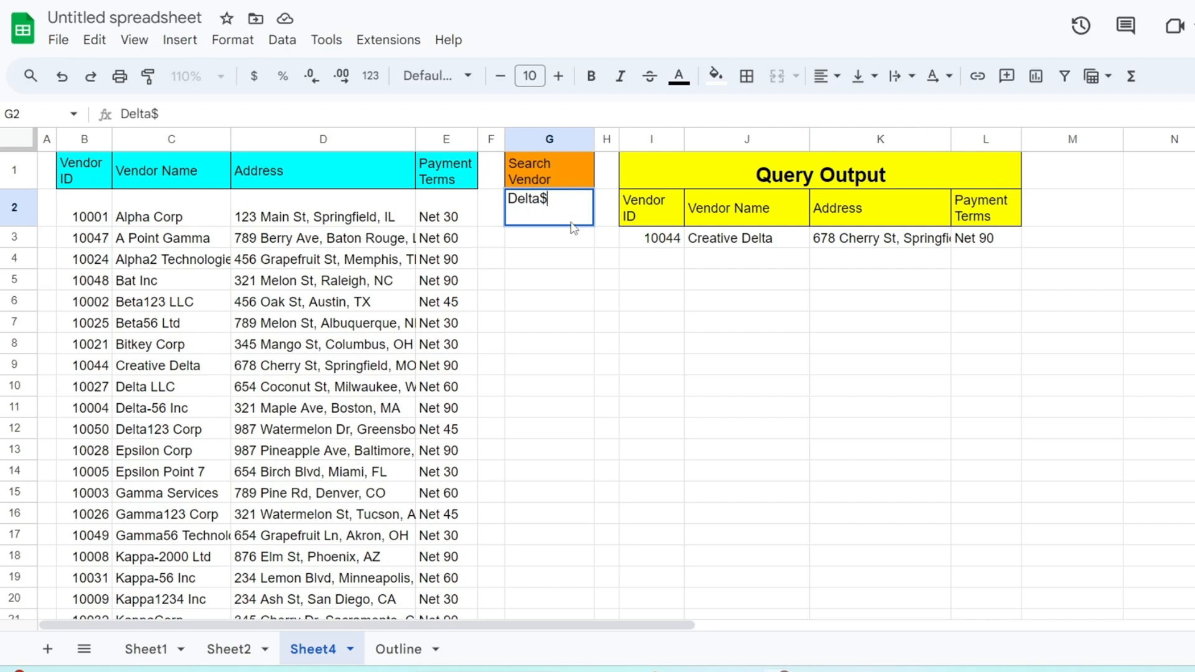
pyautogui.press('Enter')
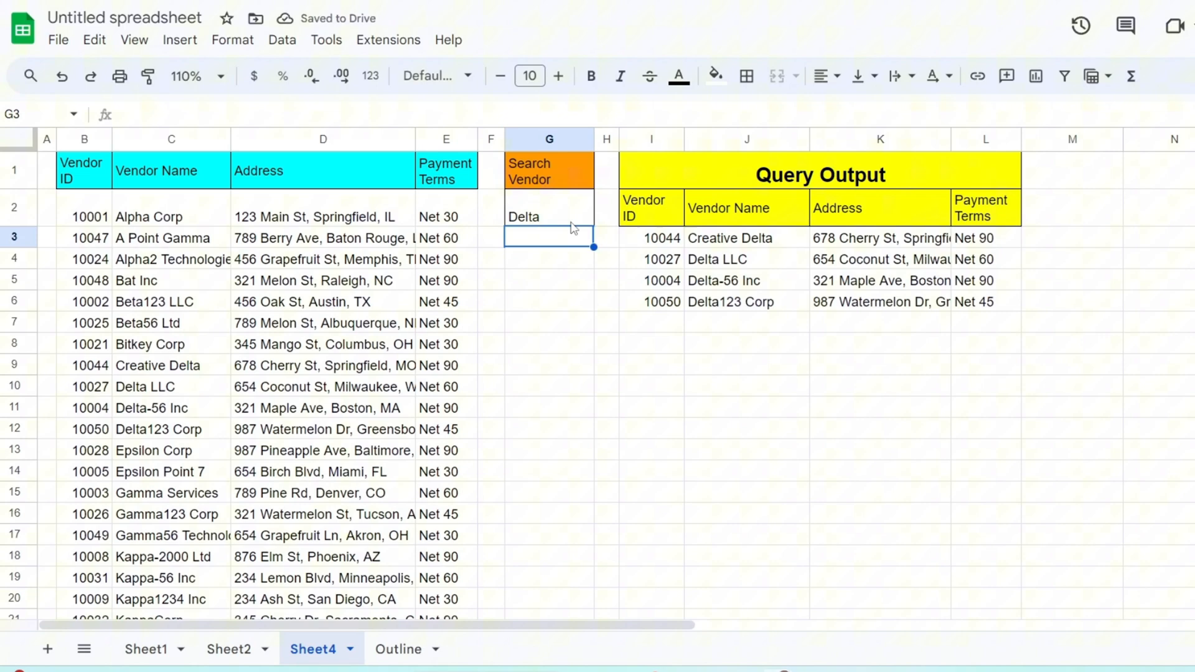
pyautogui.click(490, 412)
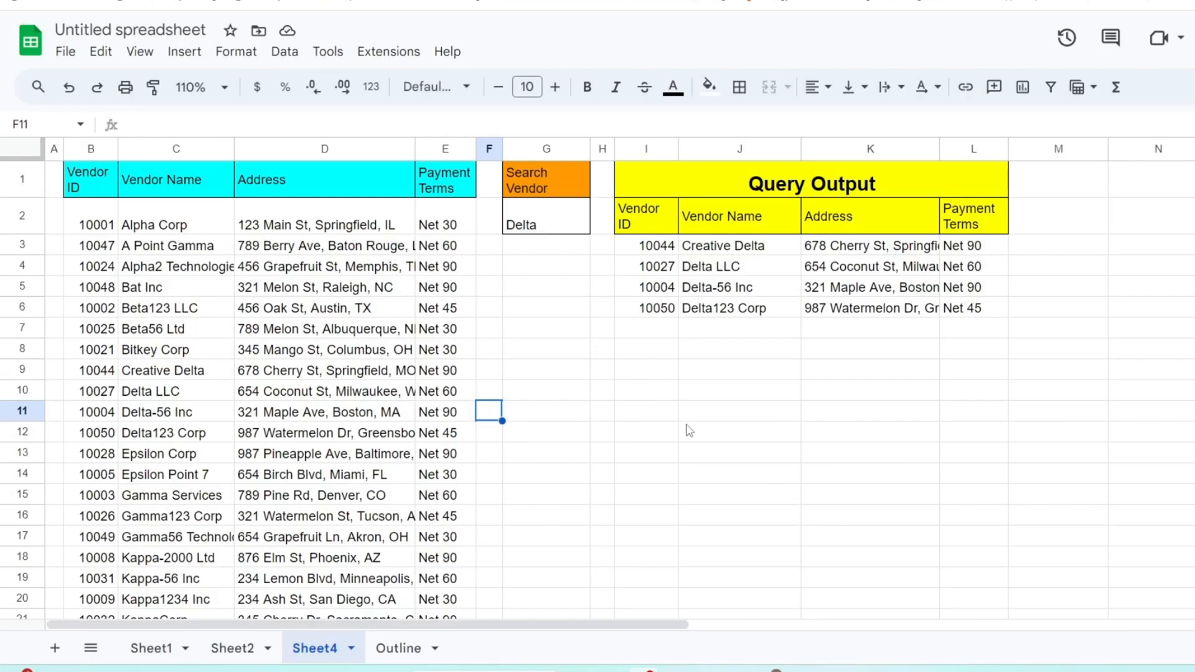
pyautogui.click(738, 432)
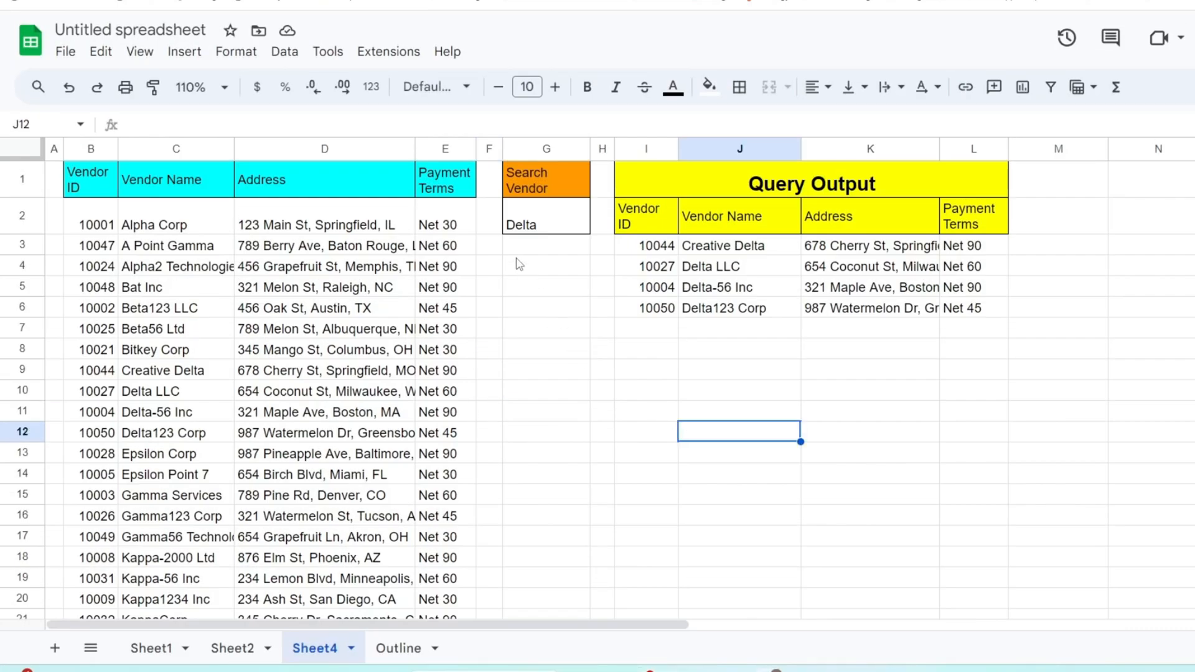
pyautogui.click(546, 224)
pyautogui.write('^')
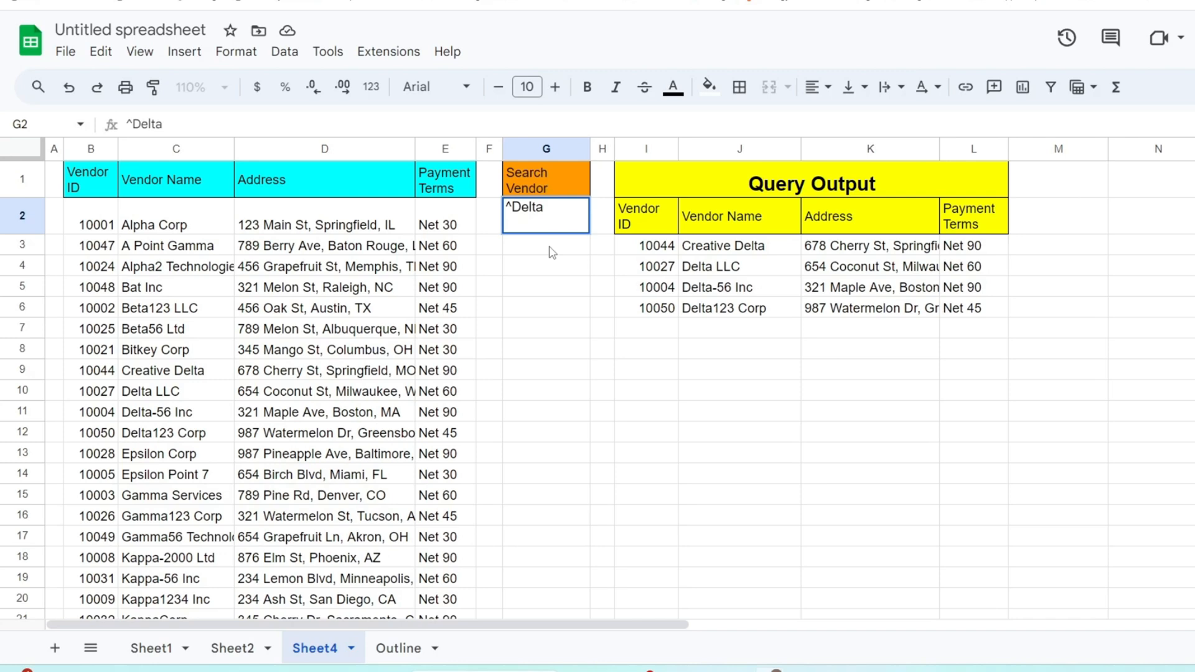
pyautogui.click(738, 411)
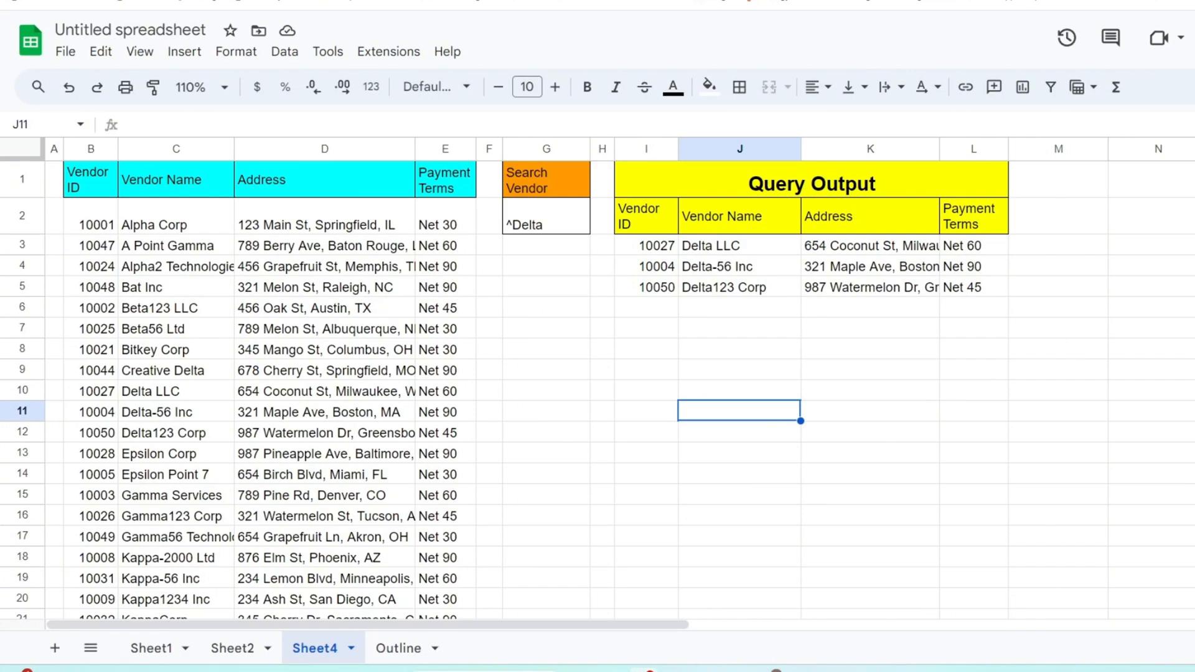
pyautogui.click(544, 349)
pyautogui.write('^')
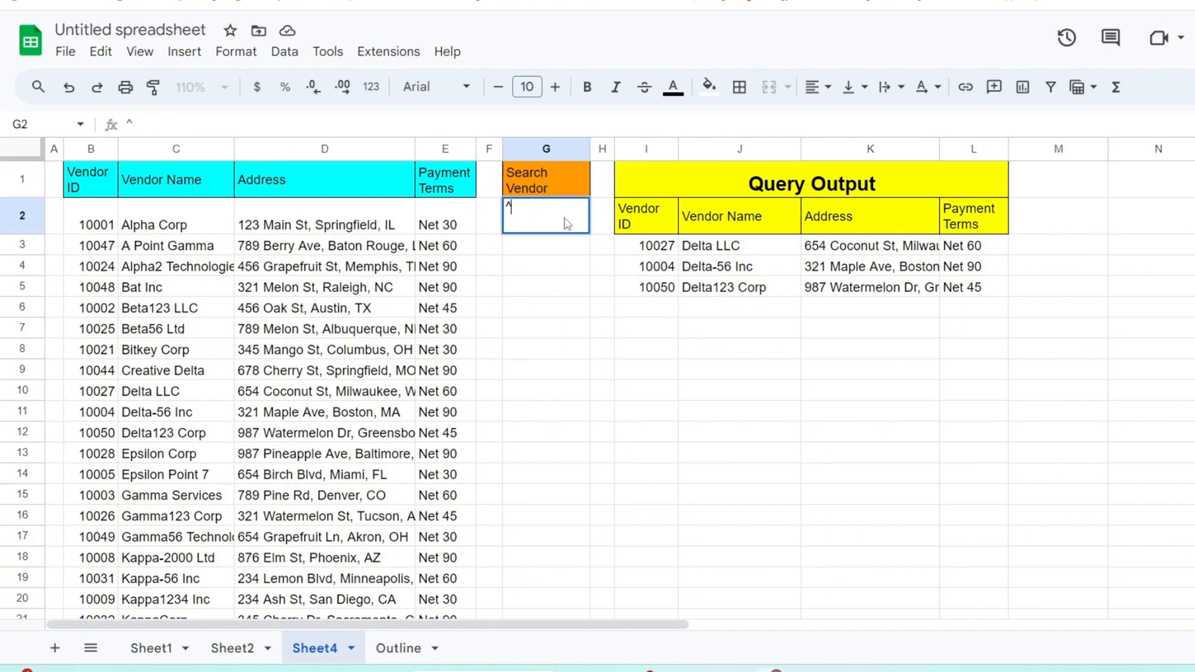
# Step: Apply the pattern ^B[ai]t in Search Vendor cell G2
pyautogui.write('B[')
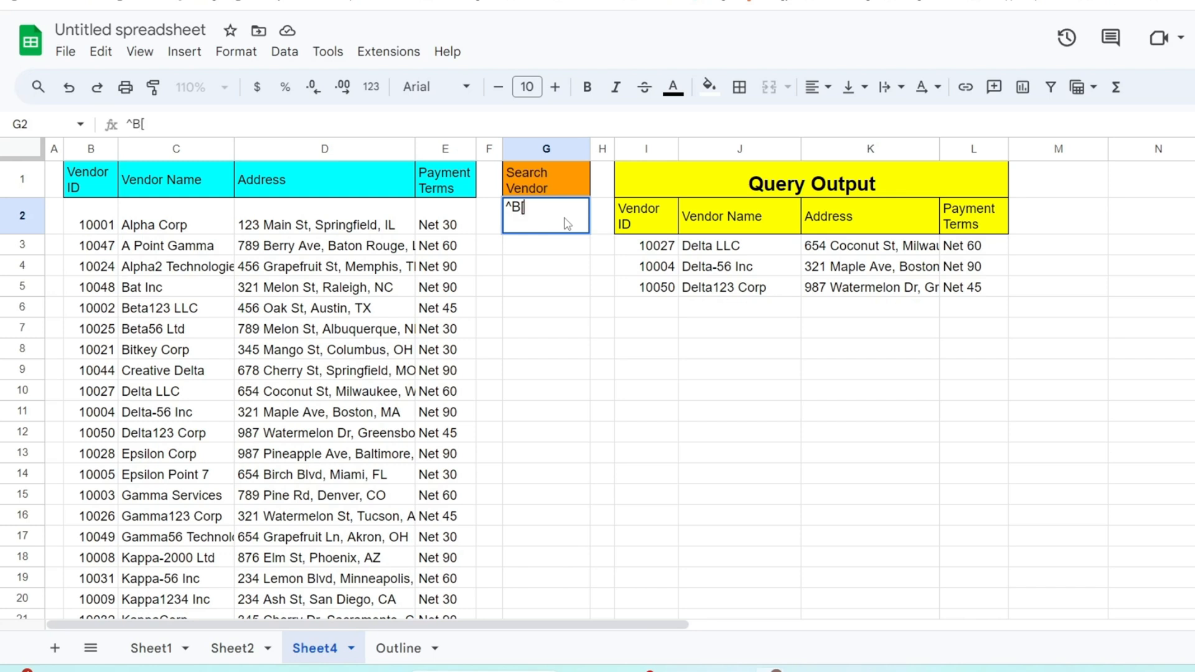
pyautogui.write('ai')
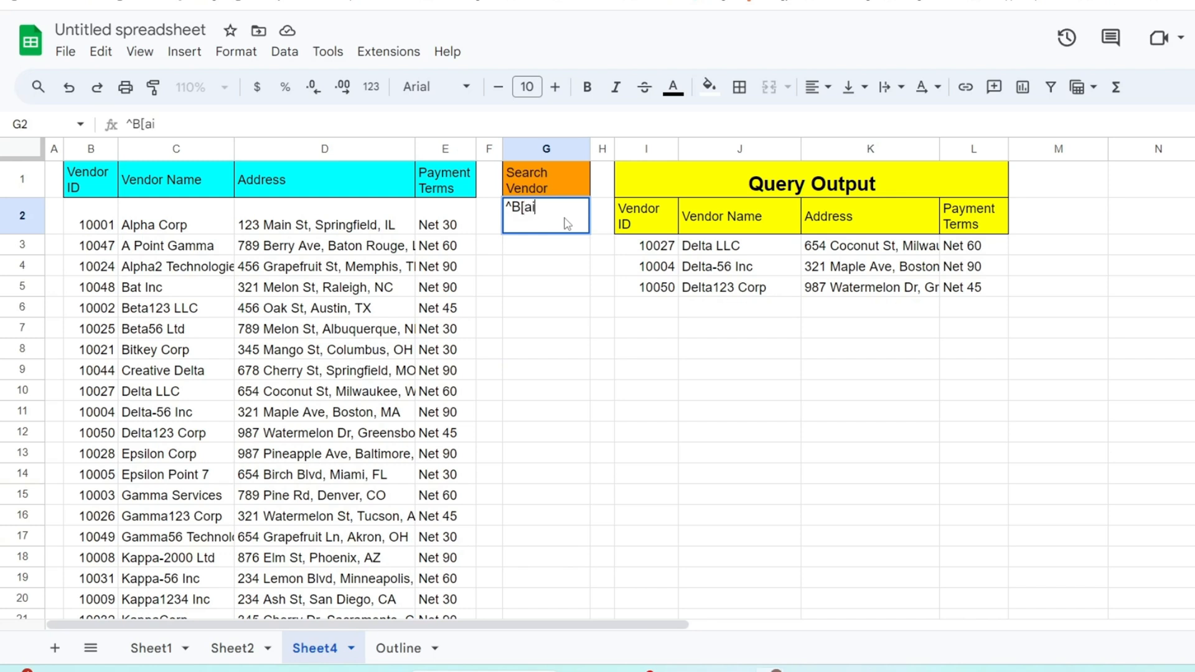
pyautogui.write(']t')
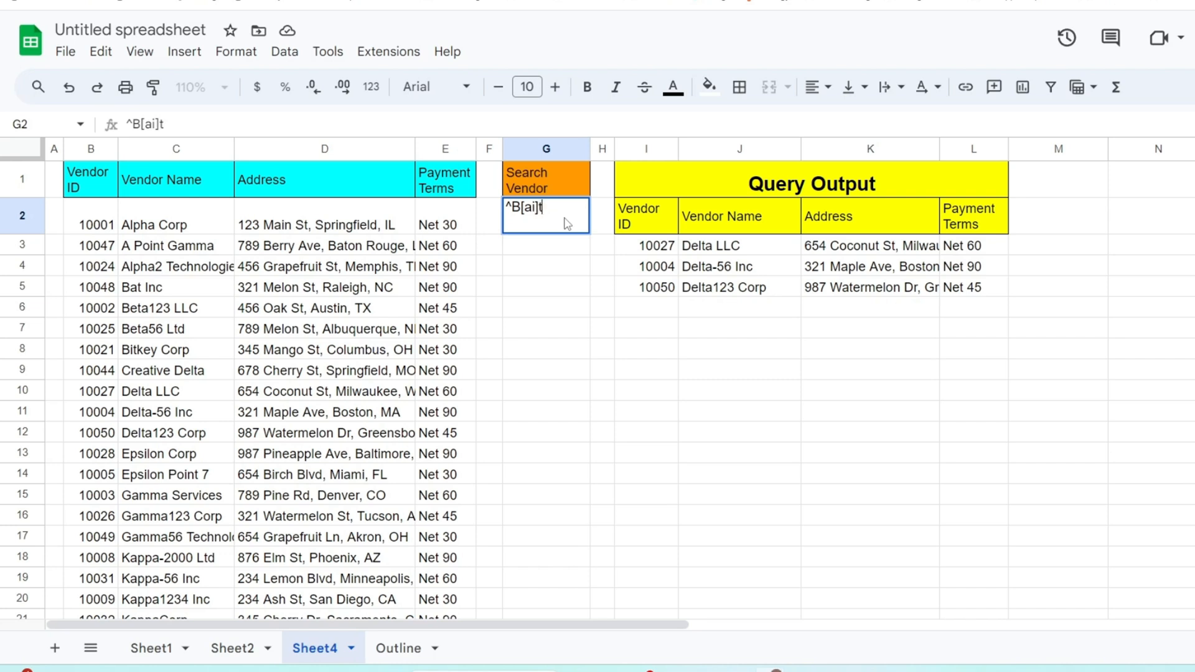
pyautogui.press('Return')
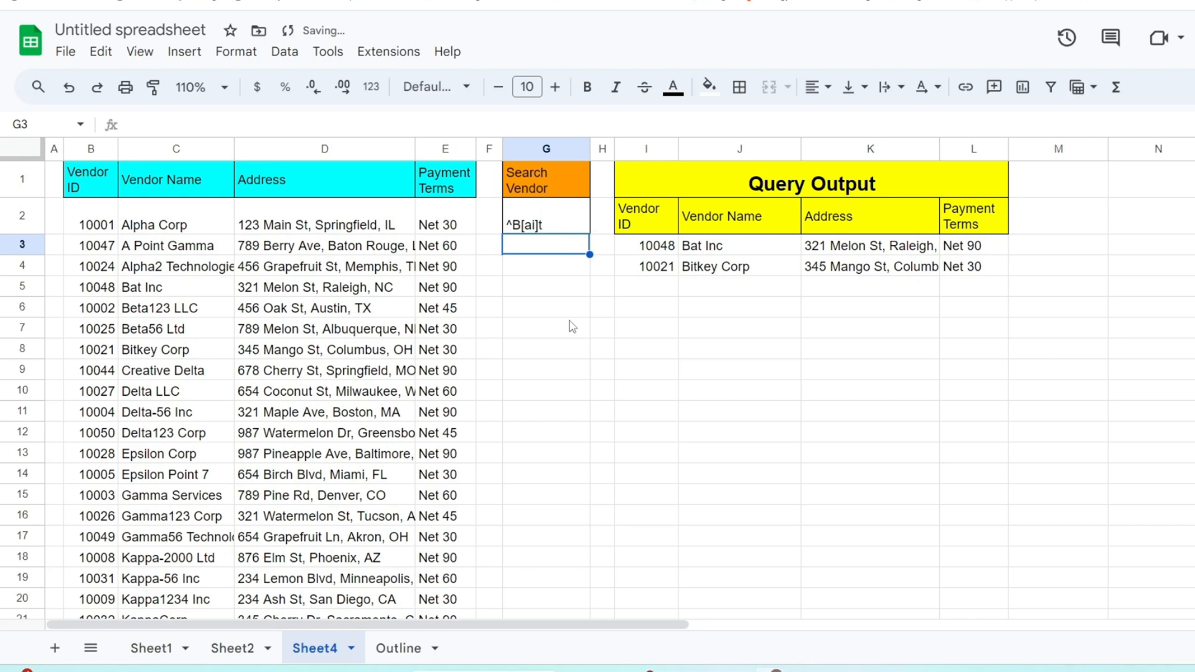
# Step: Edit the pattern to ^B[aie]t, adding the Beta vendors to the output
pyautogui.click(546, 327)
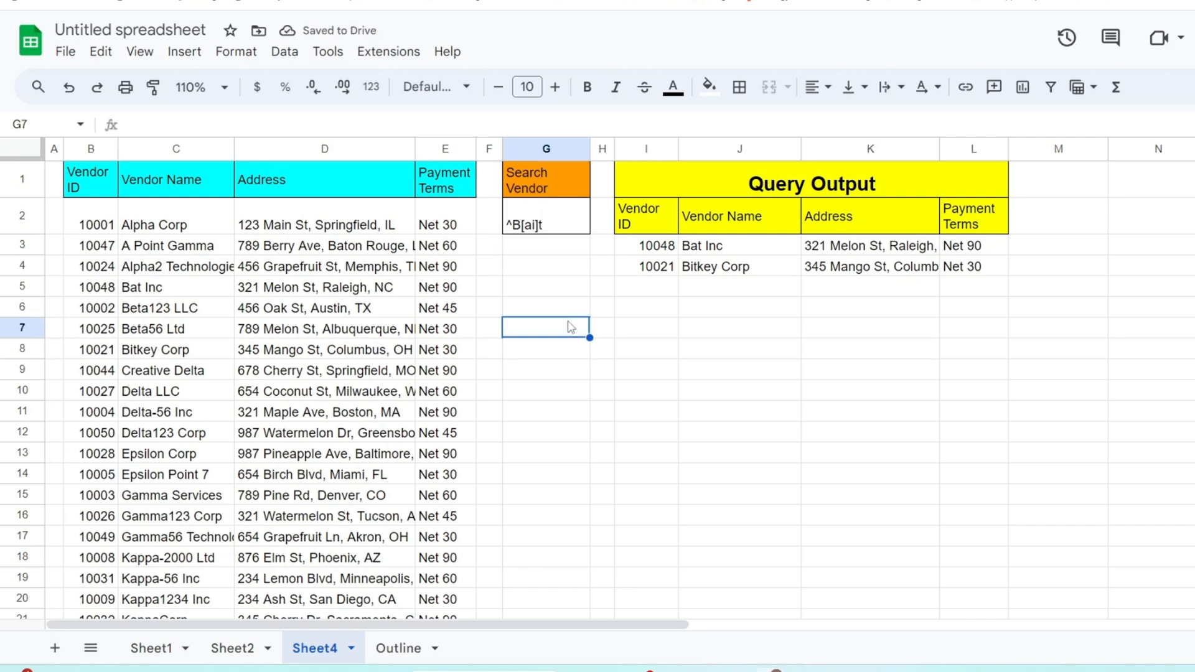
pyautogui.click(545, 224)
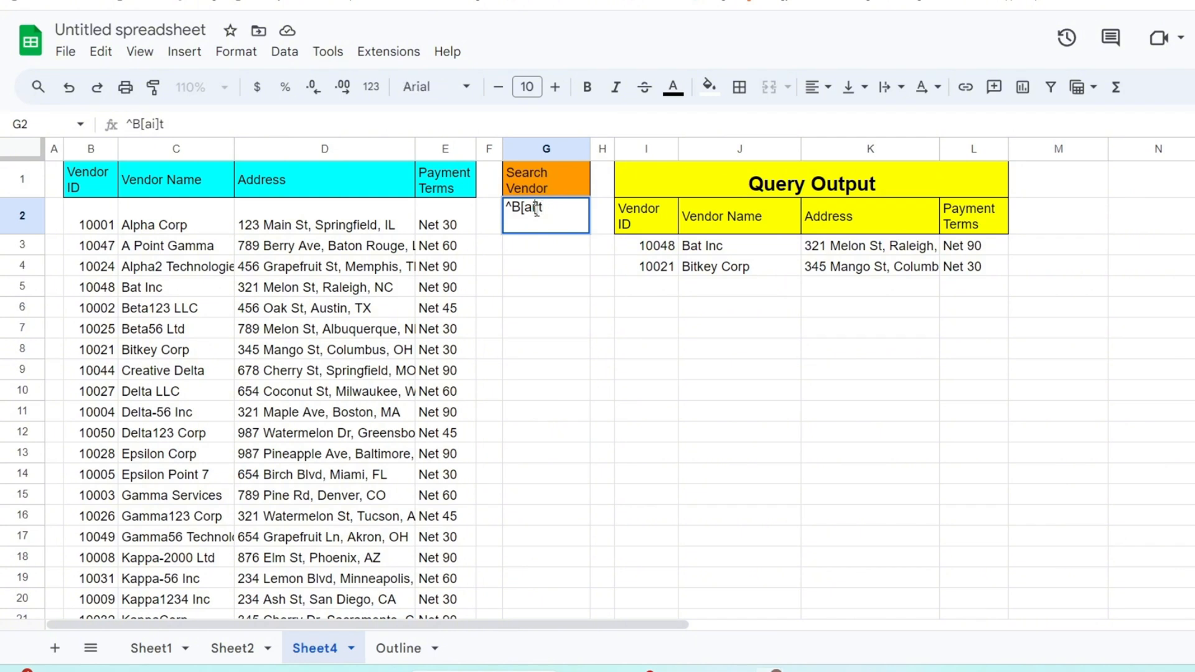
pyautogui.write('e')
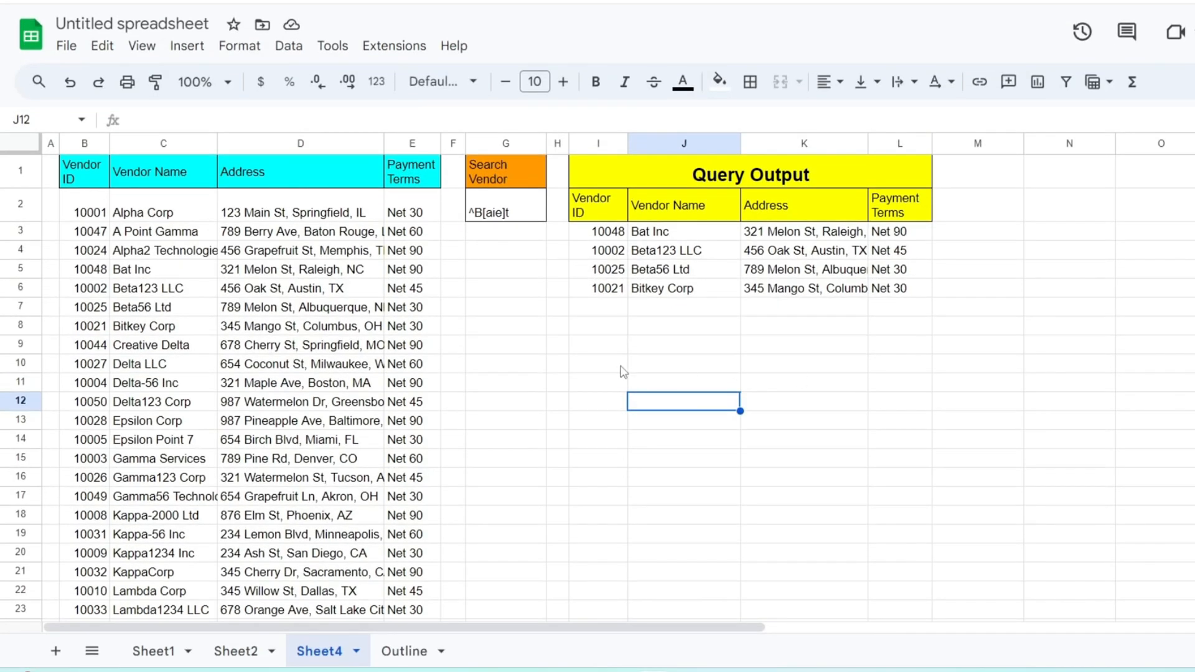
pyautogui.click(505, 363)
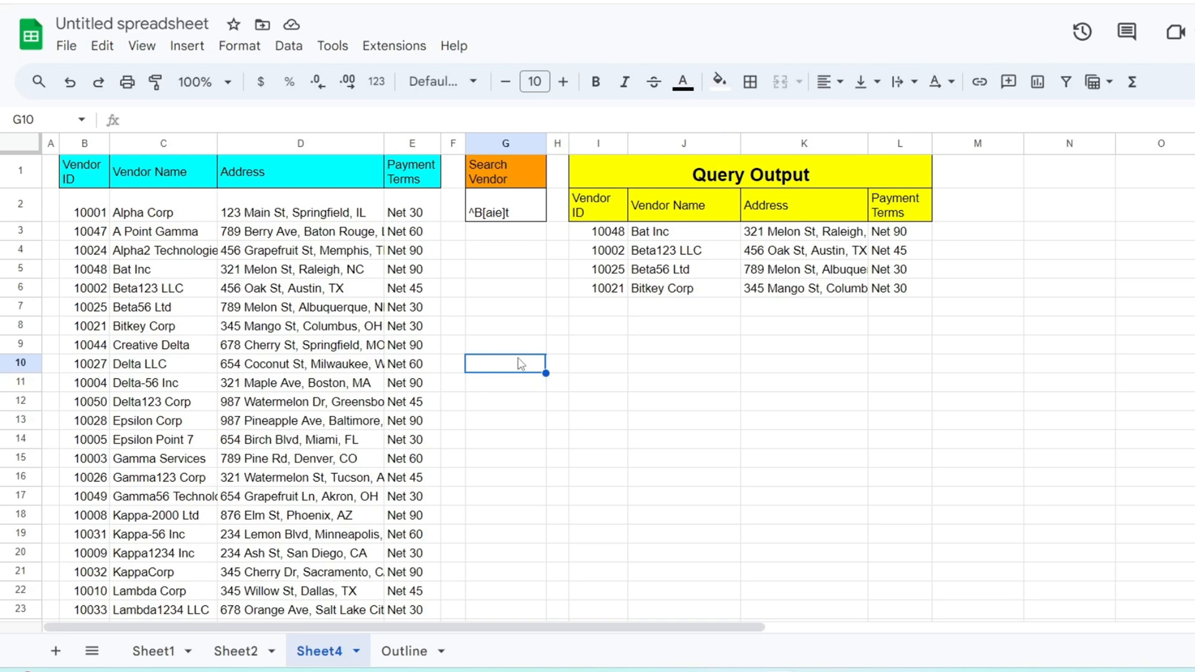
pyautogui.click(504, 203)
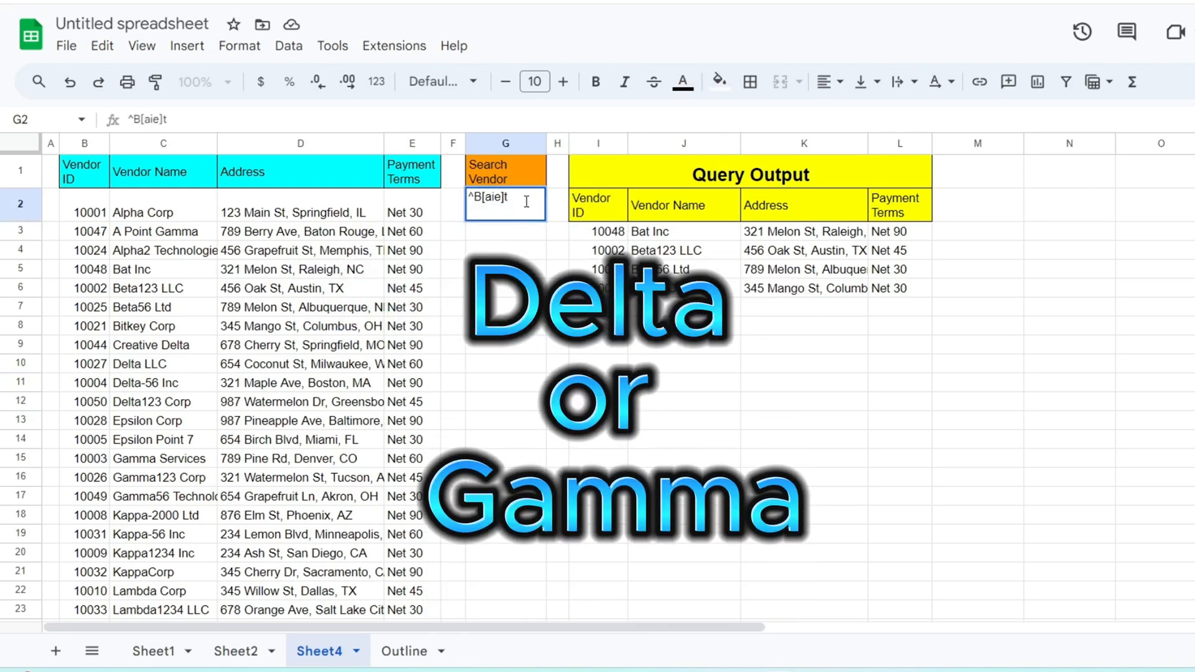
# Step: Set Search Vendor to Delta$|Gamma$, listing A Point Gamma and Creative Delta
pyautogui.write('D')
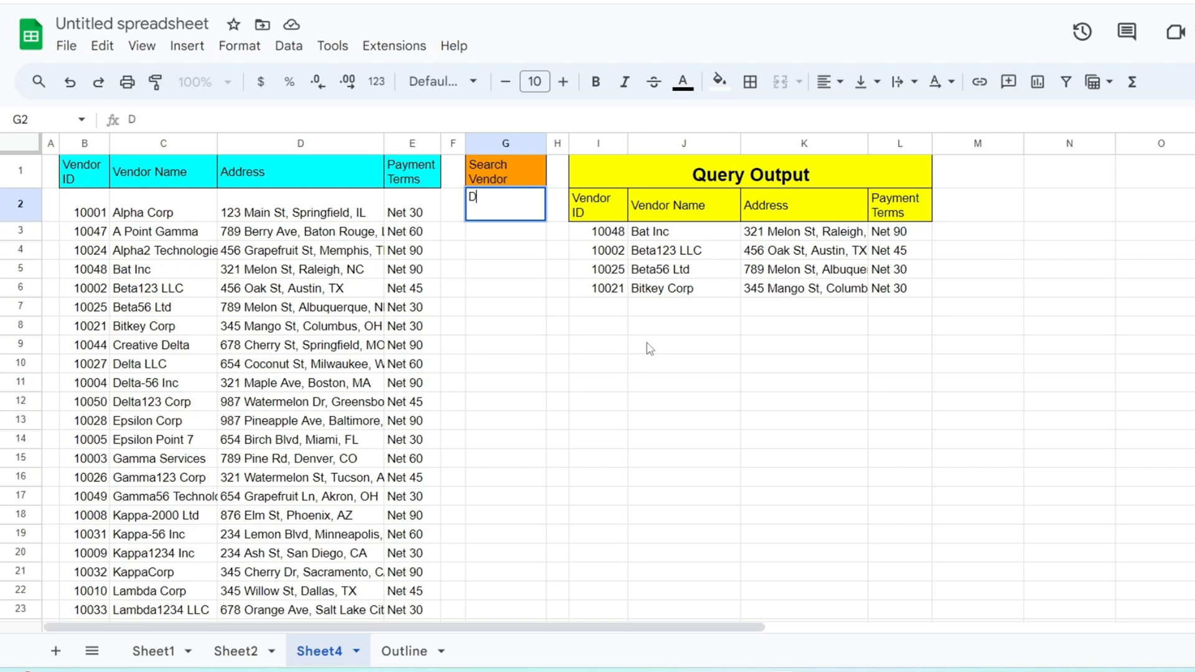
pyautogui.write('elta')
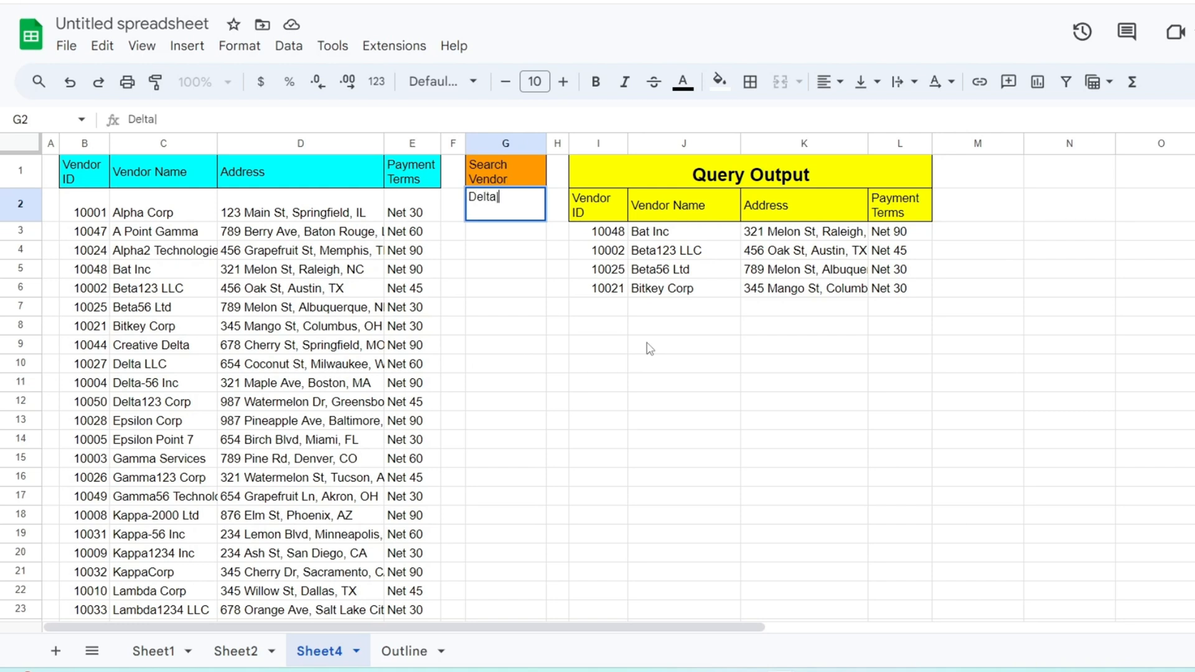
pyautogui.write('|Gamma')
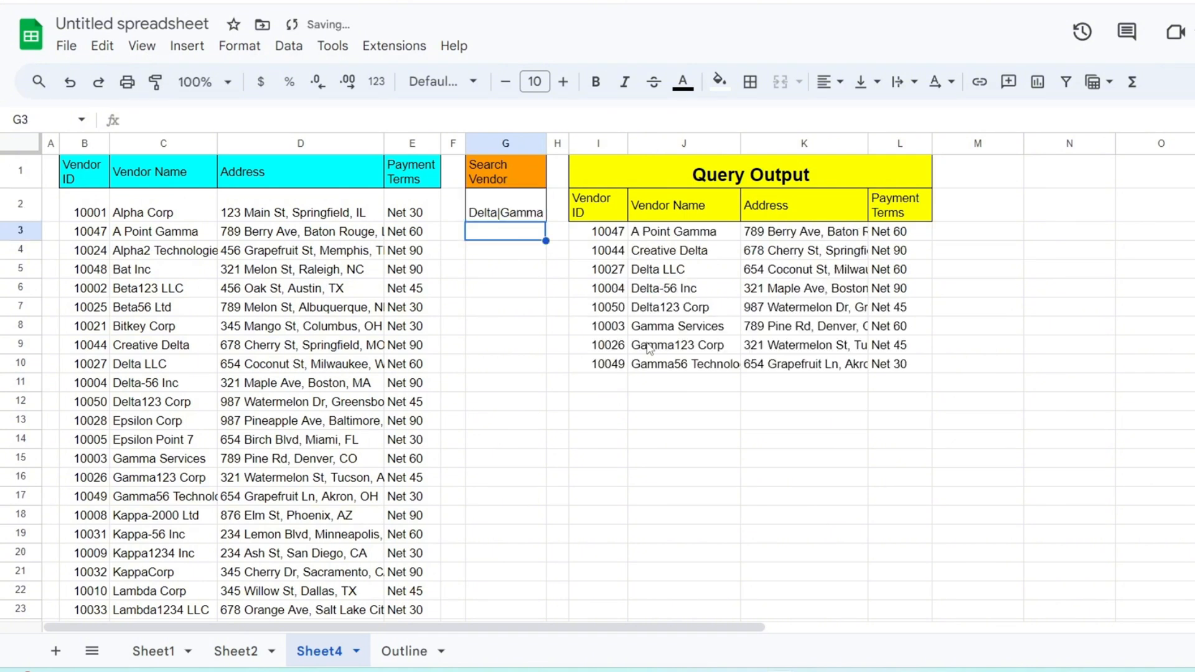
pyautogui.moveTo(715, 428)
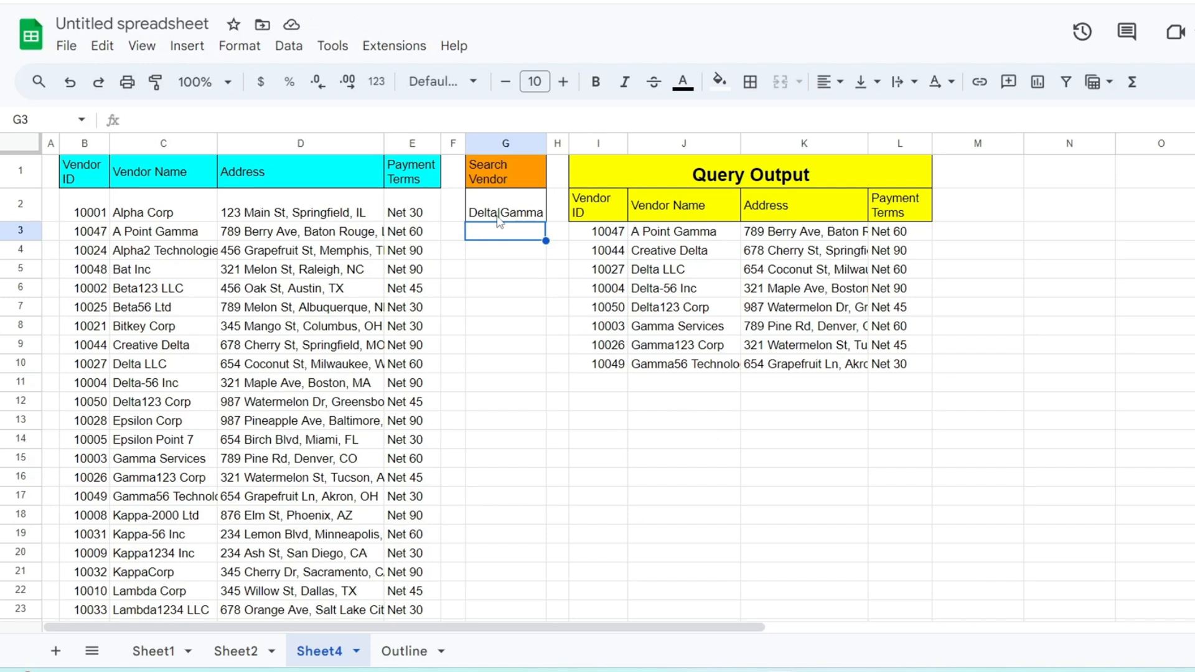
pyautogui.click(505, 200)
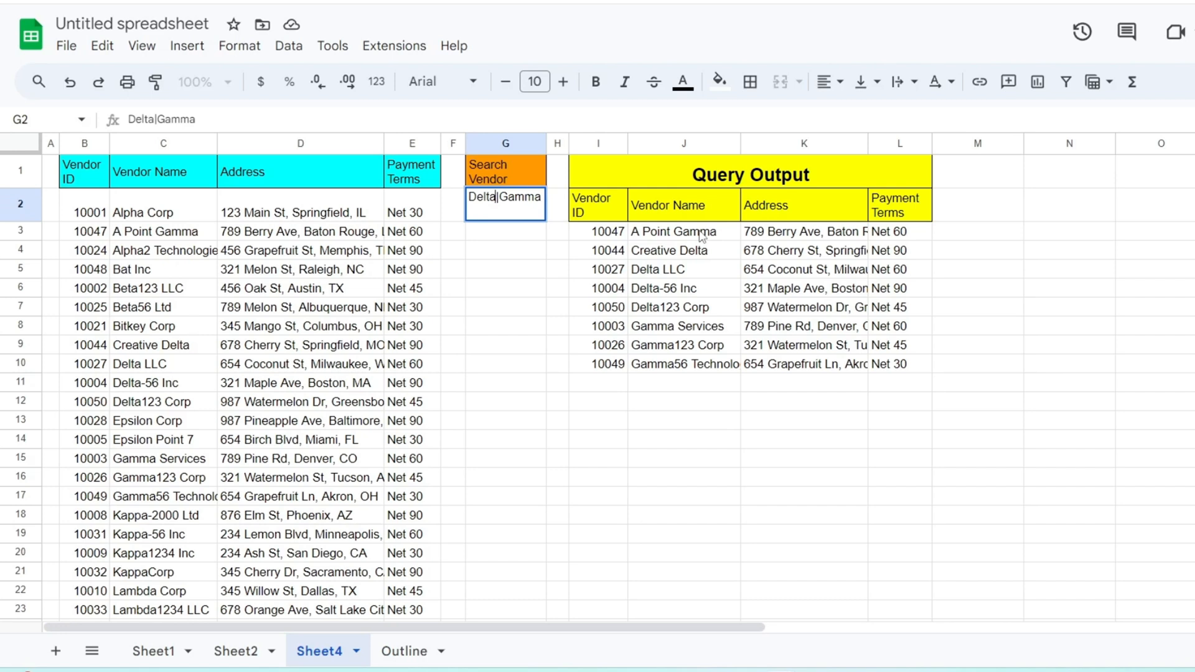
pyautogui.write('$')
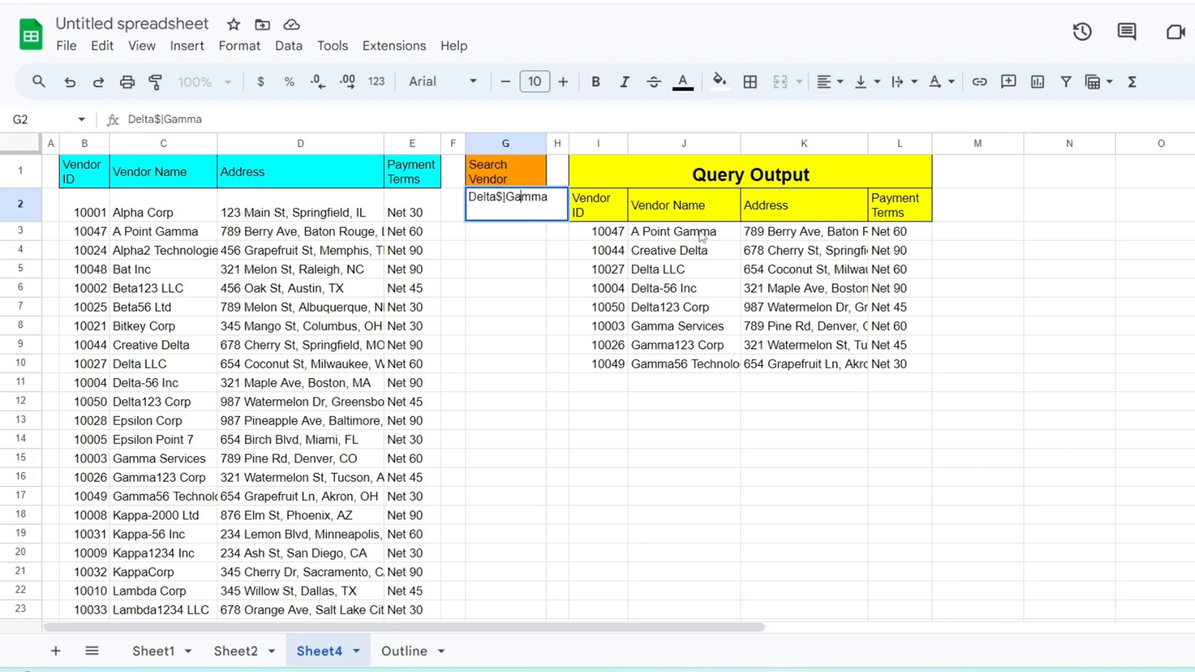
pyautogui.press('Return')
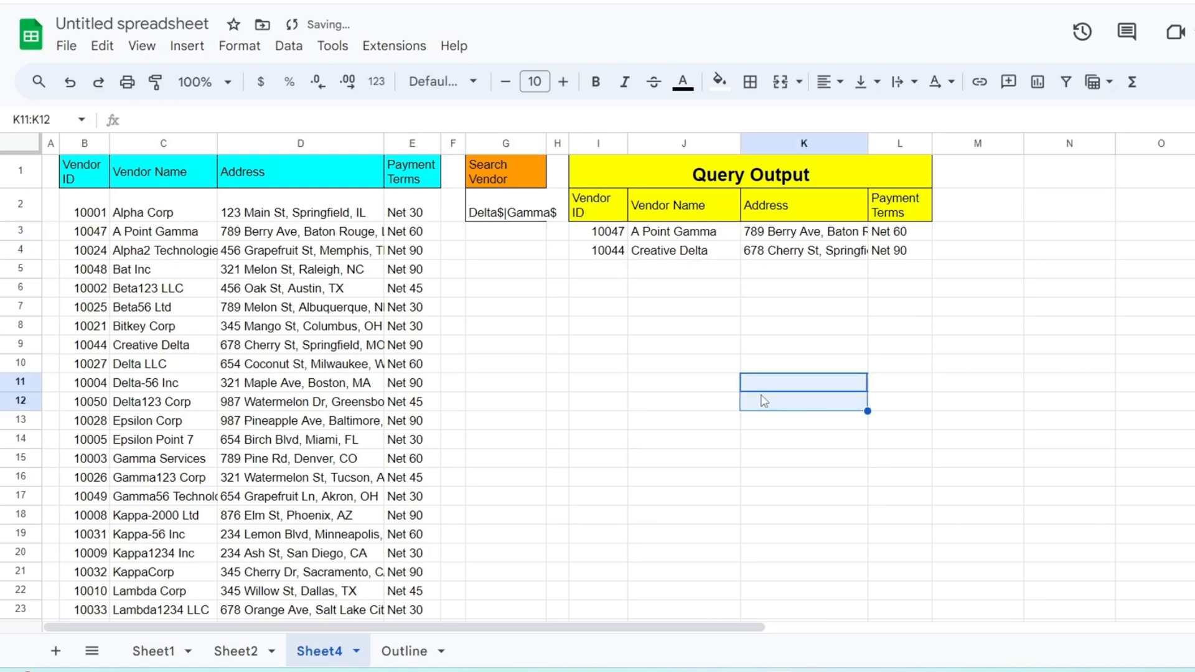
# Step: Clear G2 and replace the pattern with a single dot
pyautogui.click(553, 411)
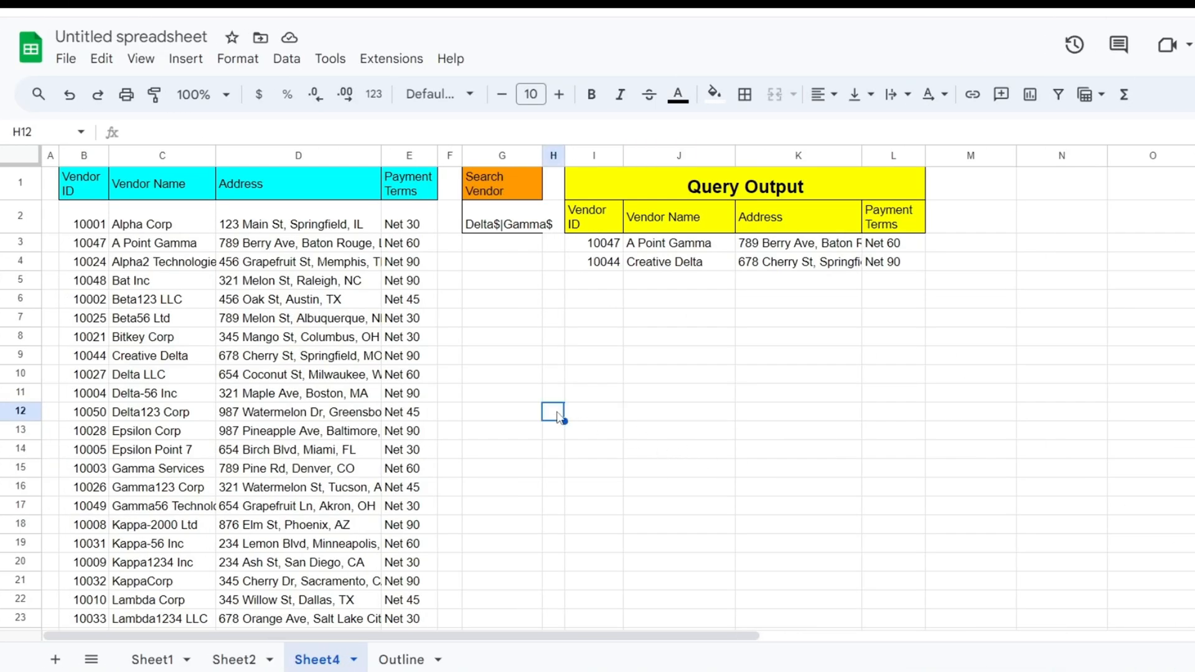
pyautogui.click(502, 223)
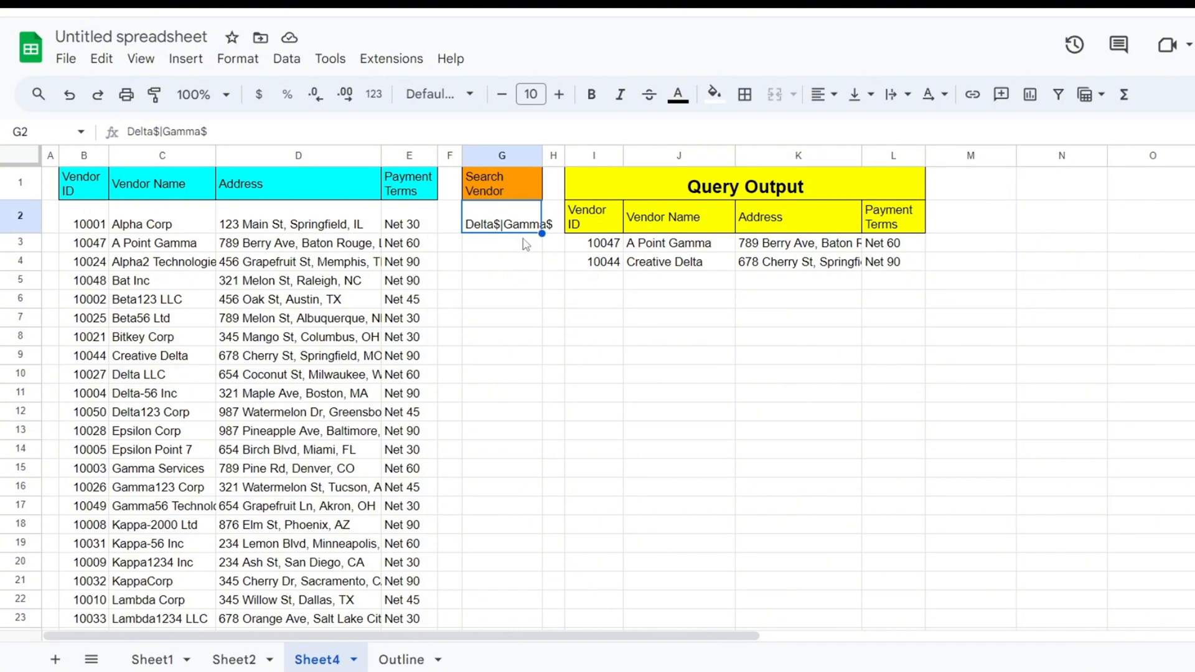
pyautogui.press('Delete')
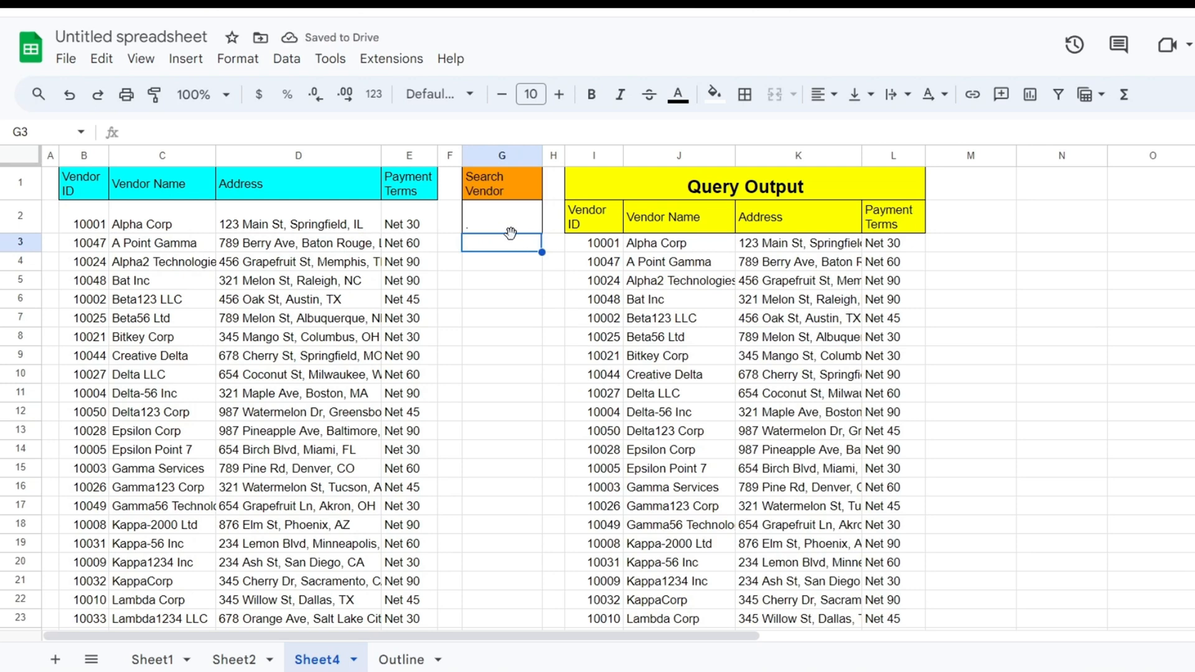
pyautogui.moveTo(510, 231)
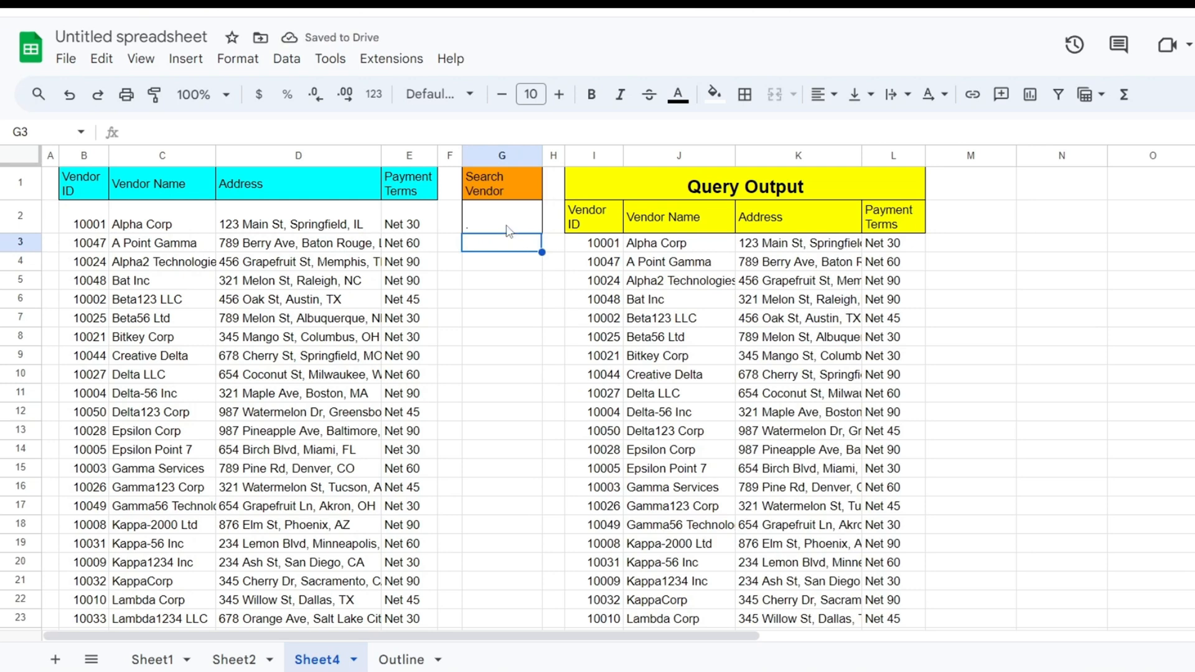
pyautogui.click(502, 223)
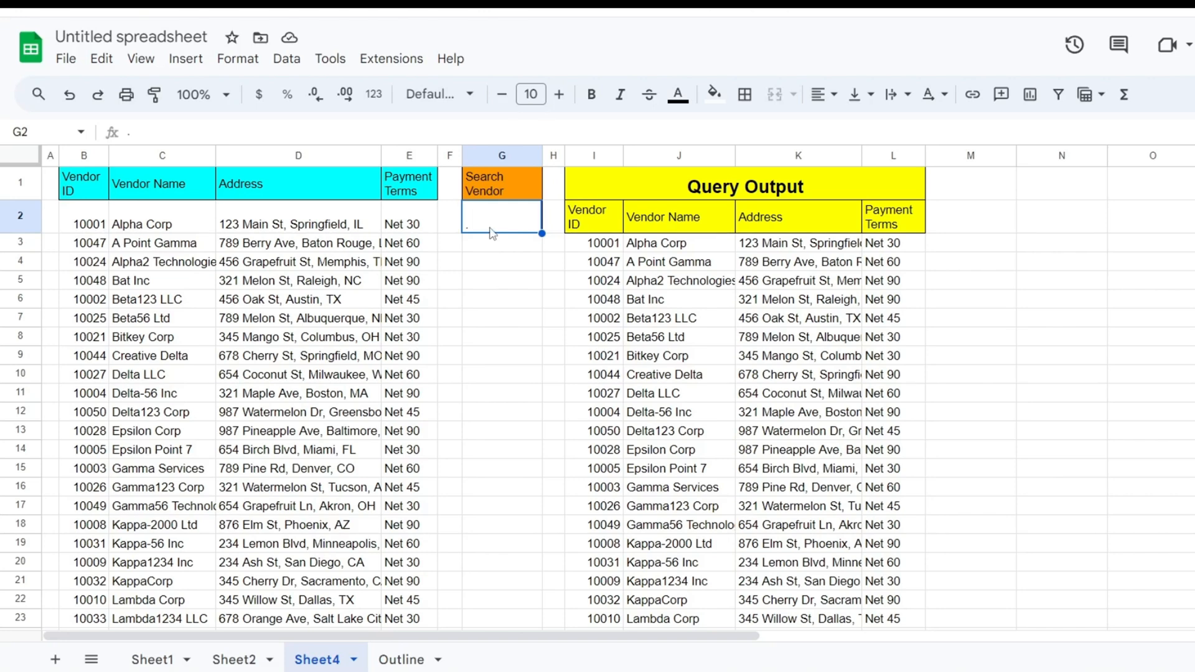
# Step: Enter ^.{7}$ in G2, listing seven-character names Bat Inc, TauCorp and Xi Corp
pyautogui.write('^')
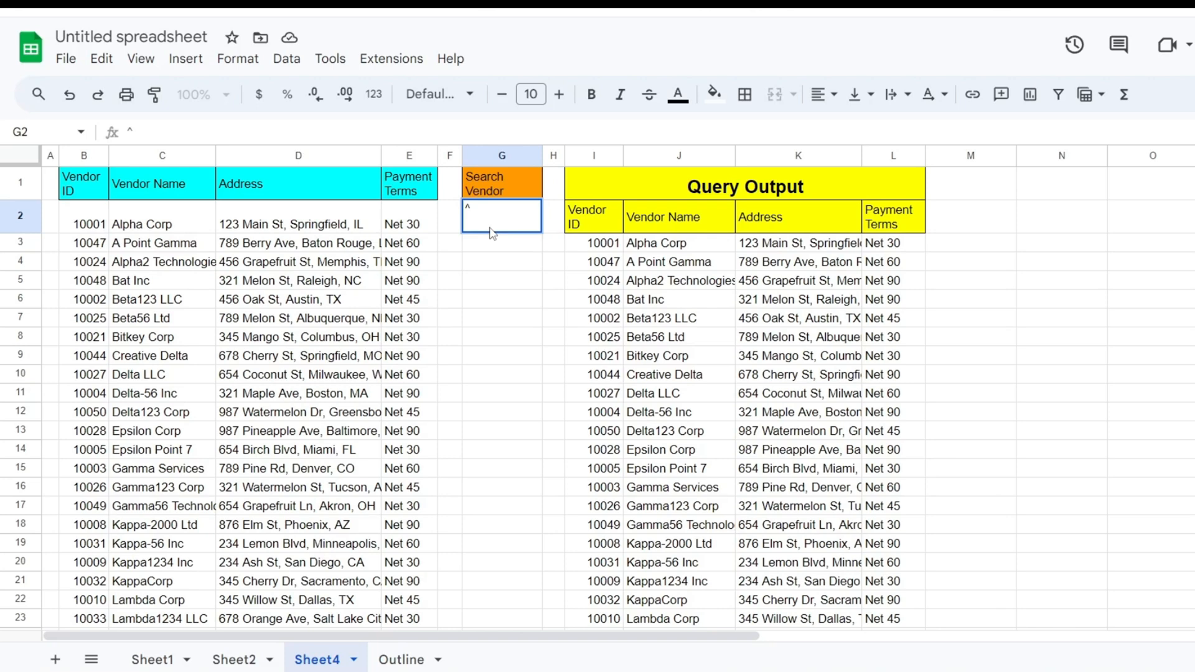
pyautogui.write('a')
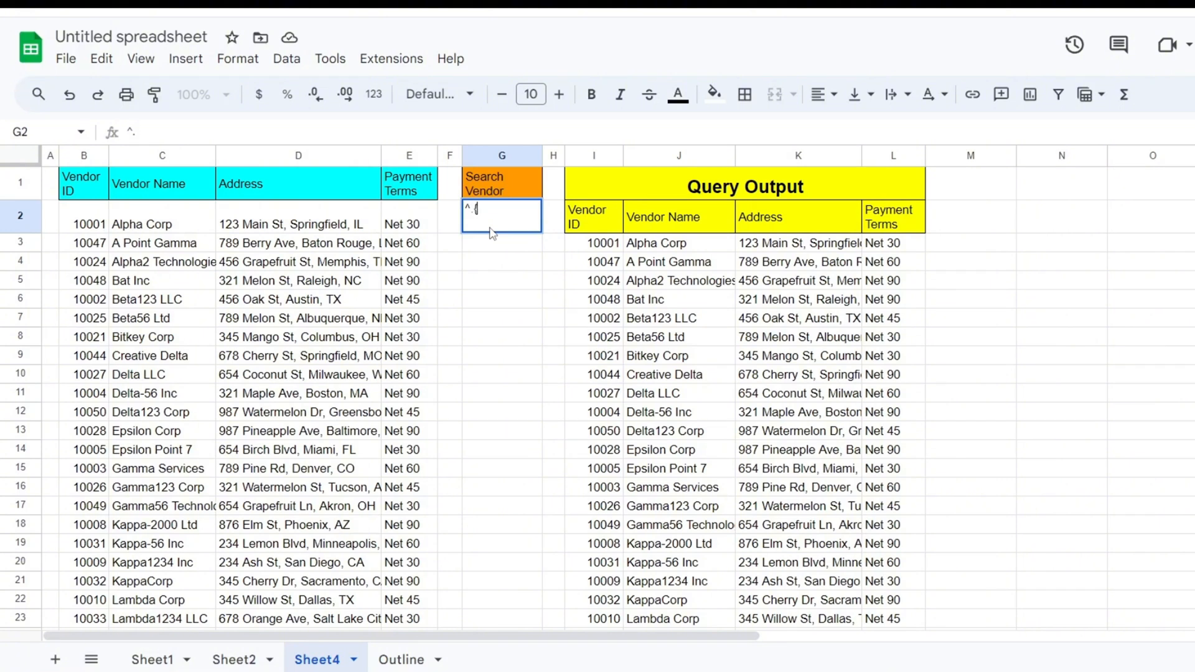
pyautogui.write('{7')
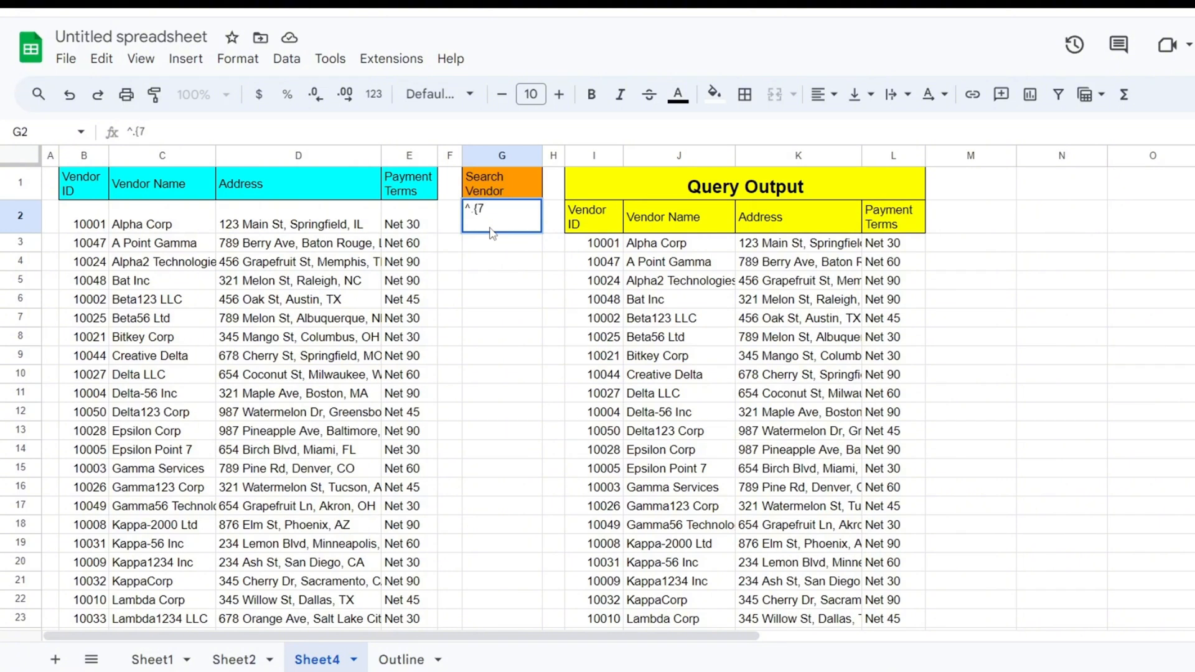
pyautogui.write('}')
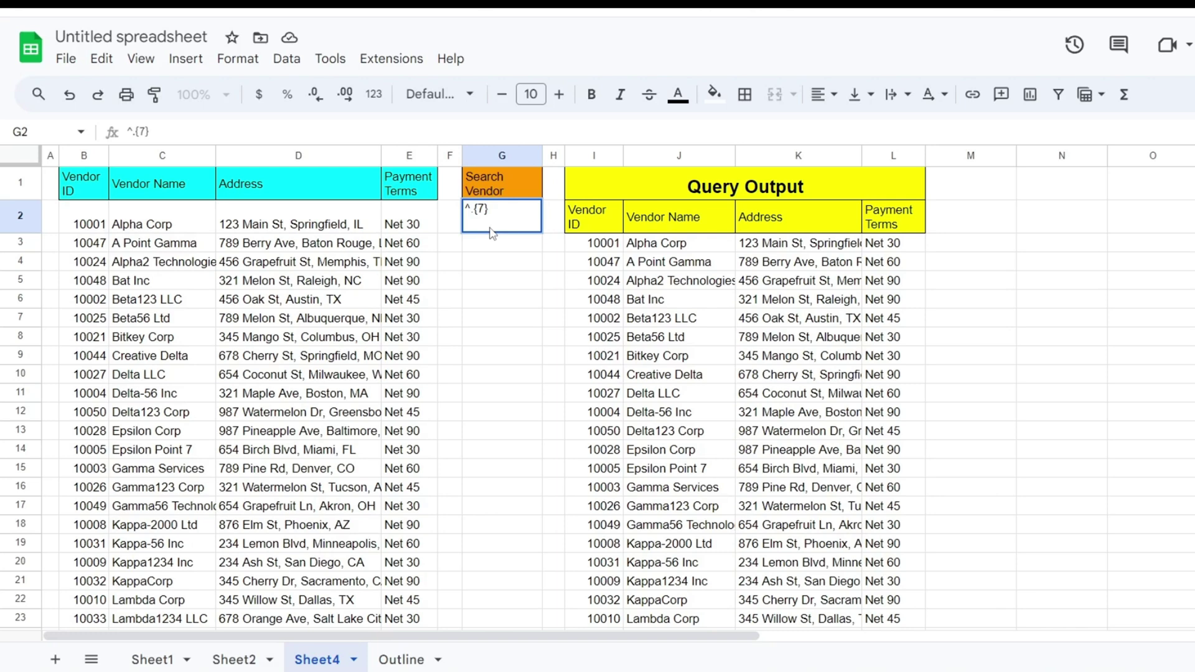
pyautogui.write('$')
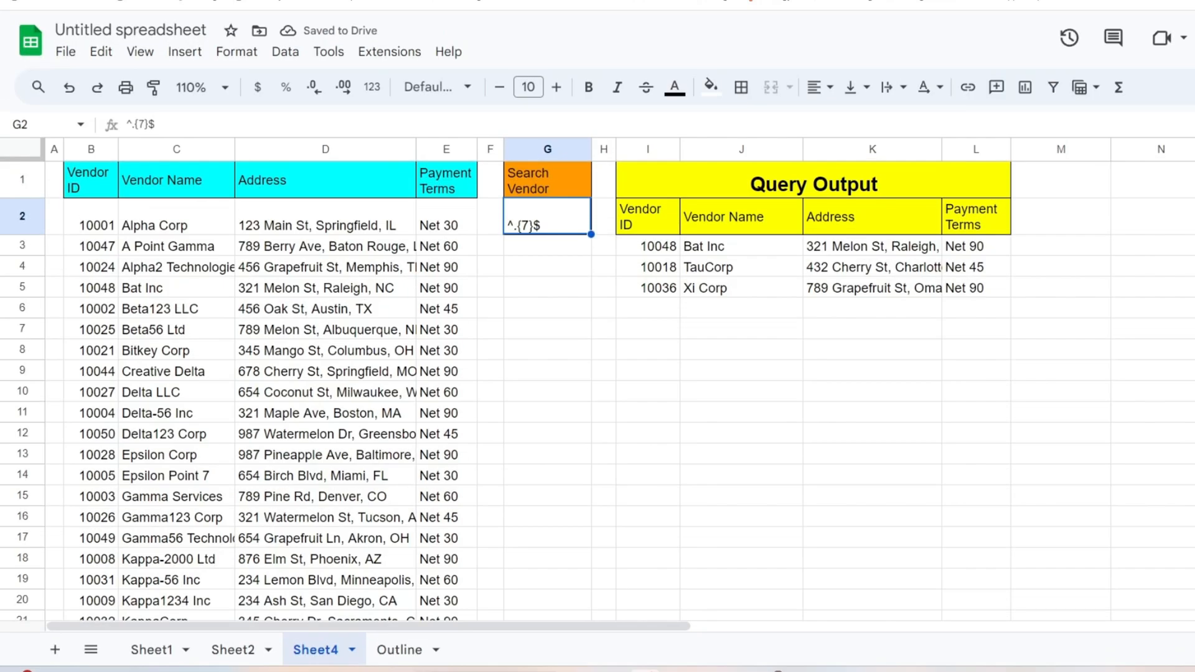
pyautogui.click(648, 432)
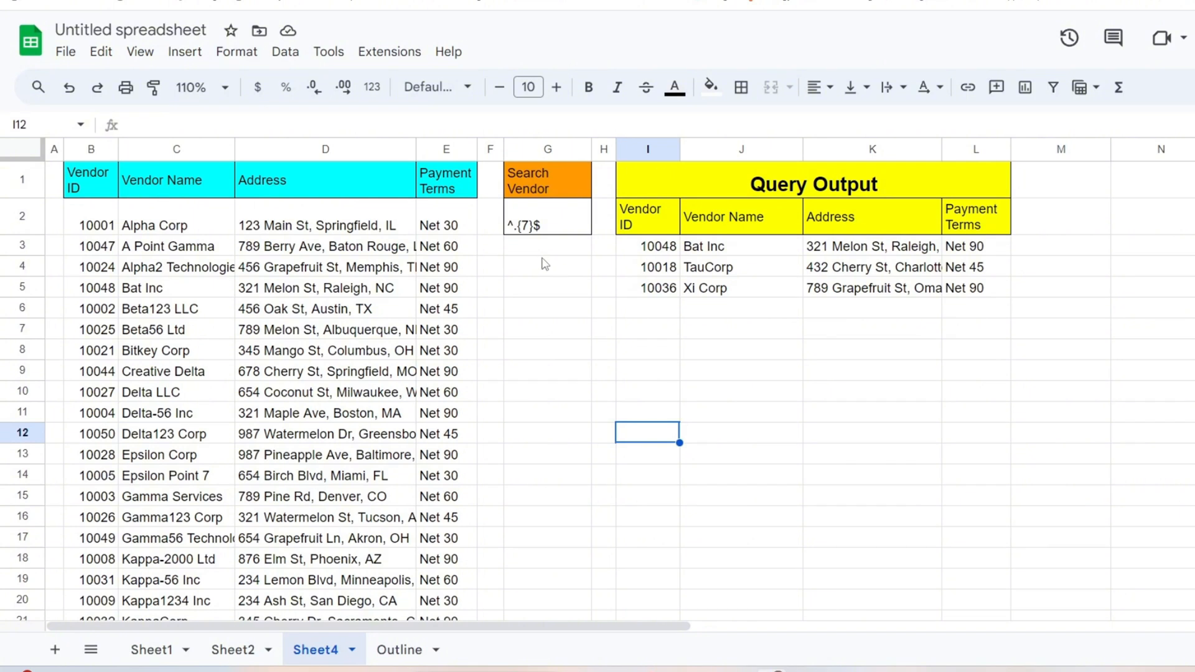
pyautogui.click(547, 224)
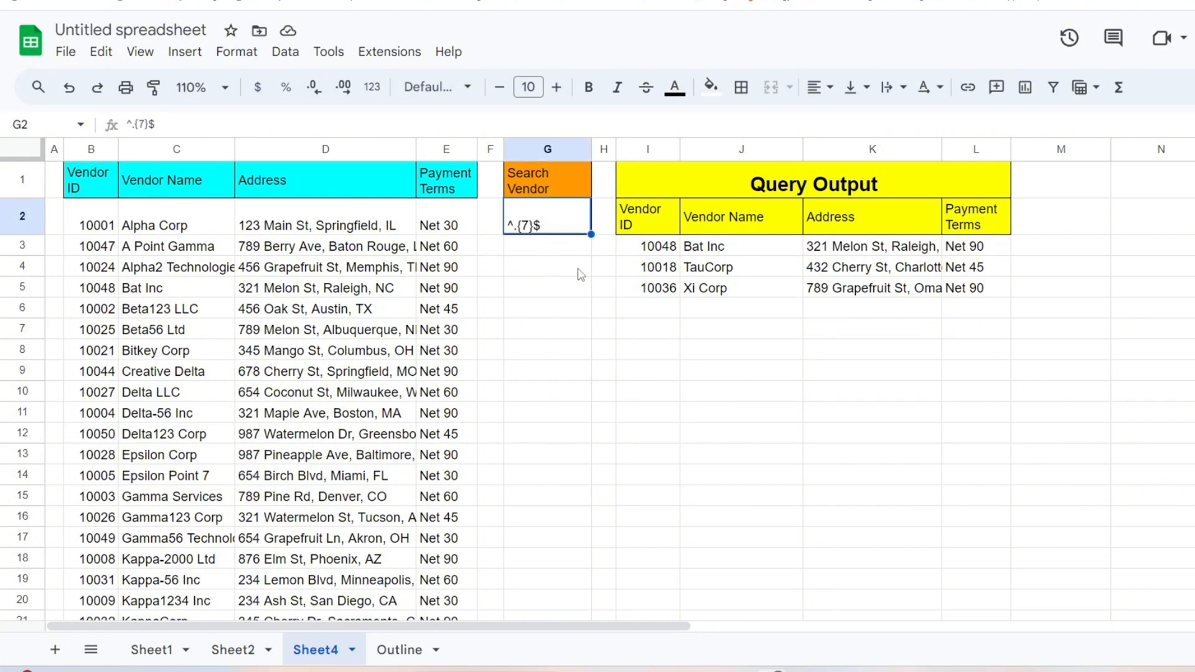
# Step: Enter the pattern L..$ in Search Vendor to list vendors ending in LLC or Ltd
pyautogui.write('L')
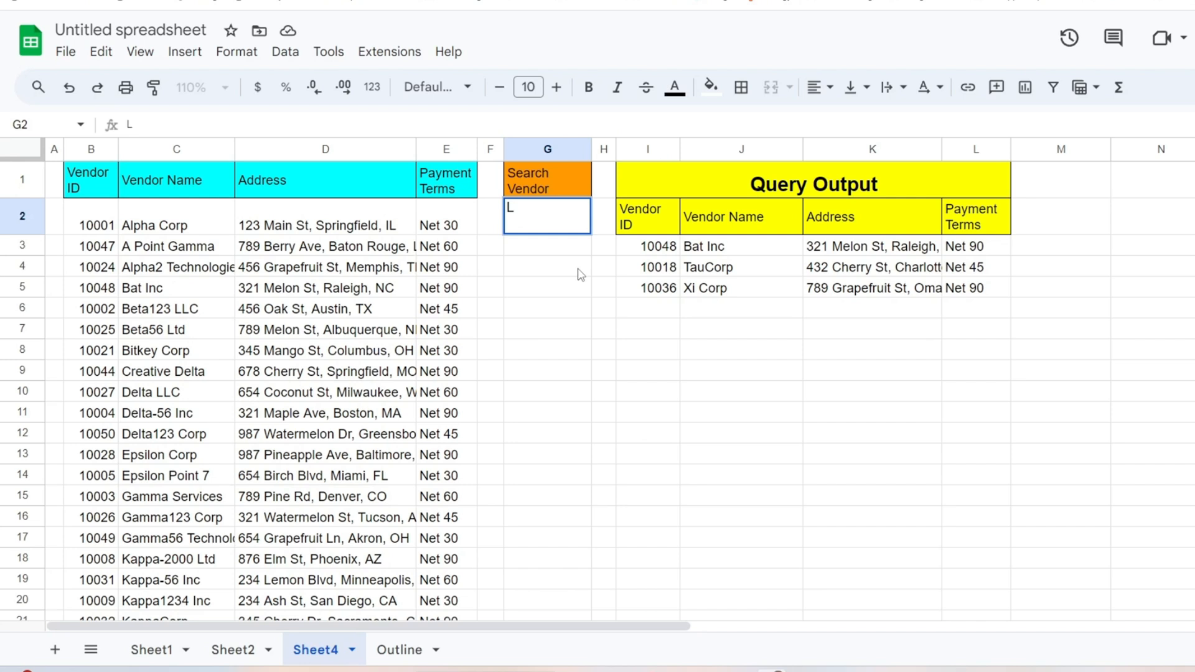
pyautogui.write('..')
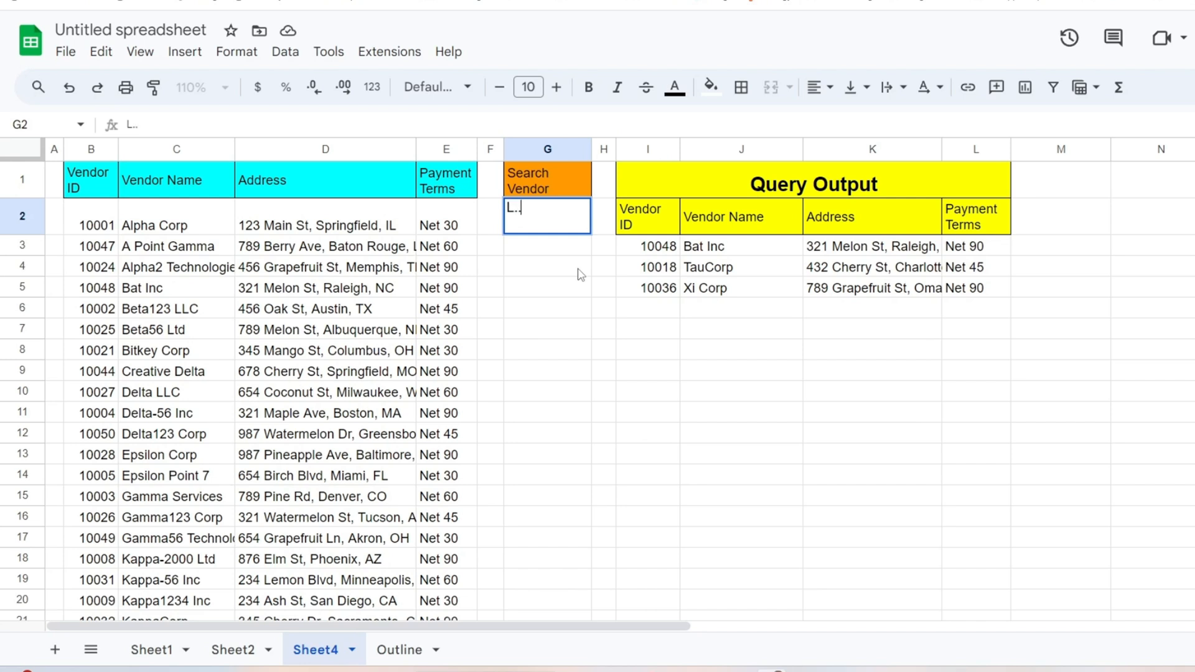
pyautogui.write('$')
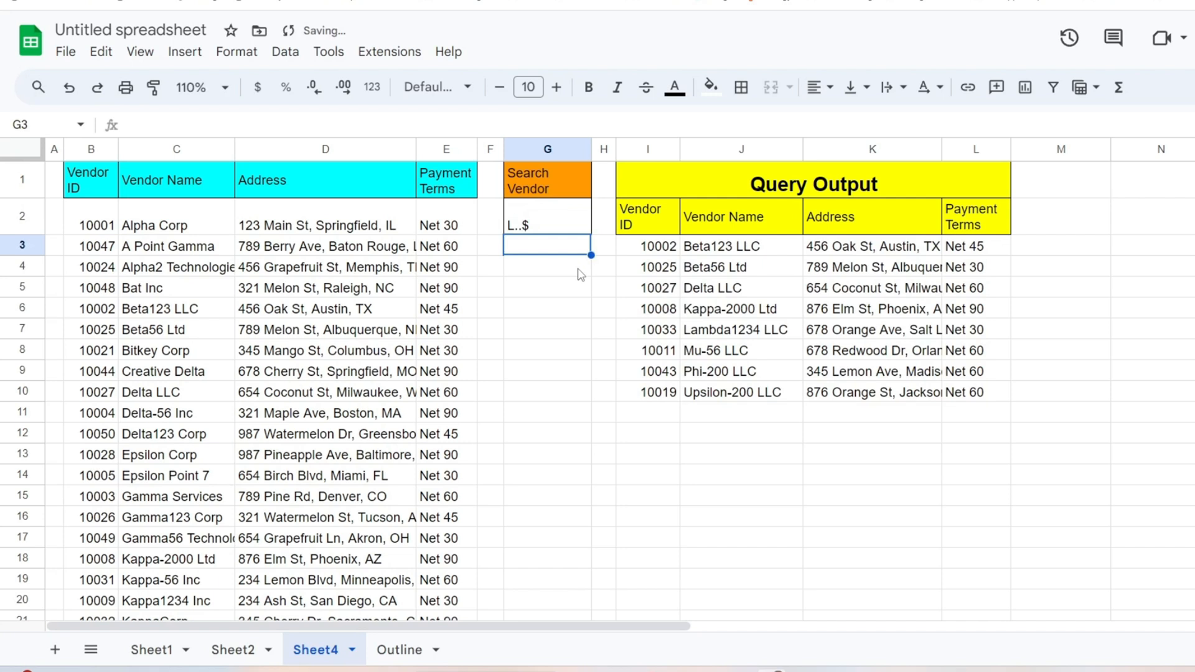
pyautogui.moveTo(699, 473)
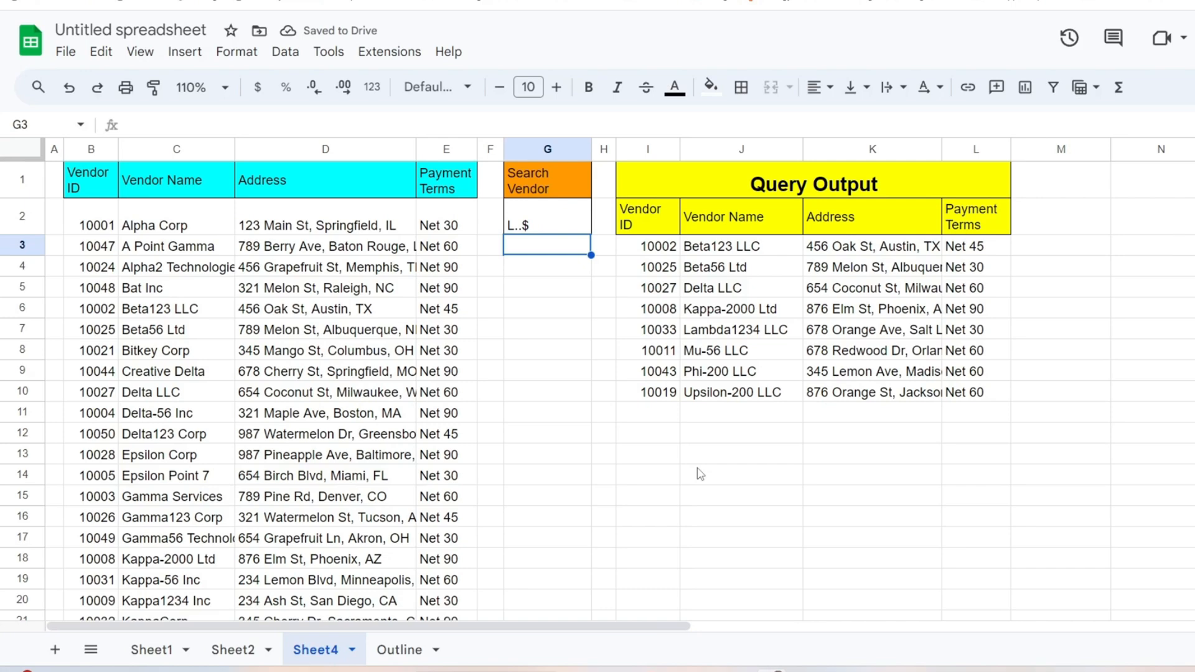
pyautogui.click(736, 472)
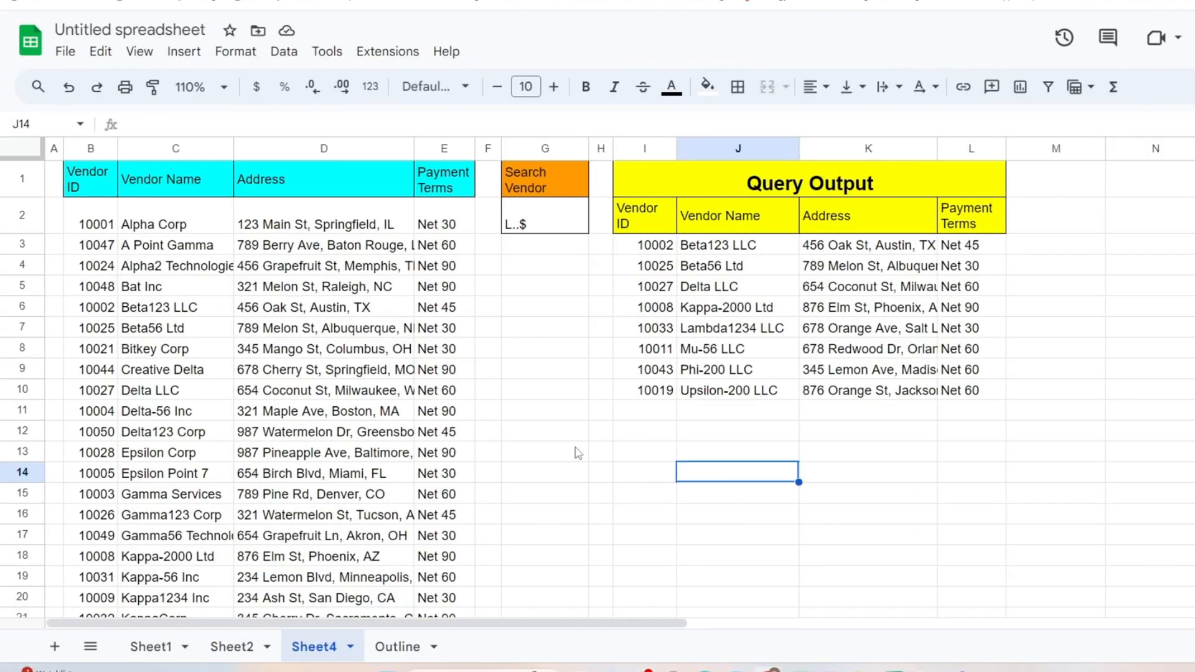
pyautogui.moveTo(541, 227)
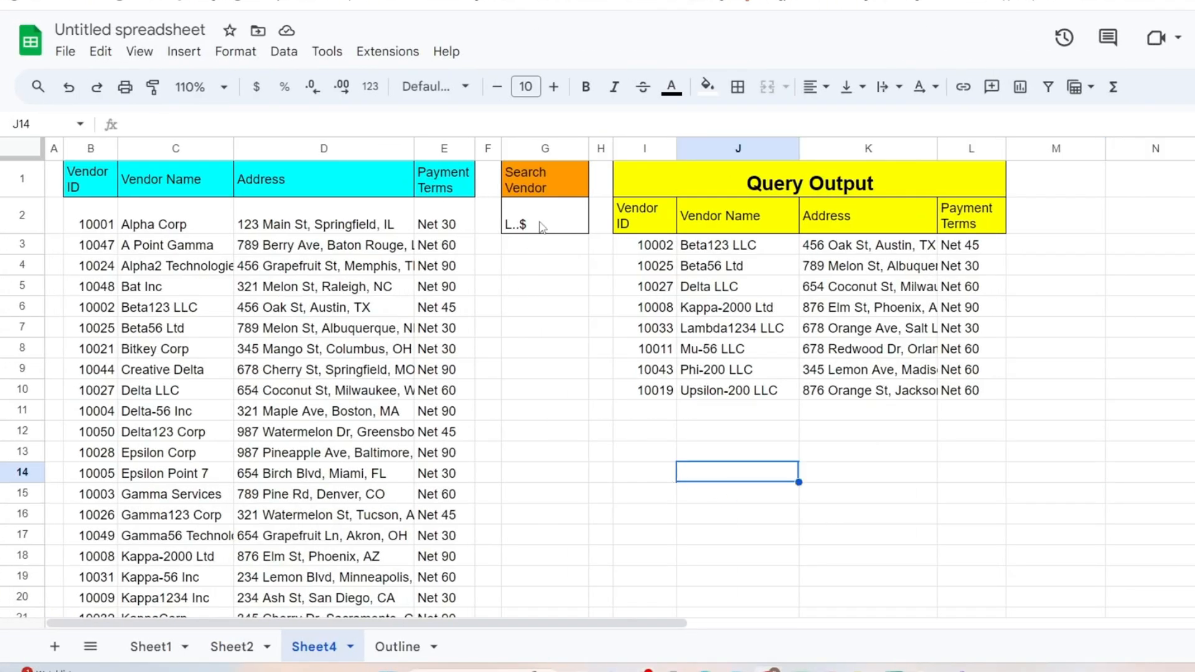
# Step: Replace the G2 pattern with [0-9]$, leaving Epsilon Point 7 and Nu Services 123
pyautogui.click(544, 214)
pyautogui.write('\\d')
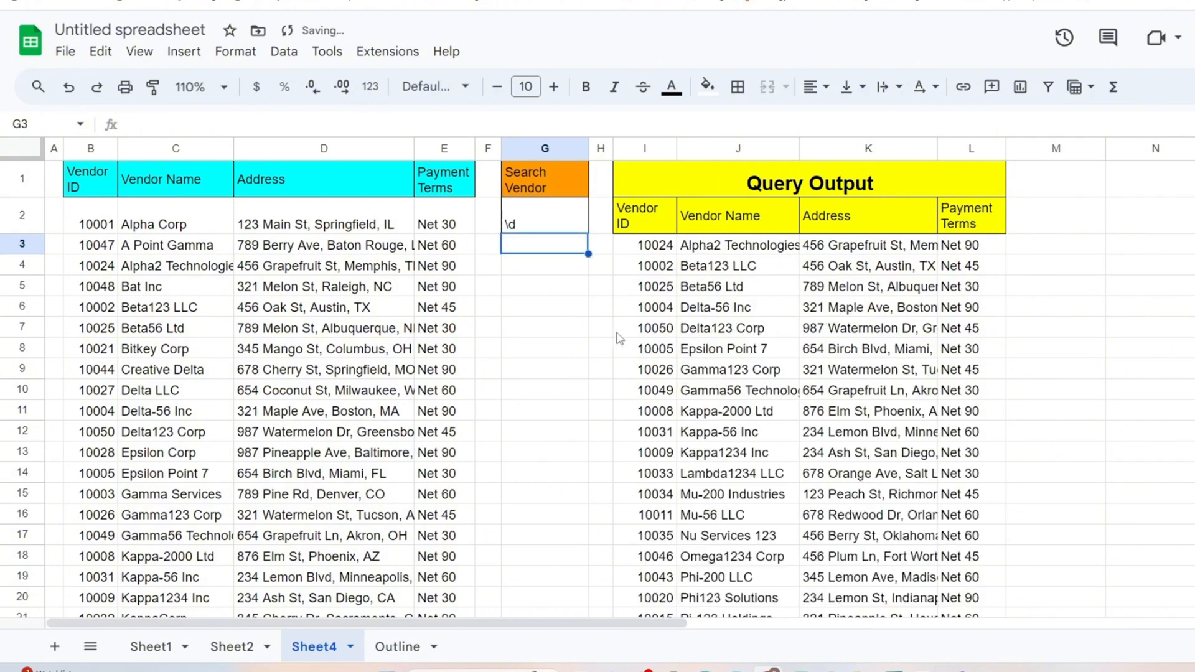
pyautogui.moveTo(1008, 508)
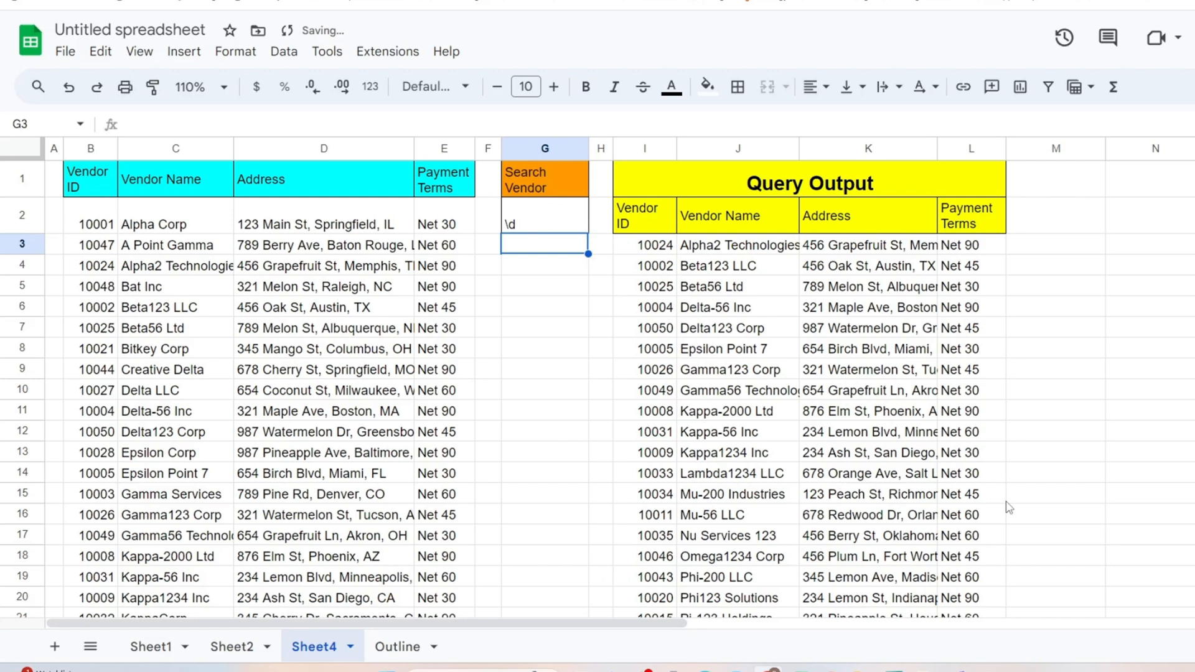
pyautogui.click(544, 221)
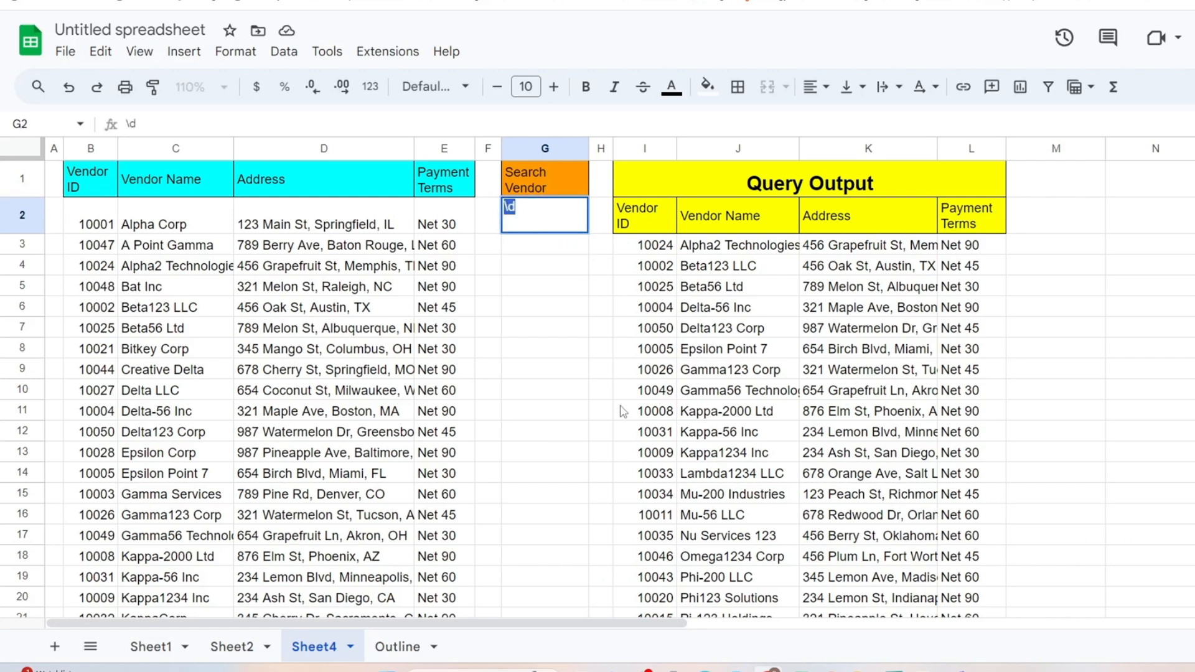
pyautogui.write('[0-')
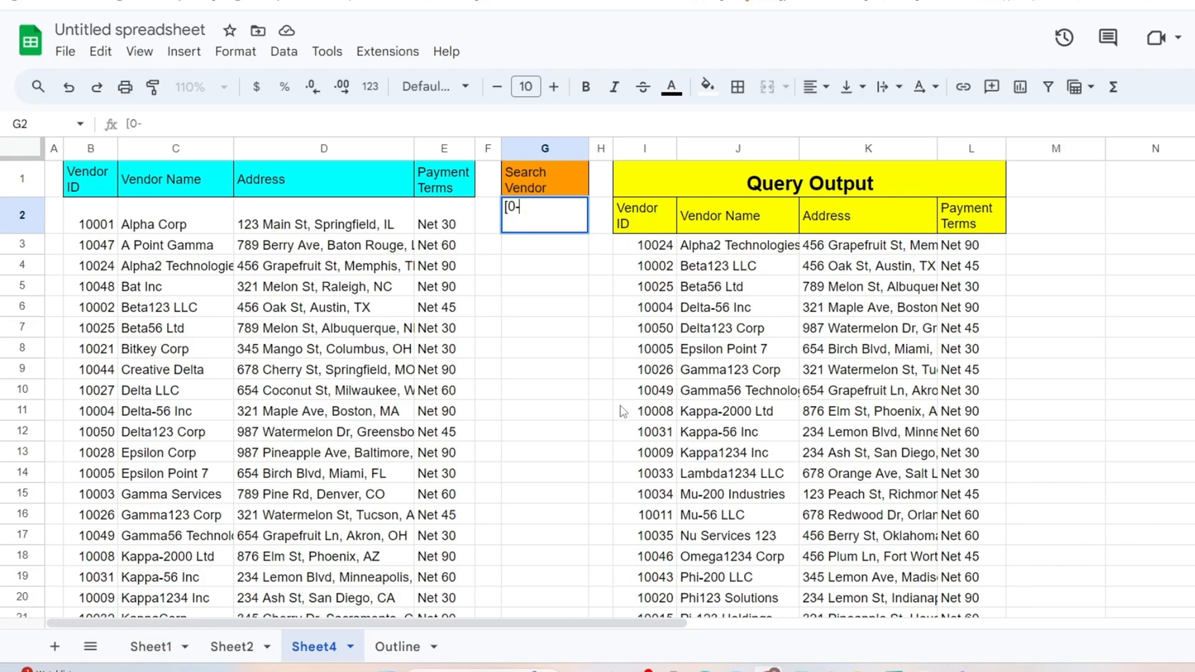
pyautogui.write('9]')
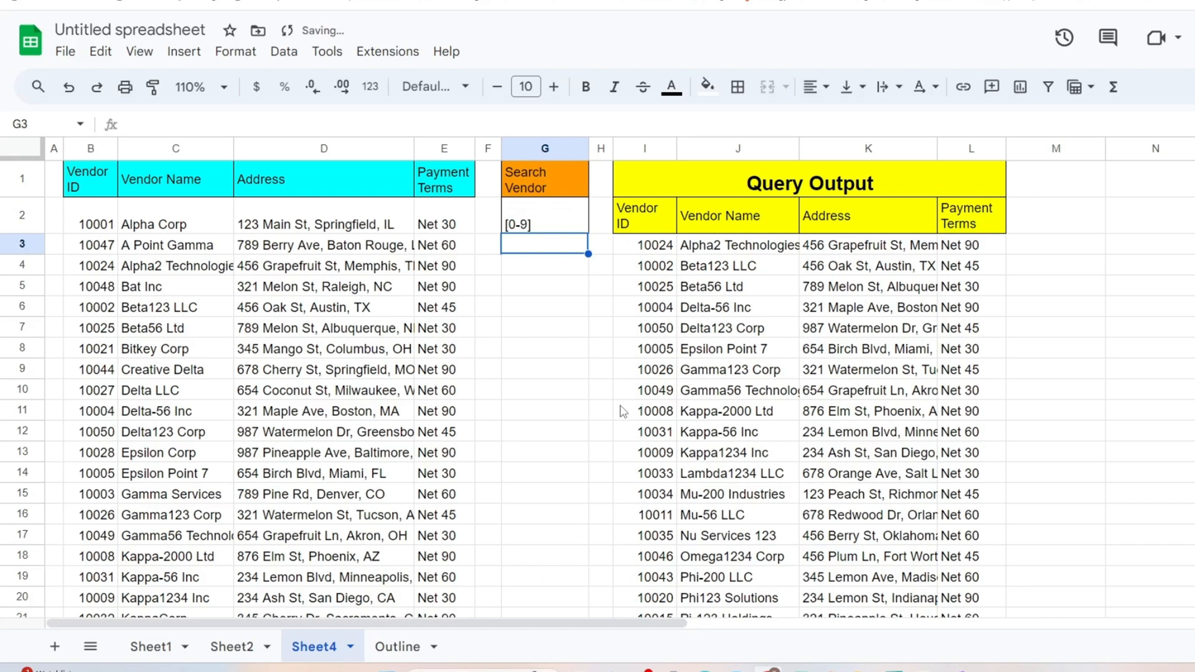
pyautogui.click(544, 224)
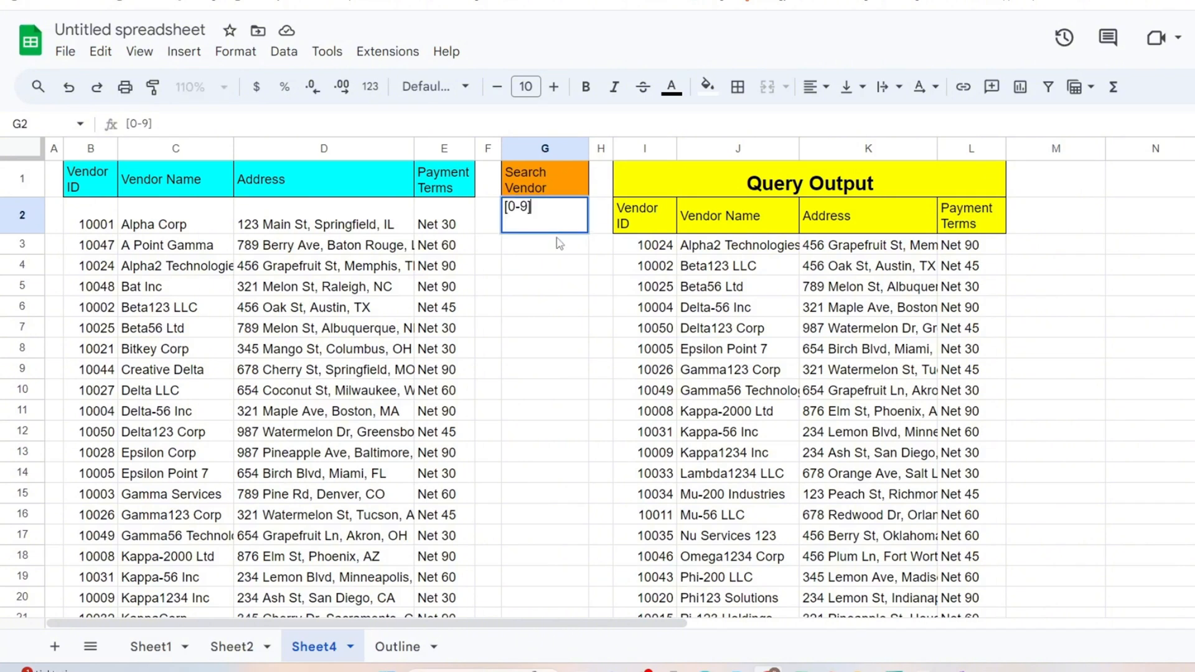
pyautogui.write('$')
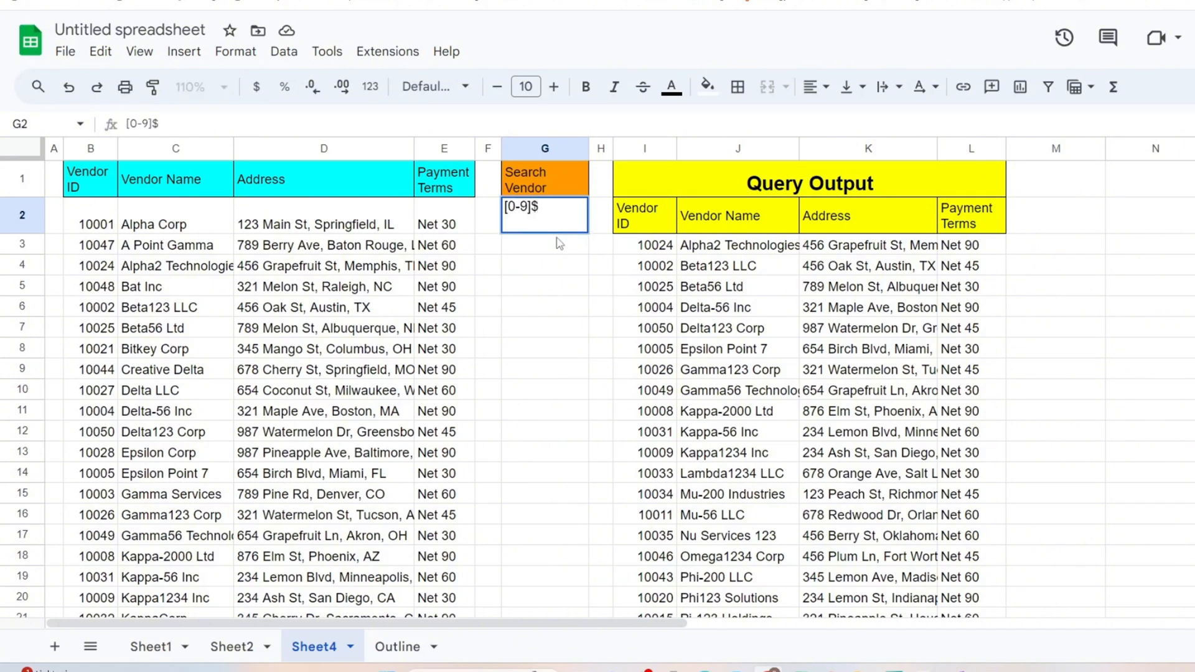
pyautogui.click(544, 348)
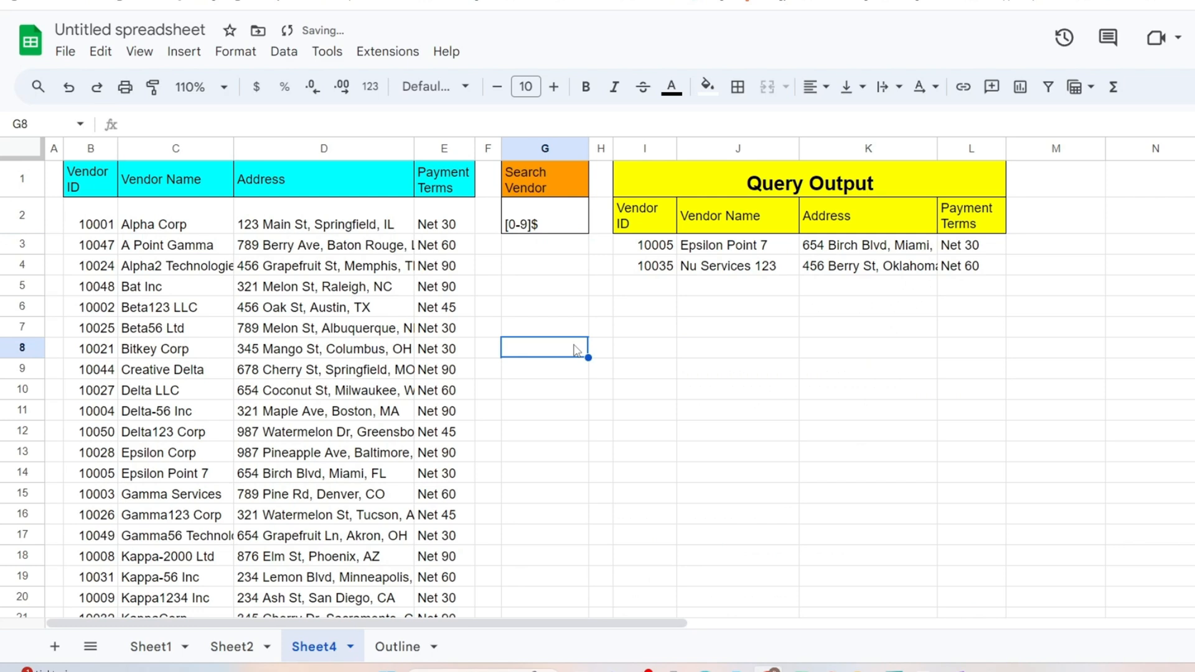